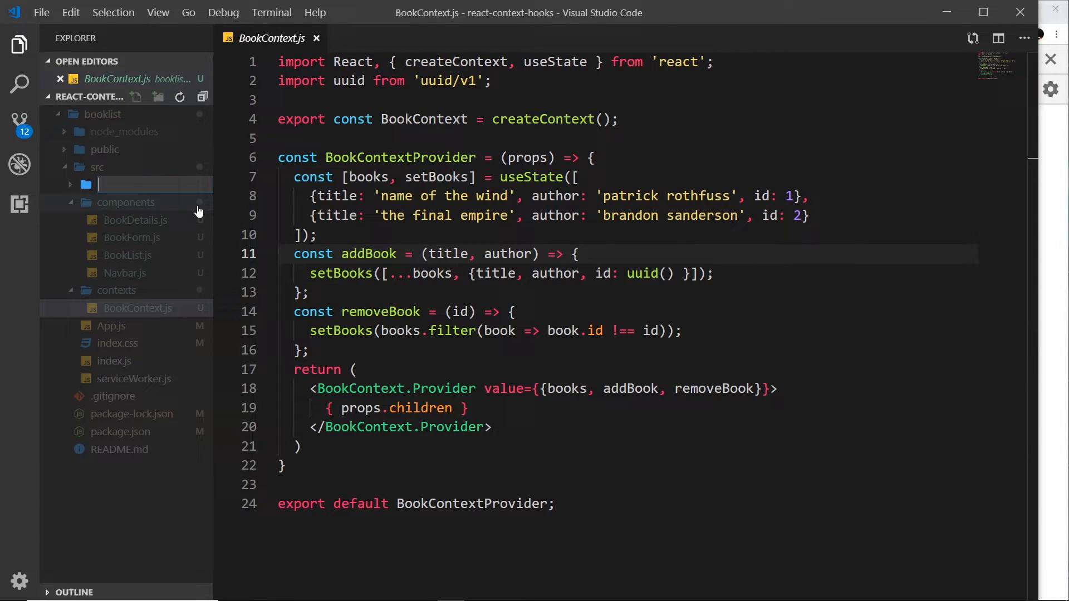
Step: Create a 'reducers' folder under src and add a new bookReducer.js file inside it
type("reducer")
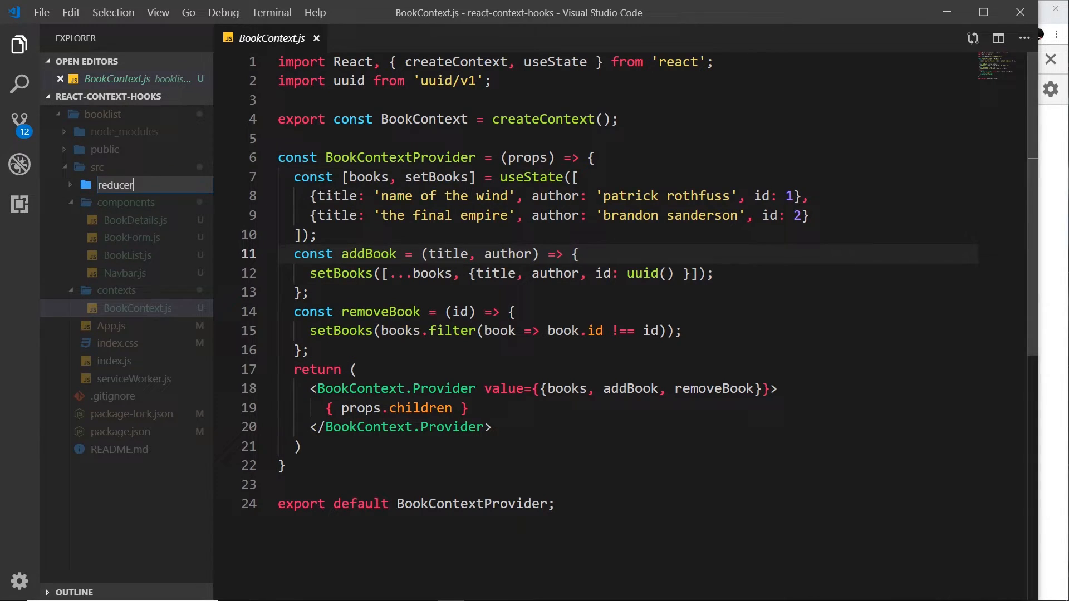
key("Enter")
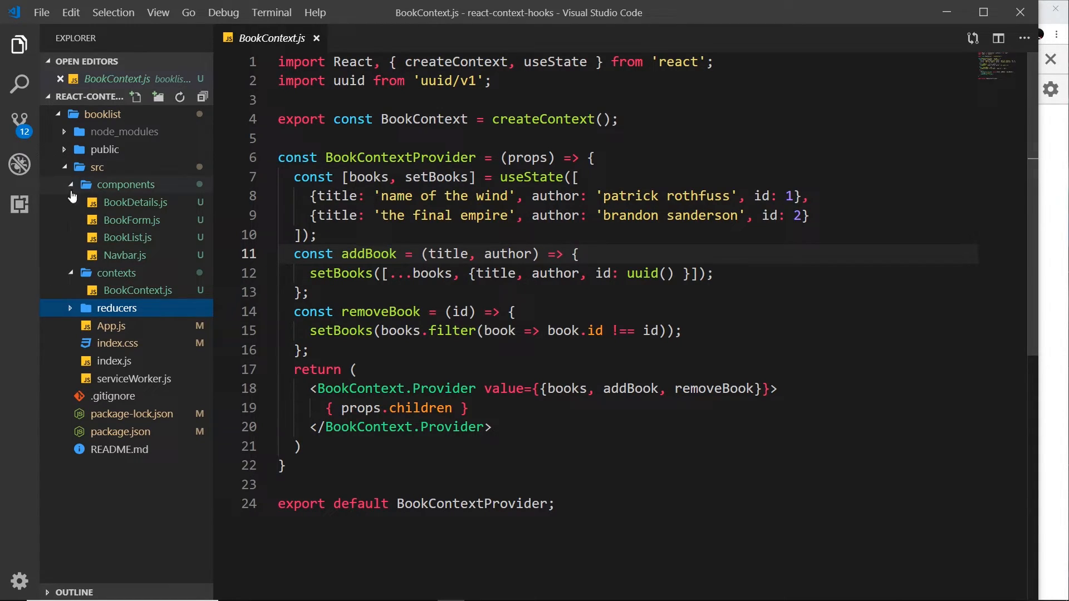
right_click(117, 307)
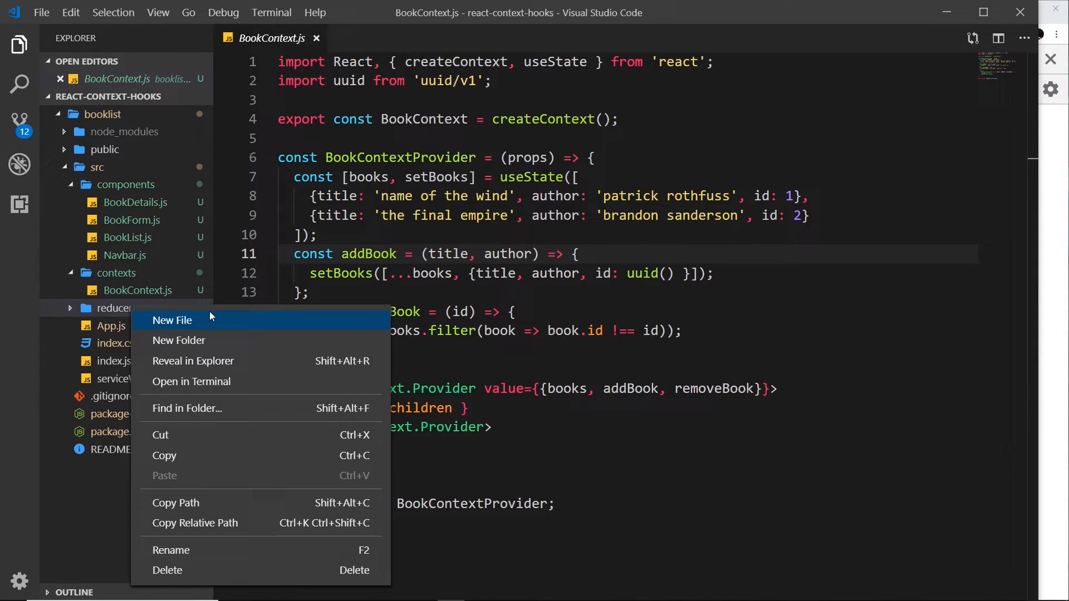
left_click(171, 320)
type("bookReducer.js")
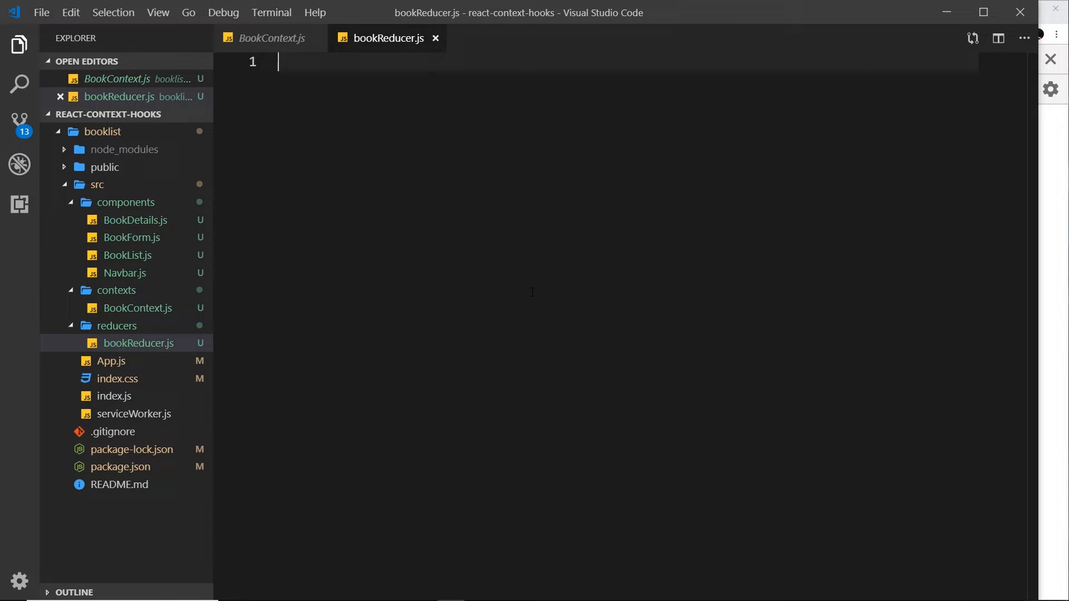
Step: Write 'export const bookReducer = (state, action) => {' after checking BookContext.js for reference
left_click(272, 38)
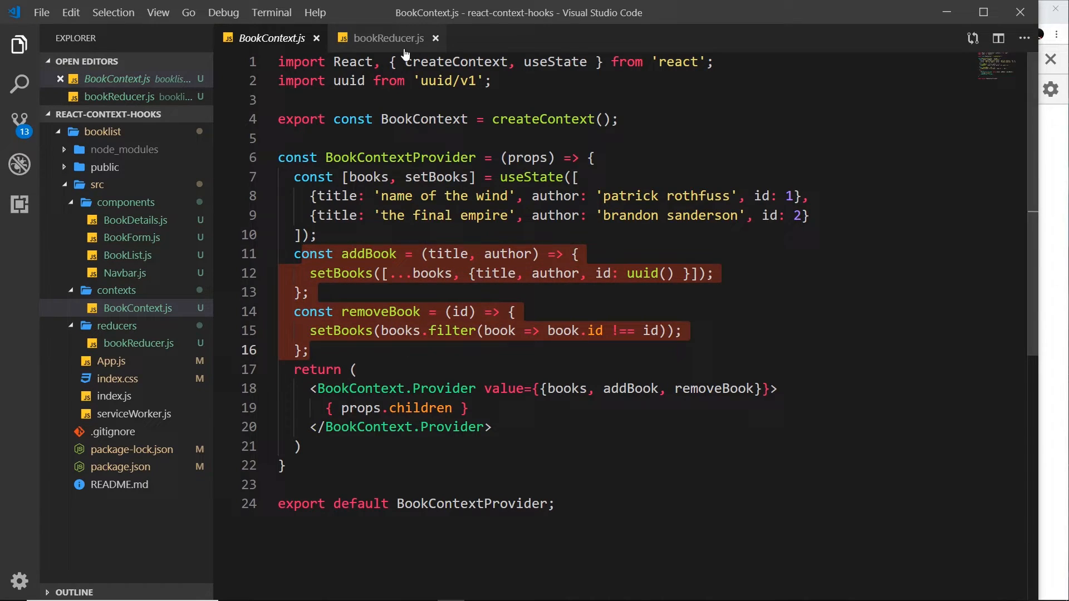
left_click(387, 38)
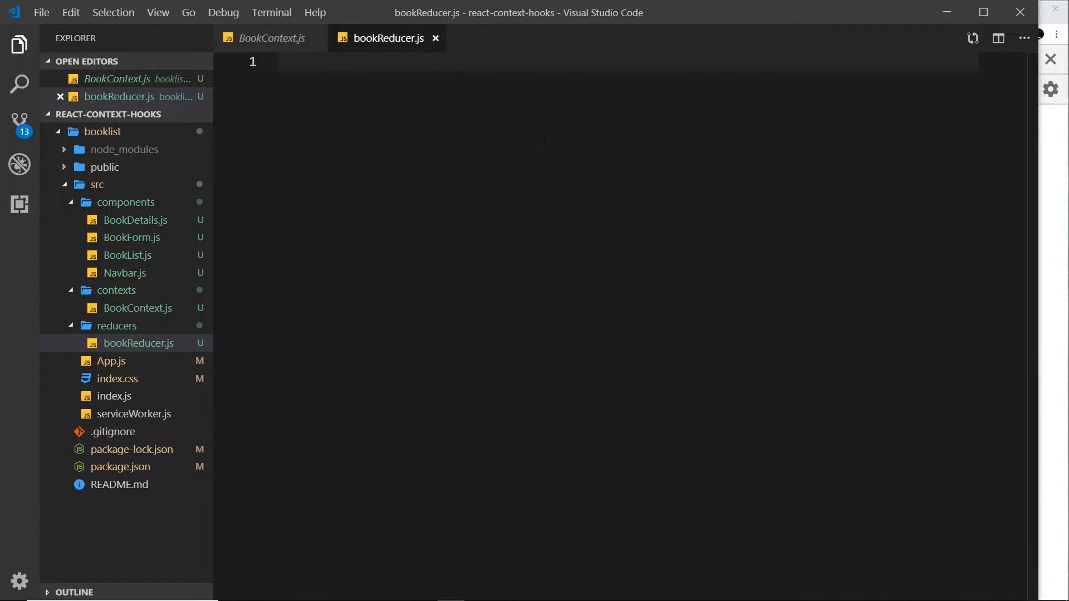
type("expor")
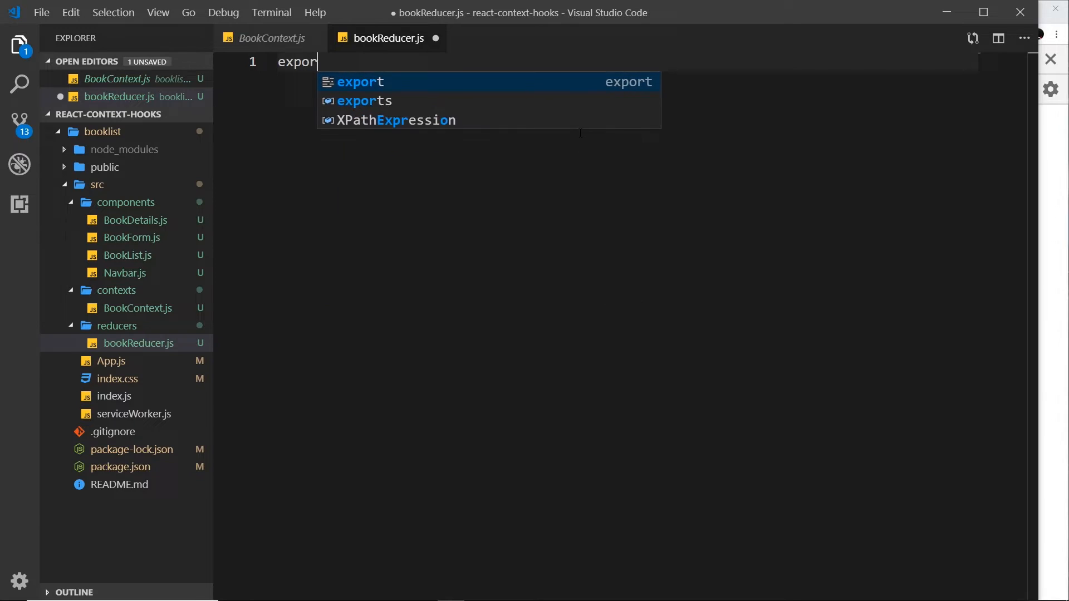
type("const")
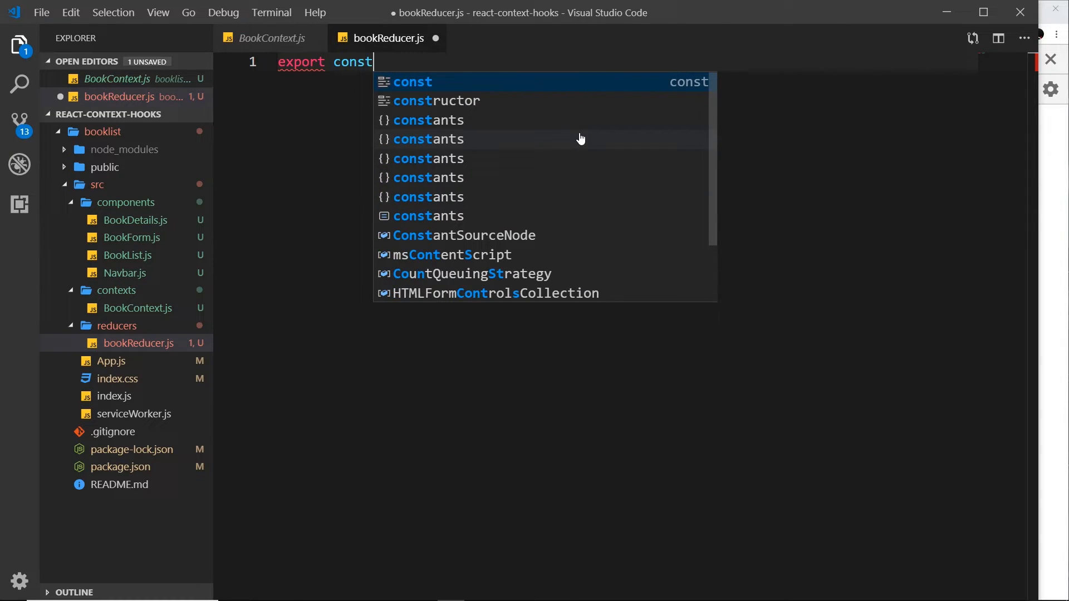
type("bookReducer = (")
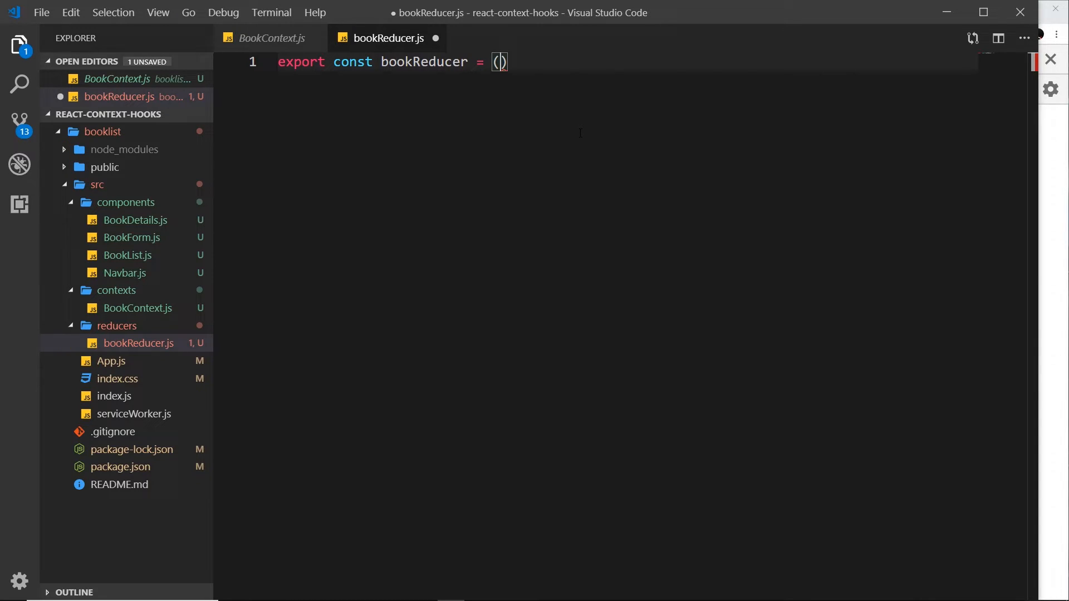
type("state, a")
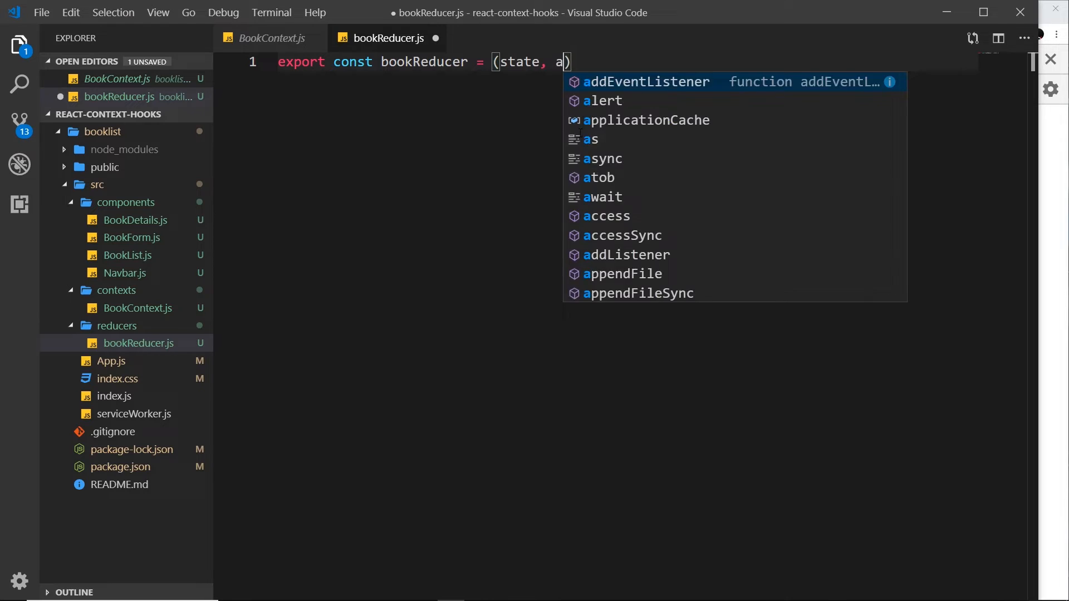
type("ction)")
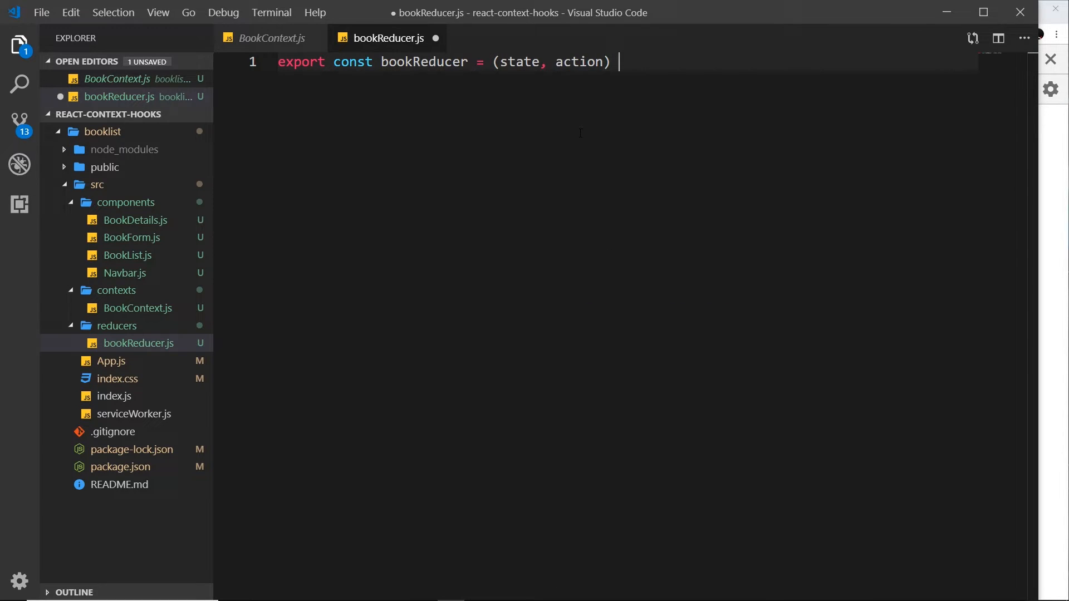
type("=> {")
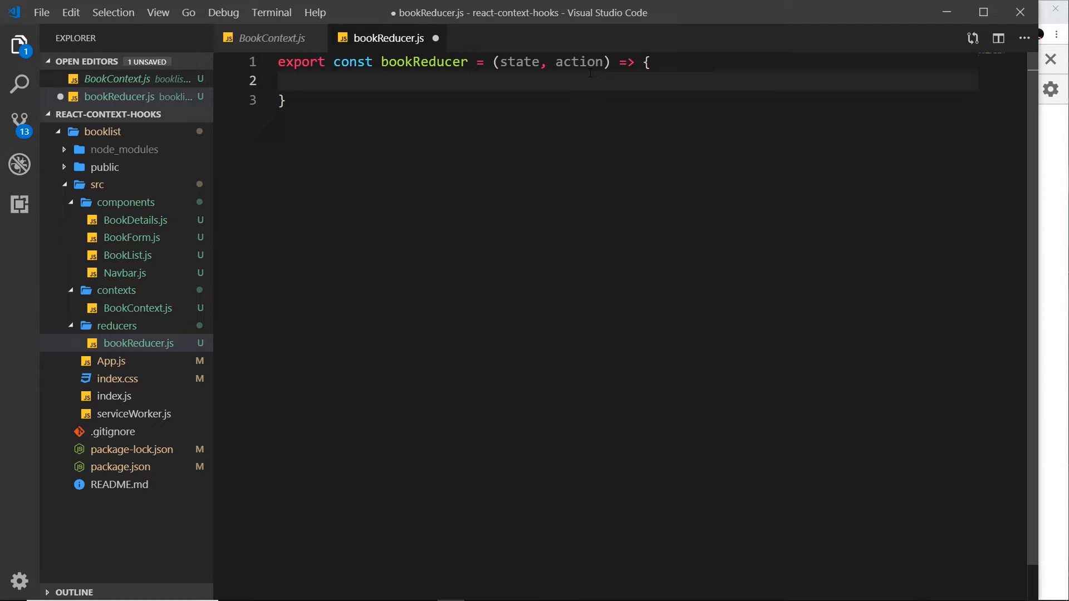
Step: Add switch(action.type) with a case 'ADD_BOOK' that begins 'return []'
type("switch()")
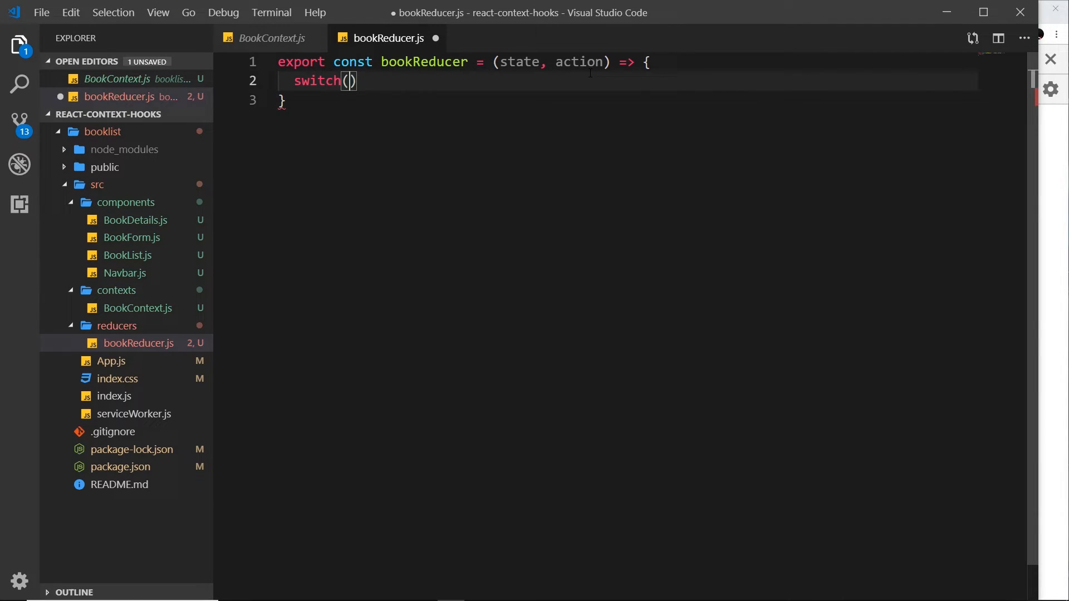
type("action.type")
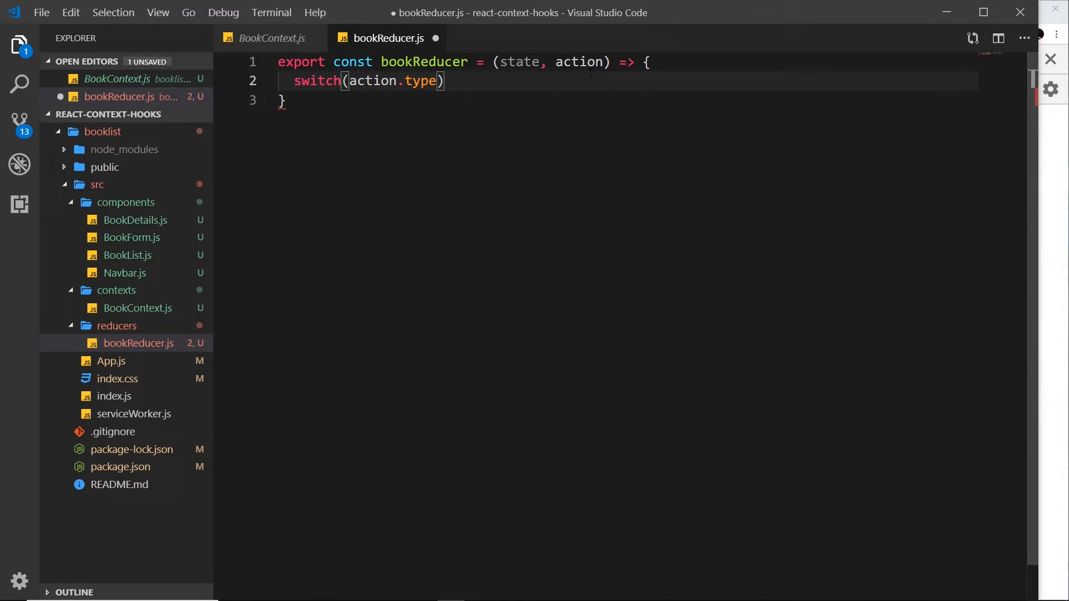
type("{")
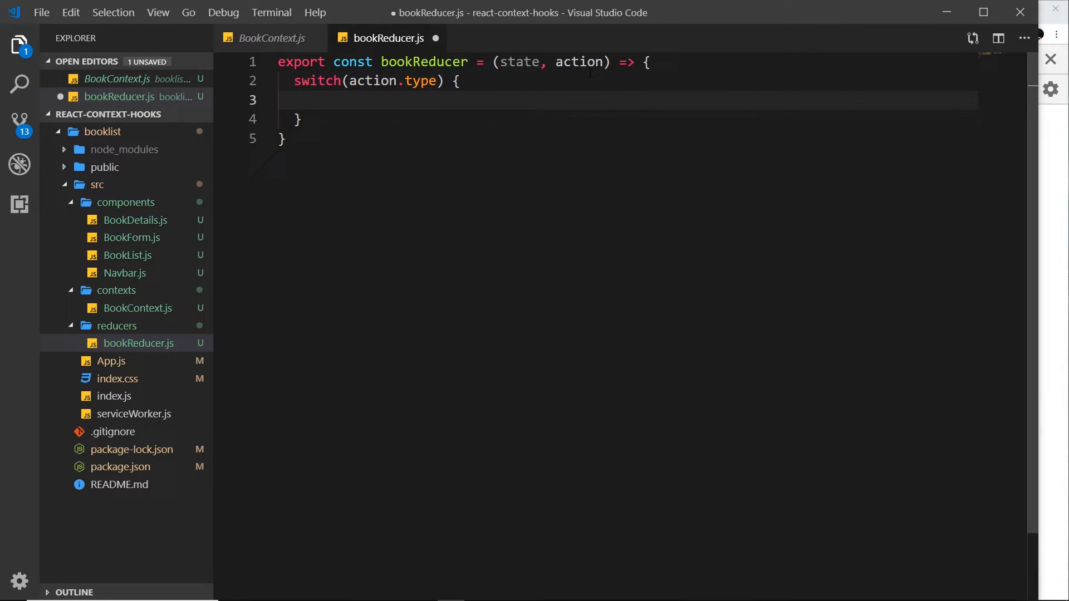
type("case")
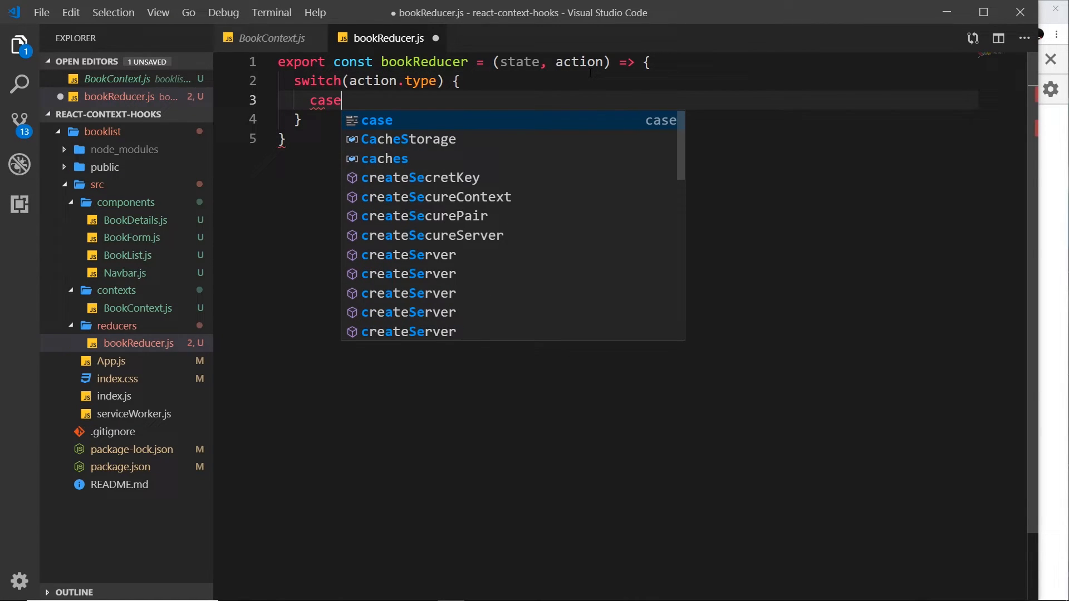
type("'A'")
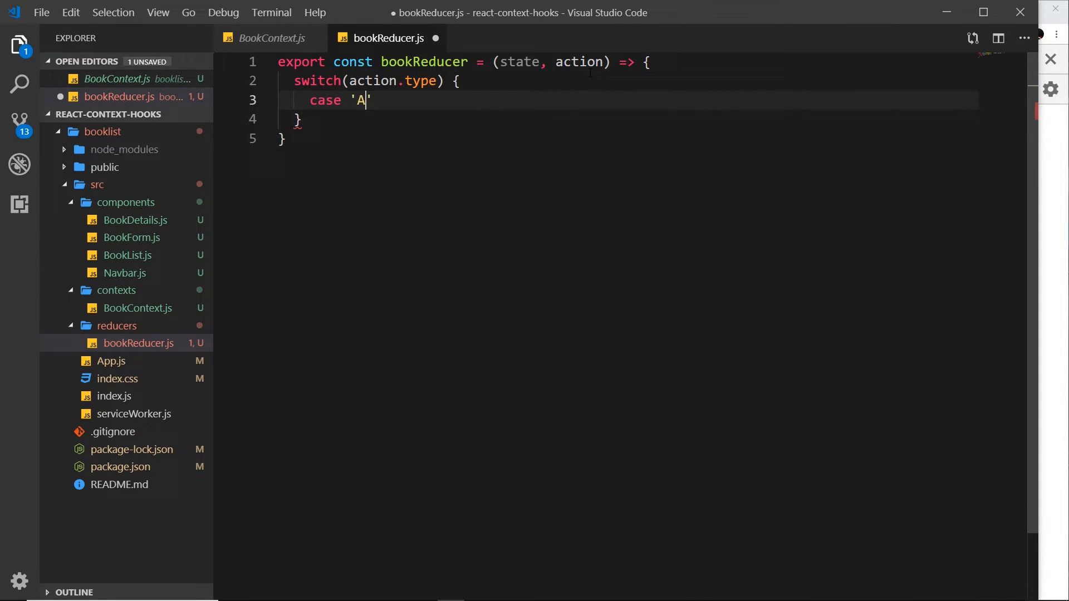
type("DD_BOOK")
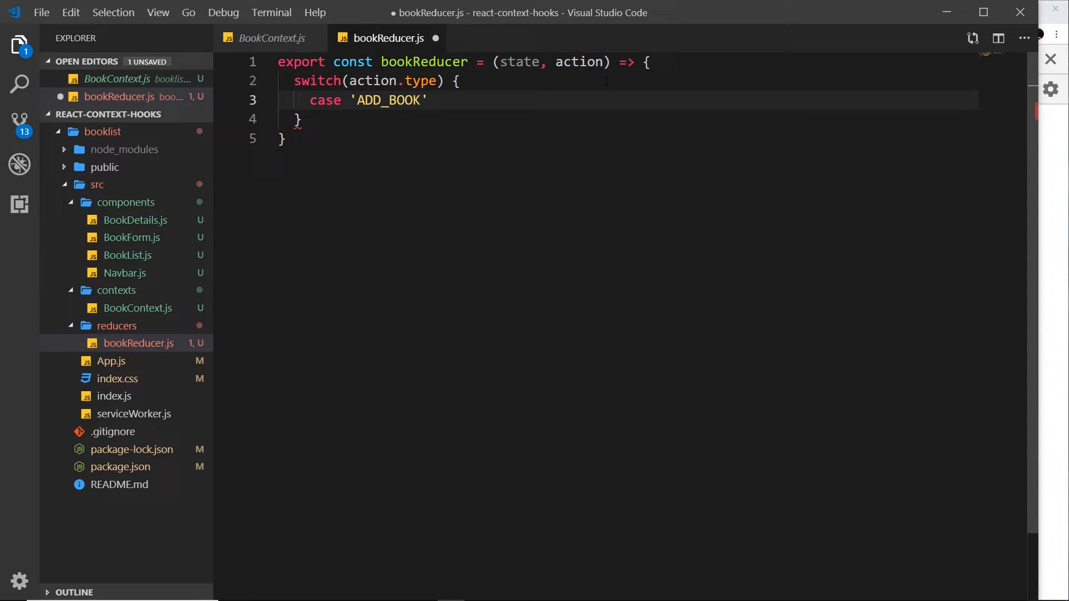
double_click(388, 100)
type(":")
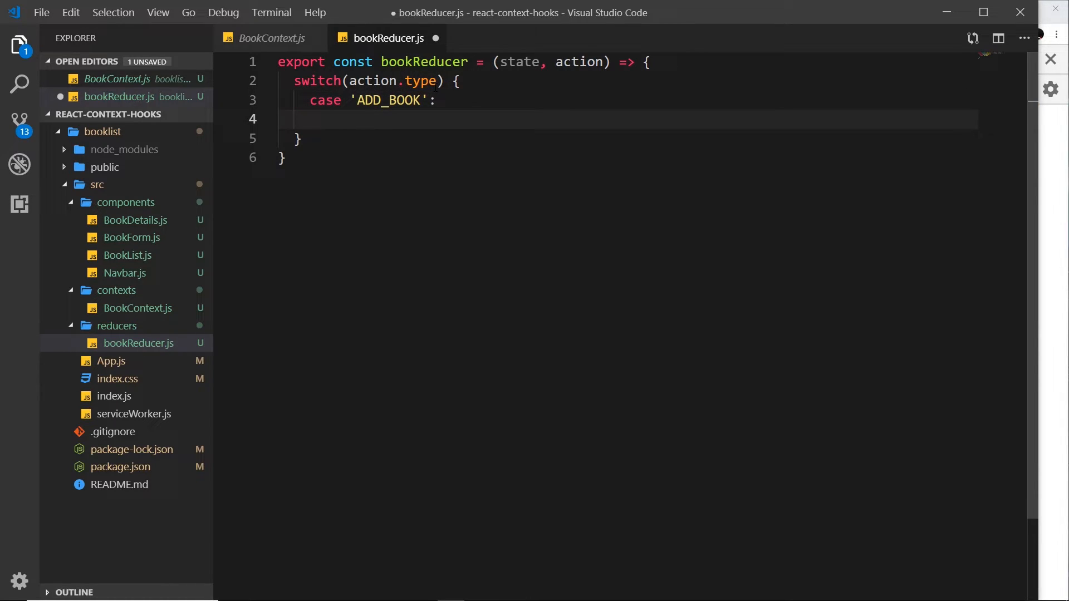
type("return []")
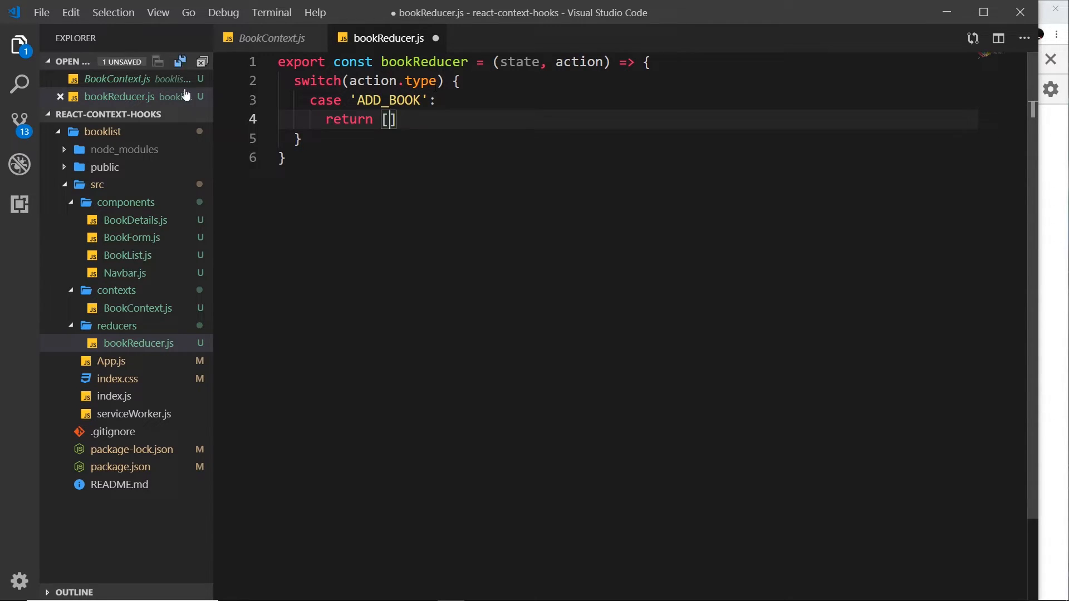
Step: Spread ...state inside the ADD_BOOK returned array, referring to BookContext.js for the books usage
left_click(272, 38)
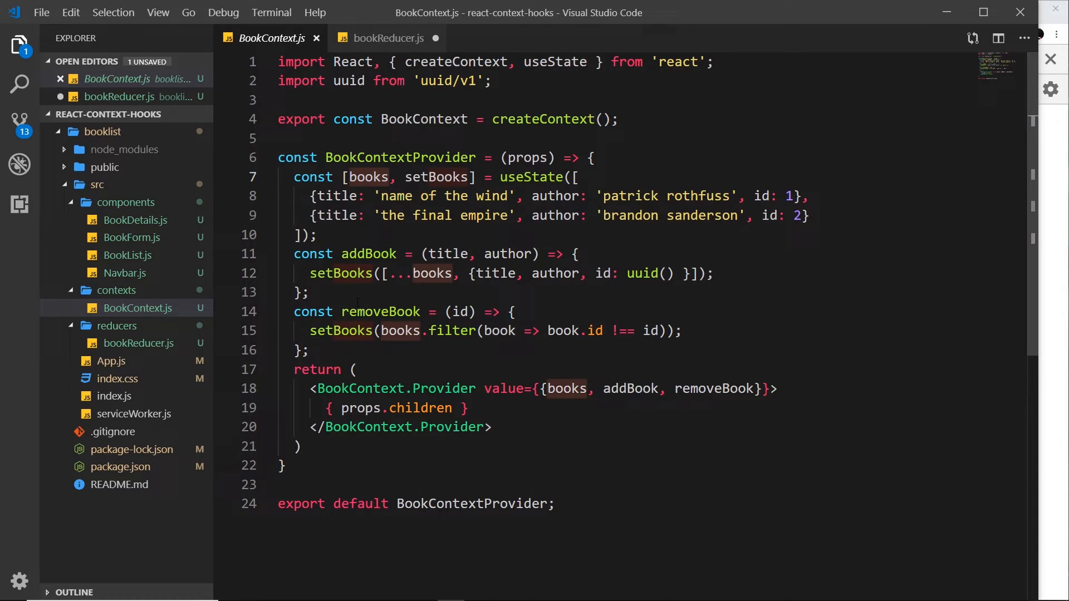
left_click(389, 38)
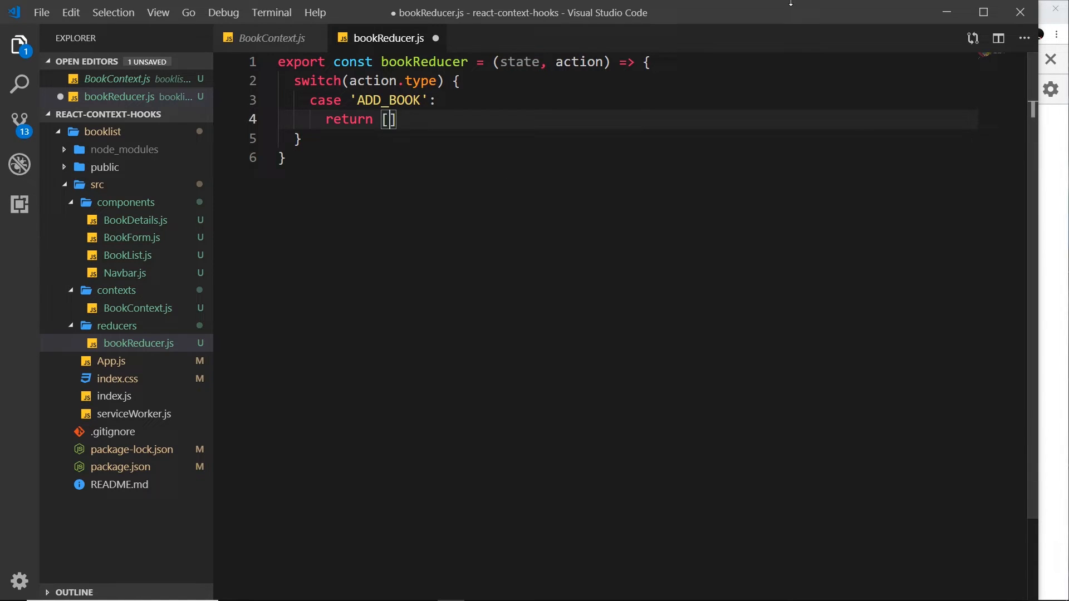
type("...s")
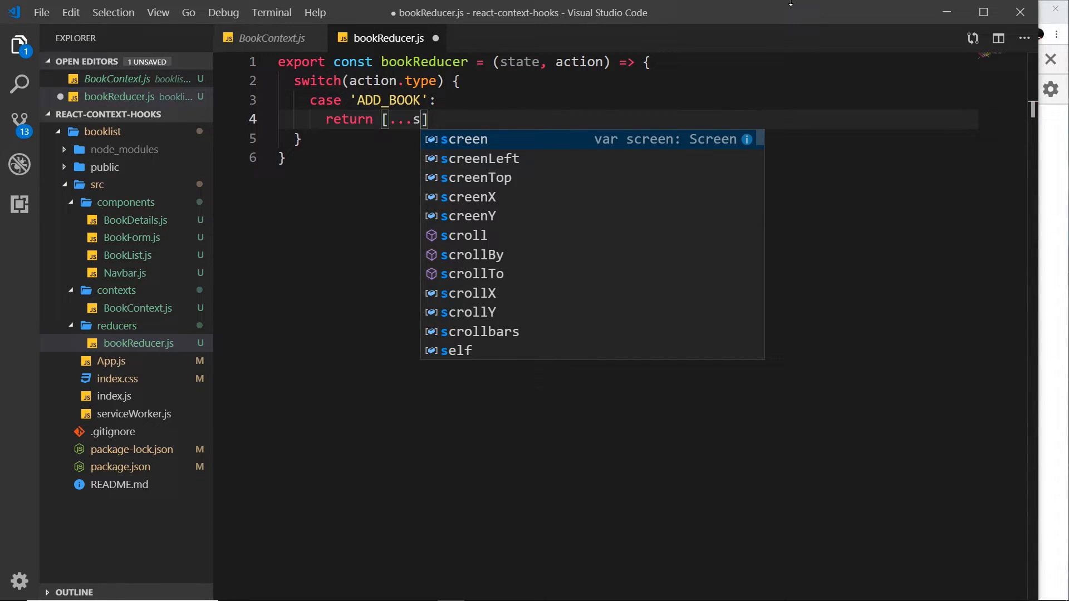
type("tate")
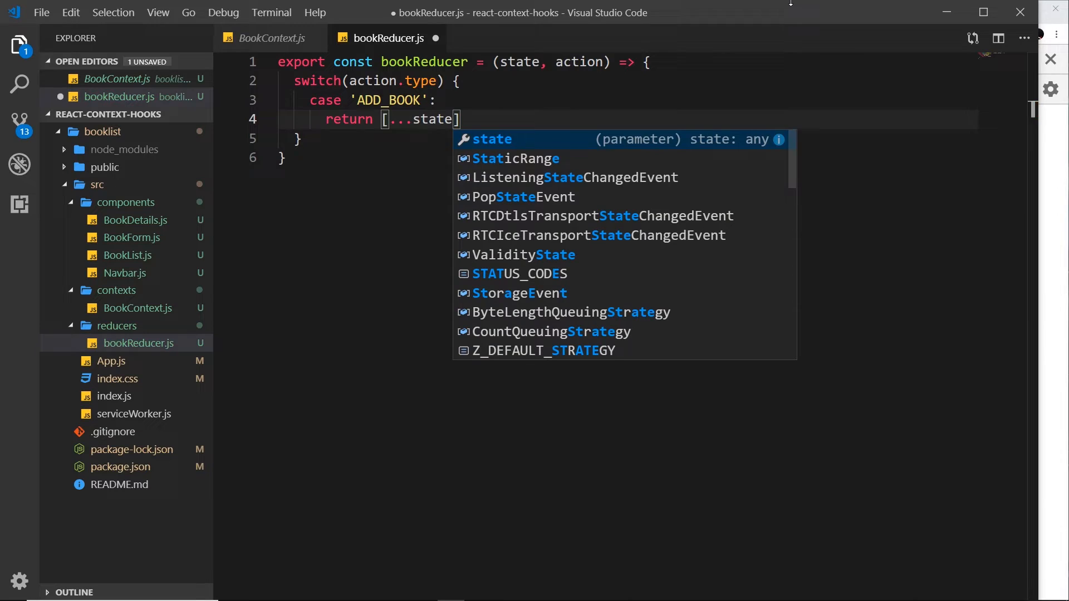
left_click(269, 38)
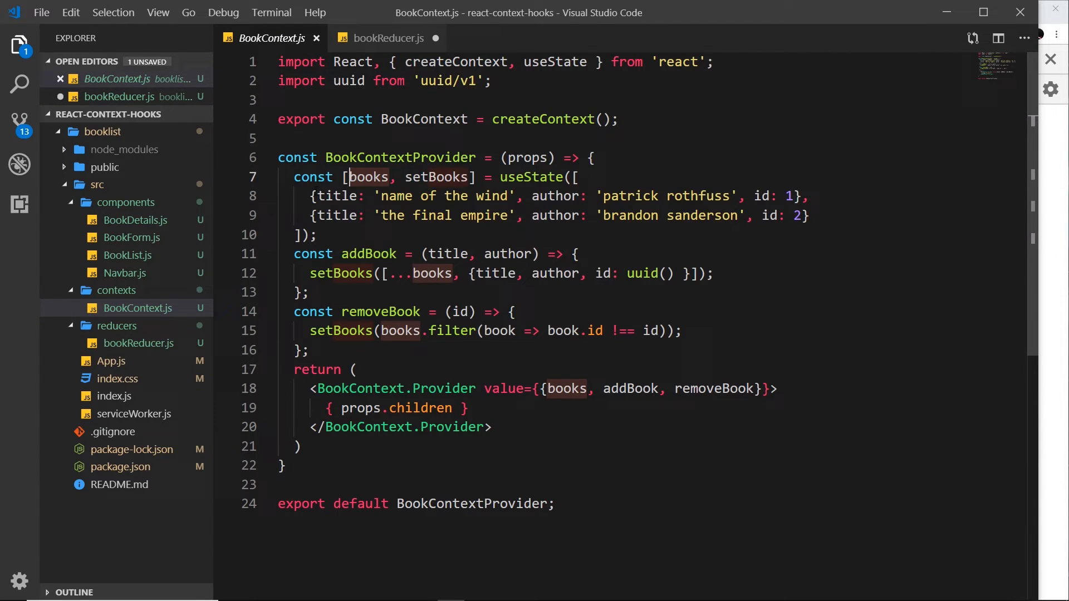
left_click(387, 38)
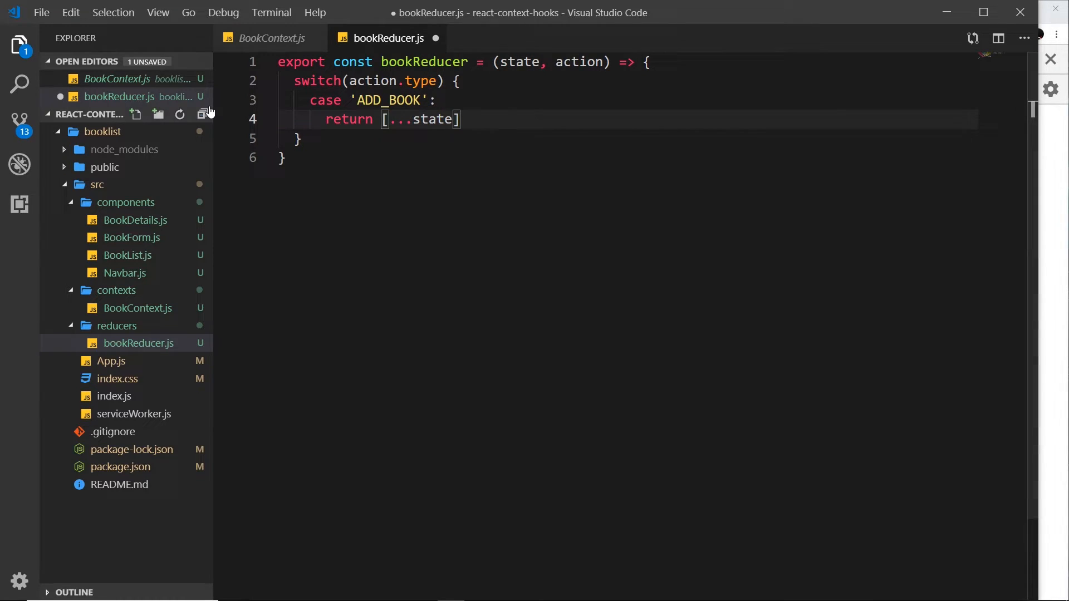
Step: Add a new book object with title: action.book.title and author: action.book.author to the returned array
type(", {")
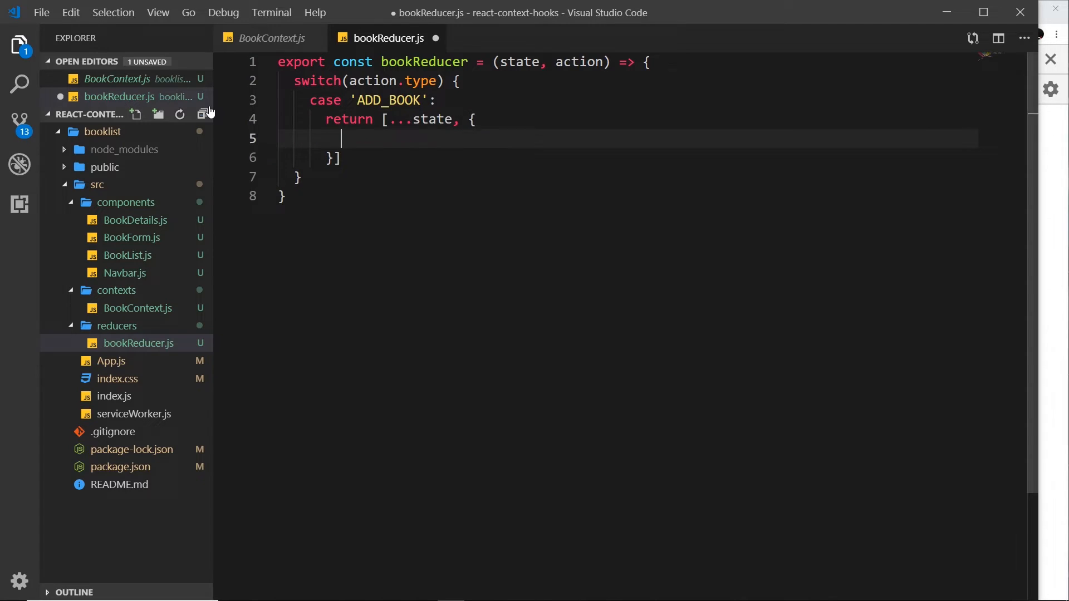
type("t")
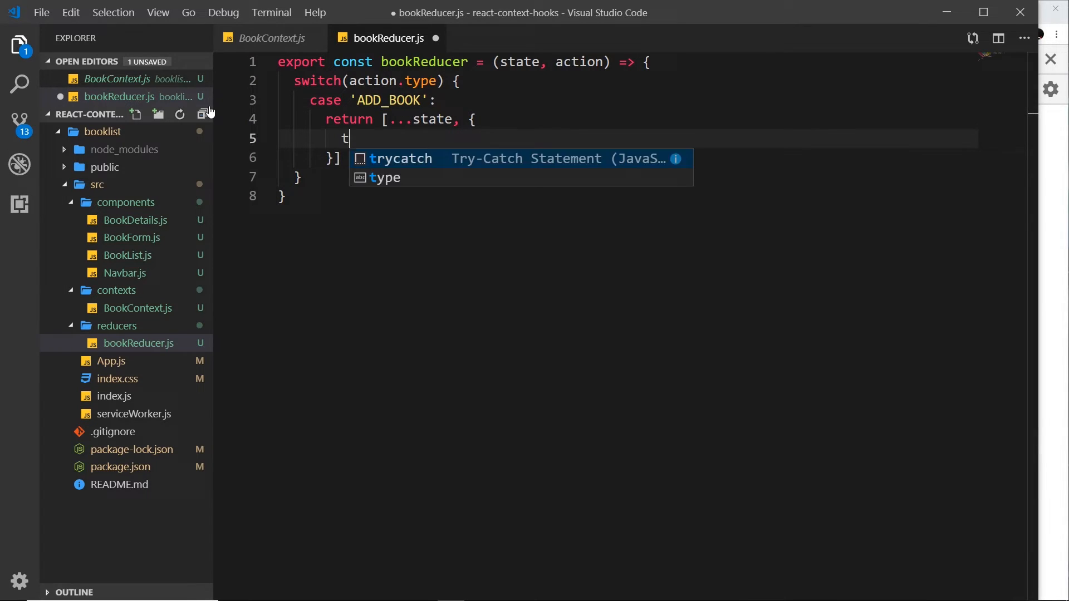
type("itle:")
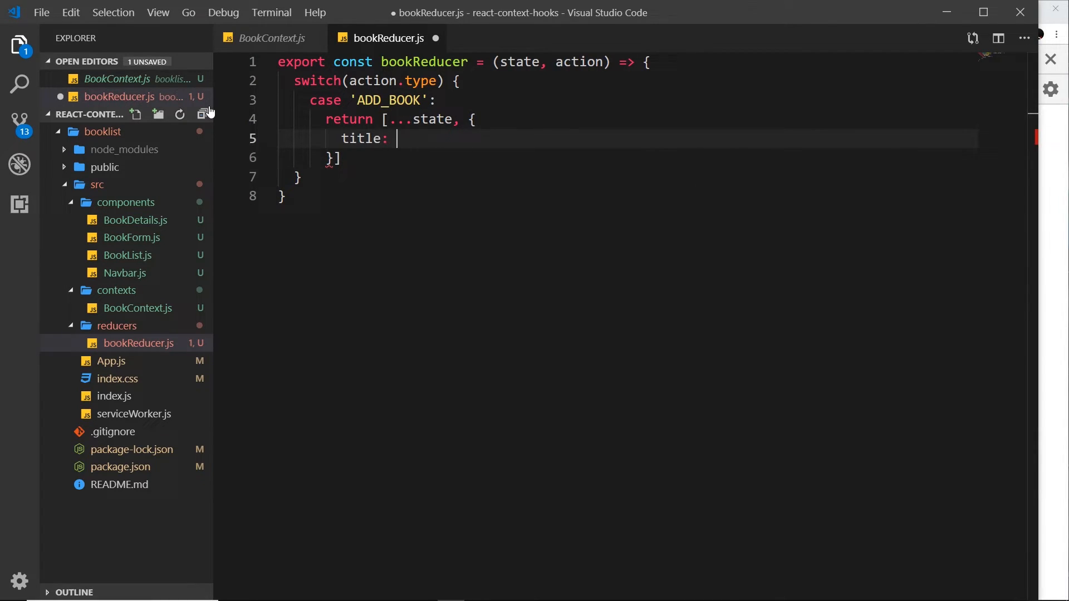
type("action")
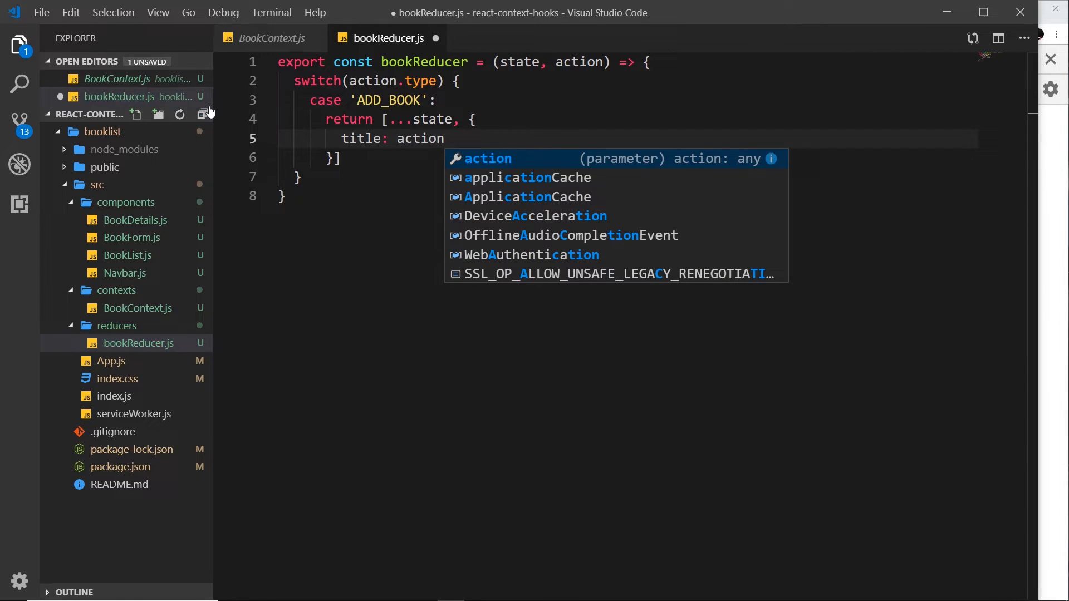
type(".book")
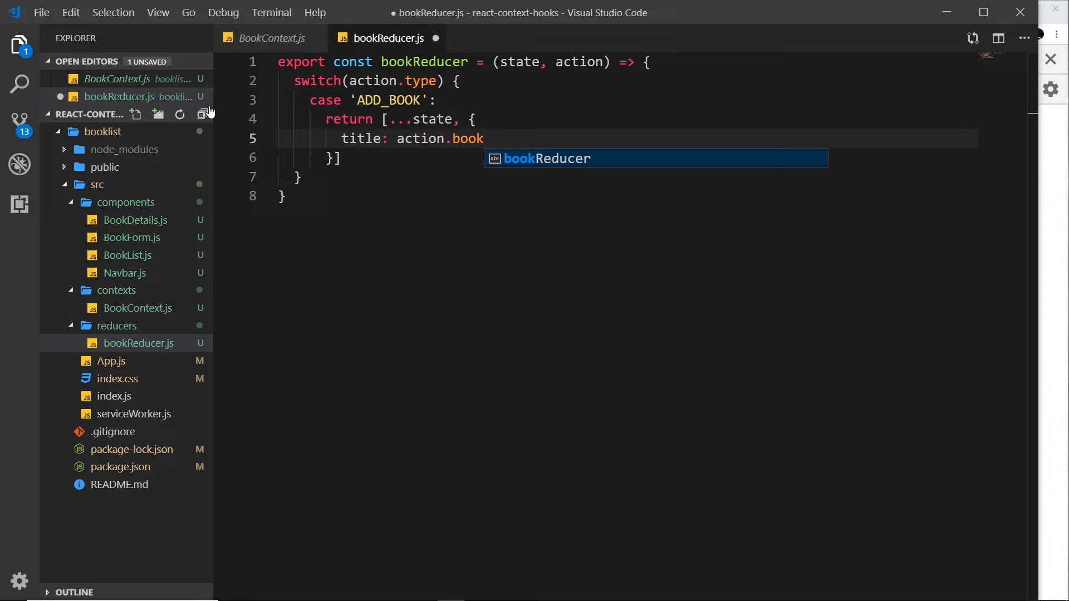
type(".")
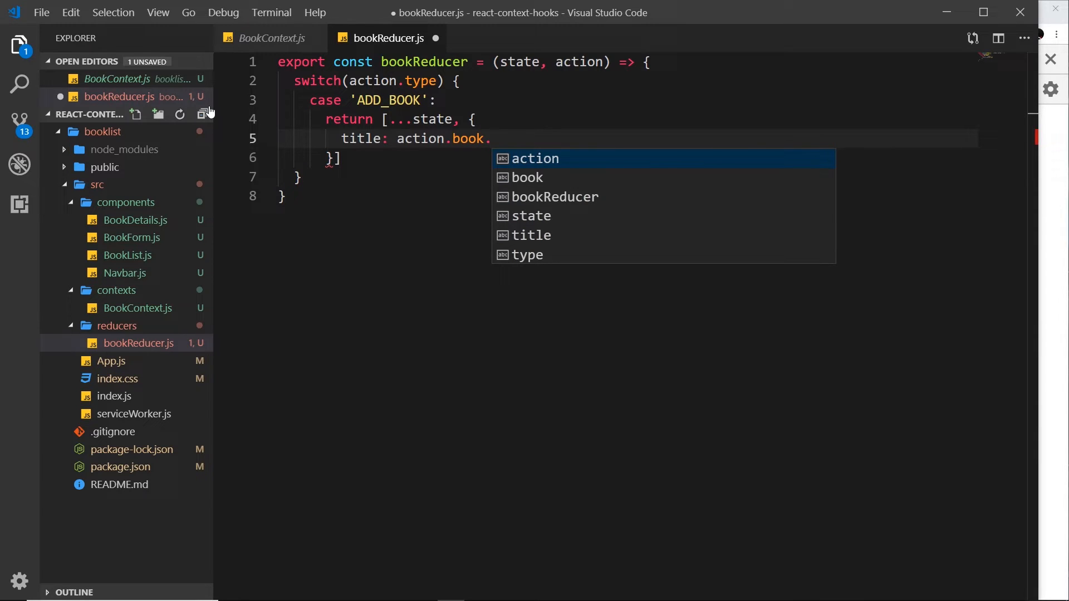
type("t")
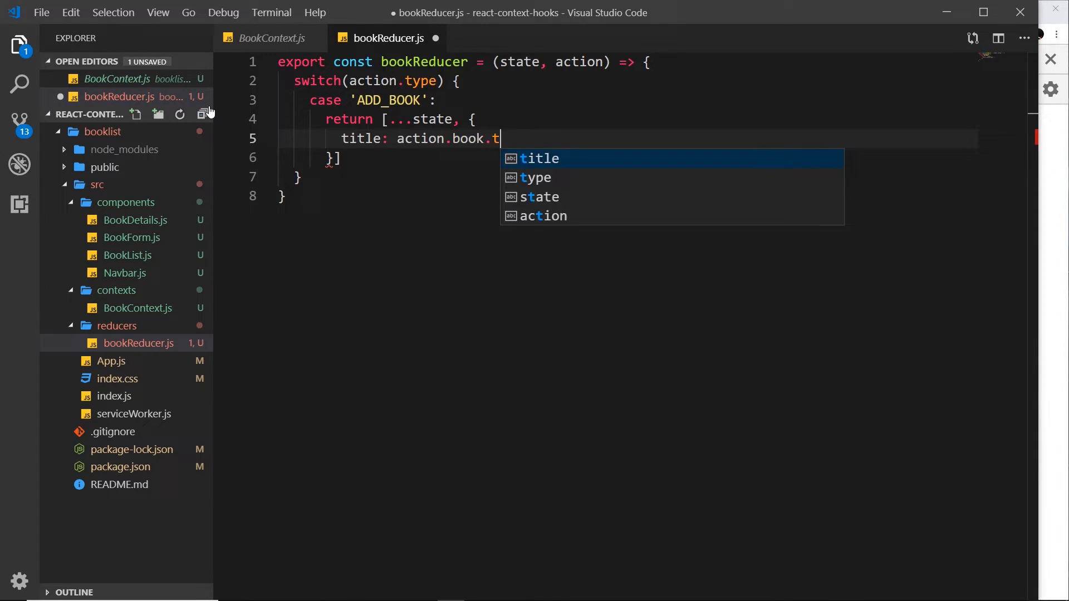
type("itle,")
type("author")
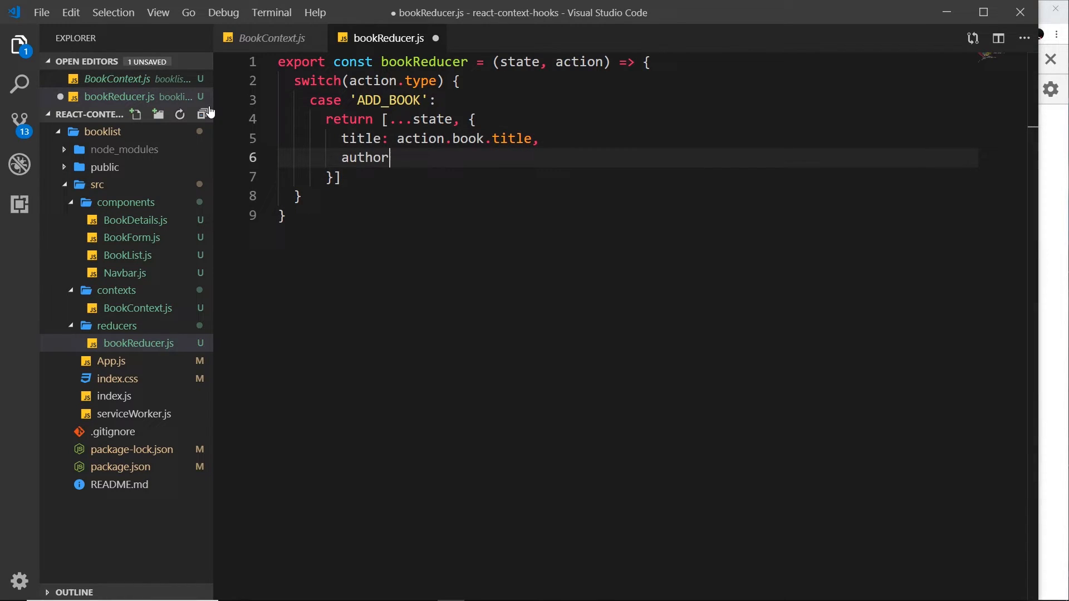
type(": action")
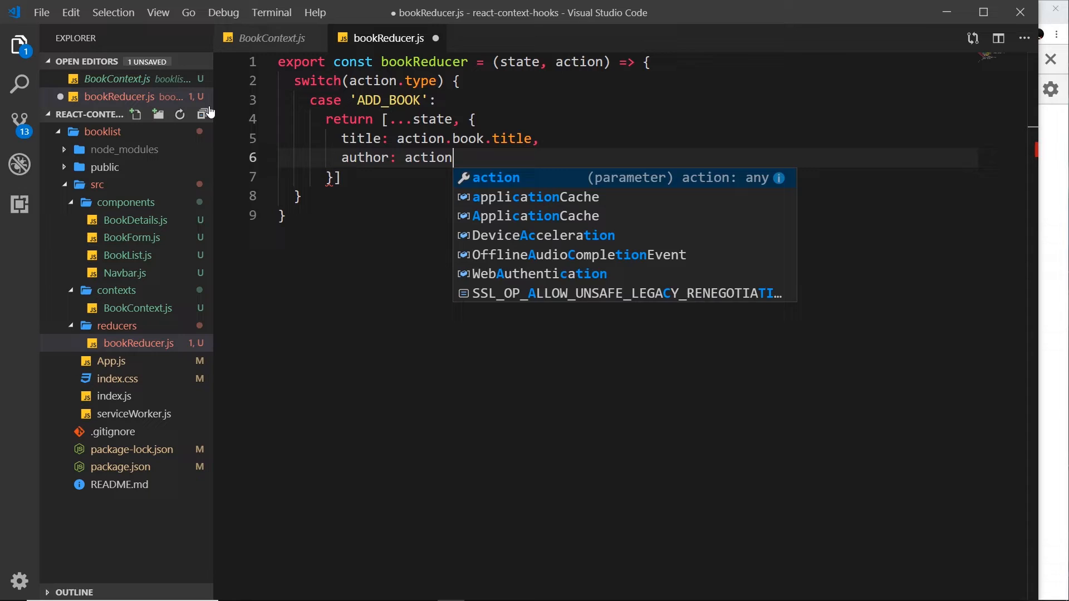
type(".book.a")
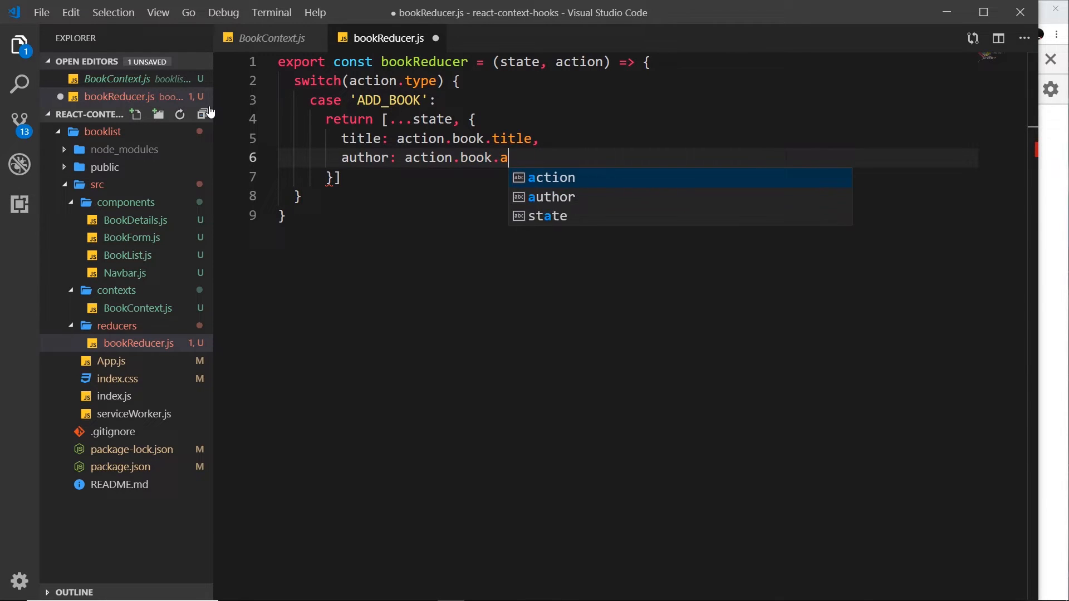
type("uthor,")
type("id:")
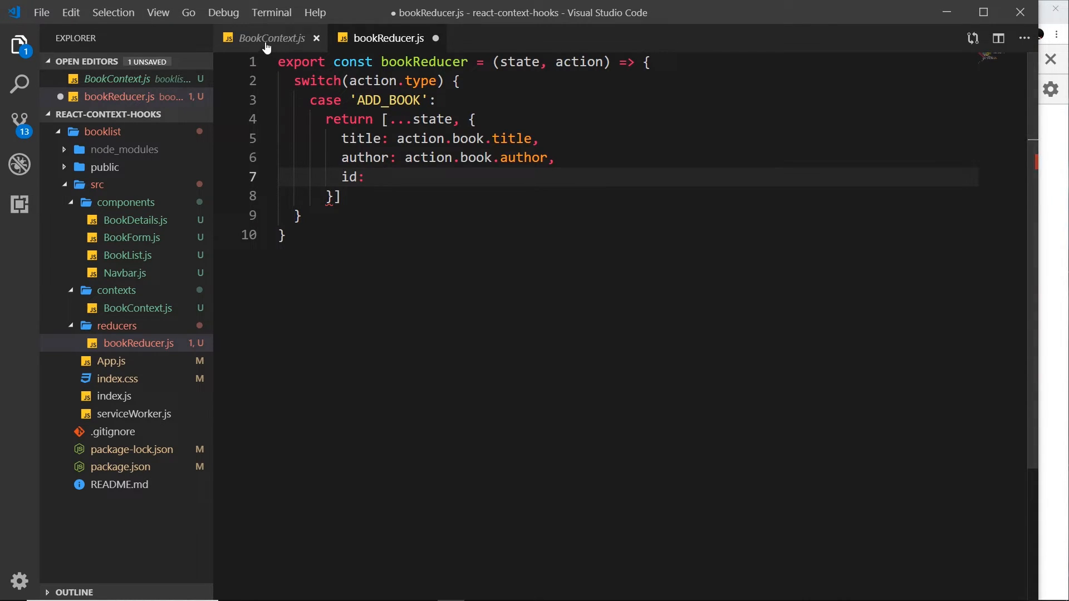
Step: Select the uuid import line in BookContext.js to move it
left_click(269, 38)
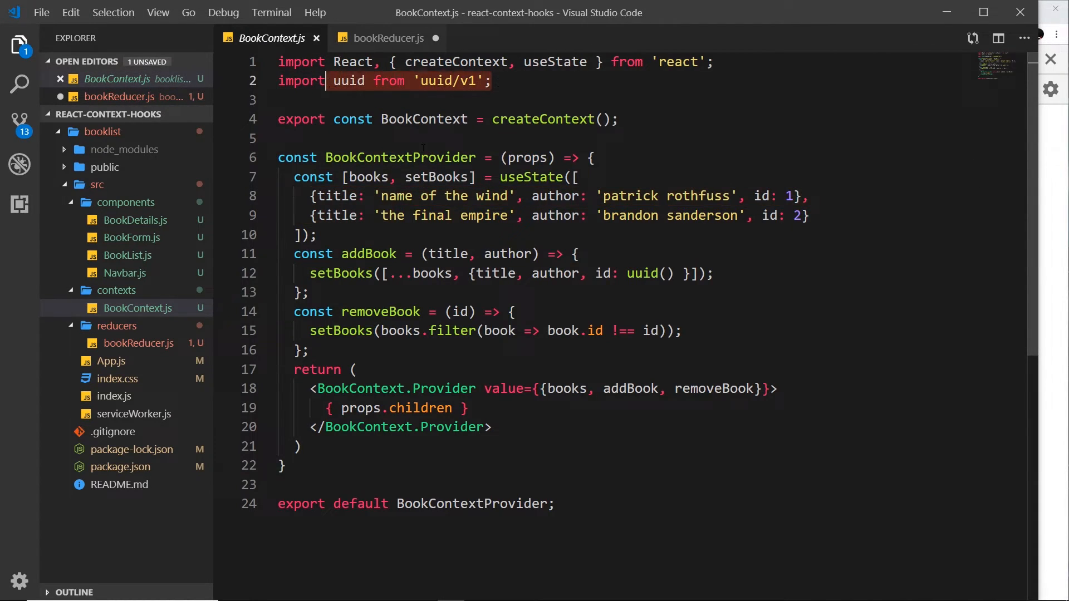
left_click(682, 330)
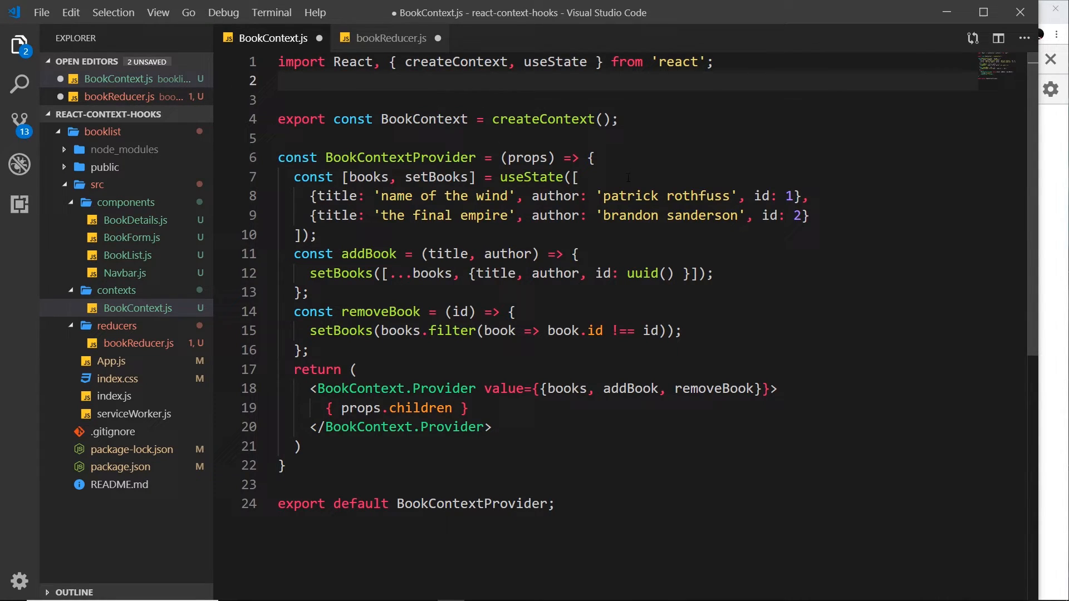
Step: Import uuid from 'uuid/v1' at the top of bookReducer.js and set the new book's id to uuid()
left_click(391, 37)
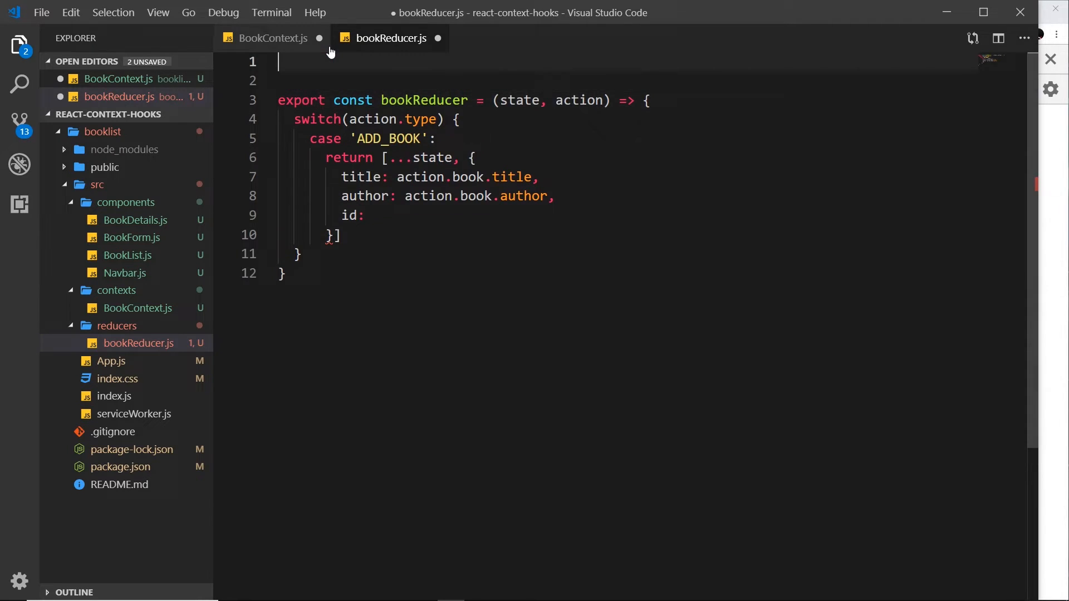
type("import uuid from 'uuid/v1';")
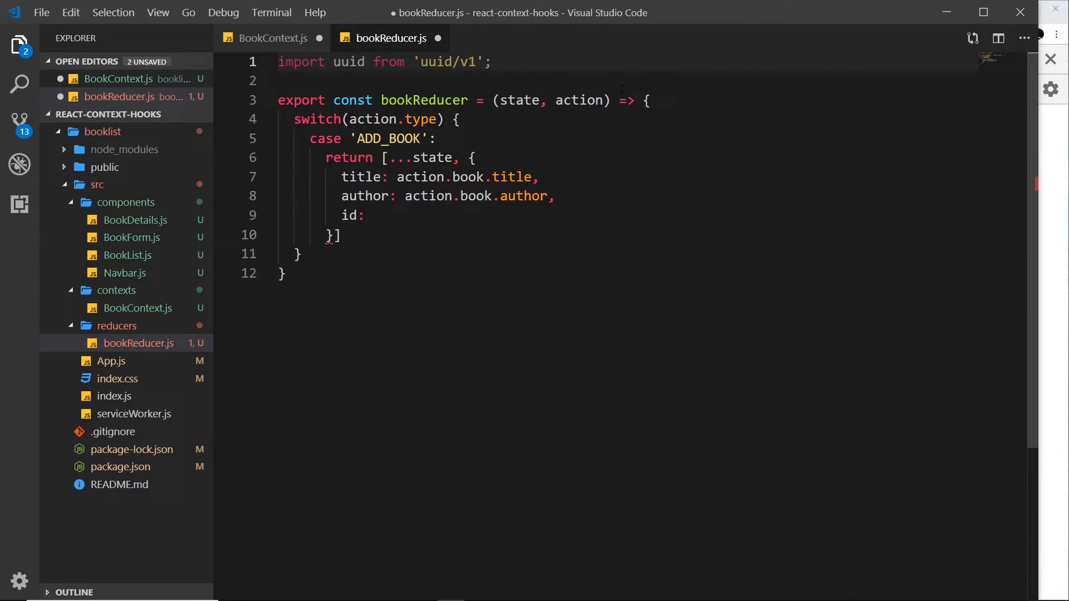
type("u")
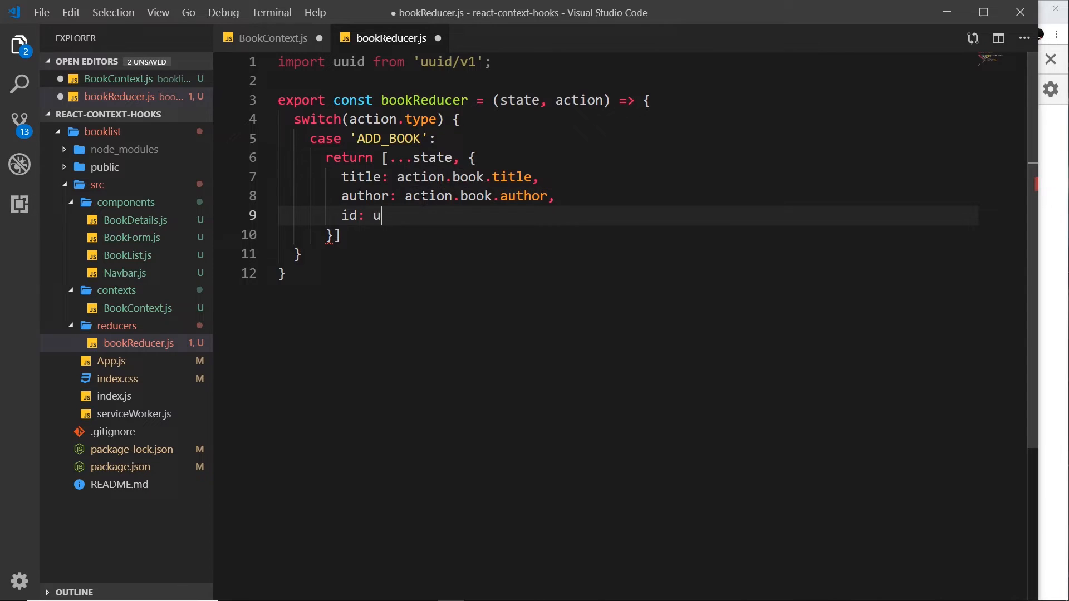
type("uid()")
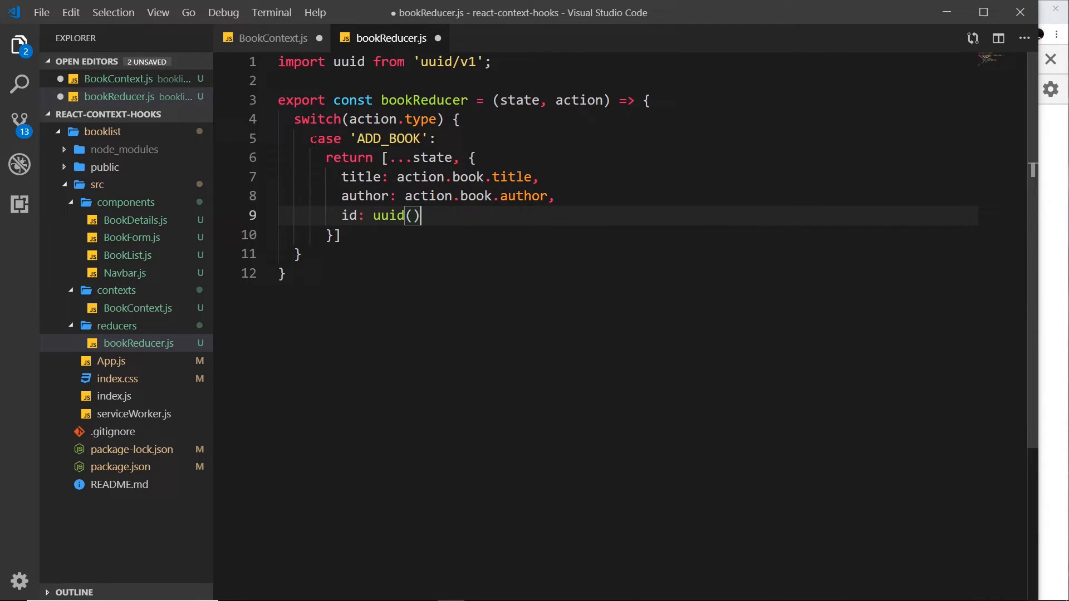
left_click_drag(311, 138, 341, 235)
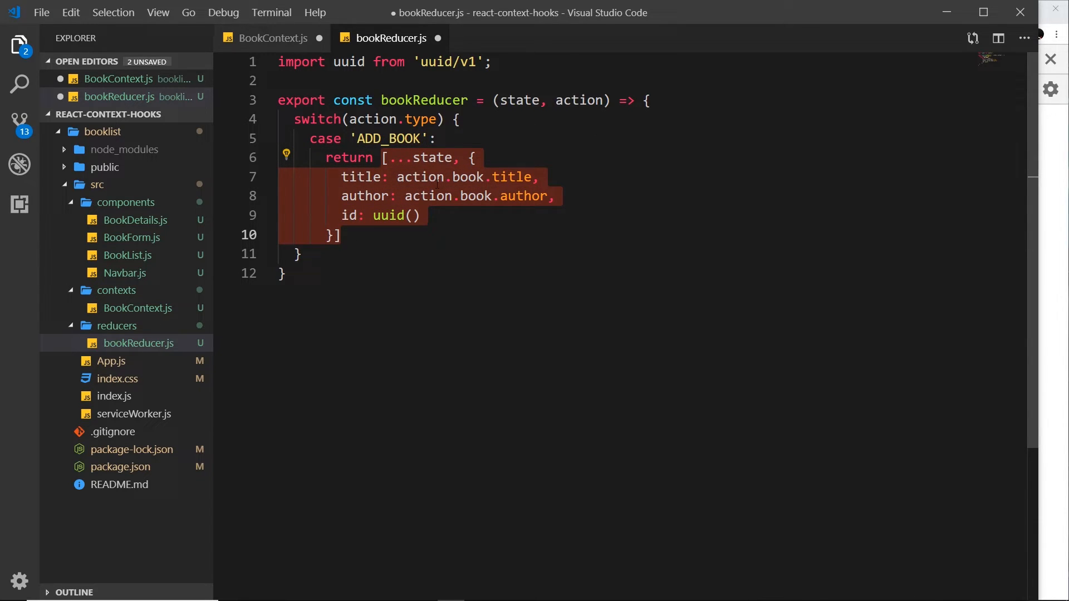
Step: Review the books usage in the BookContext provider before returning to bookReducer.js
left_click(273, 38)
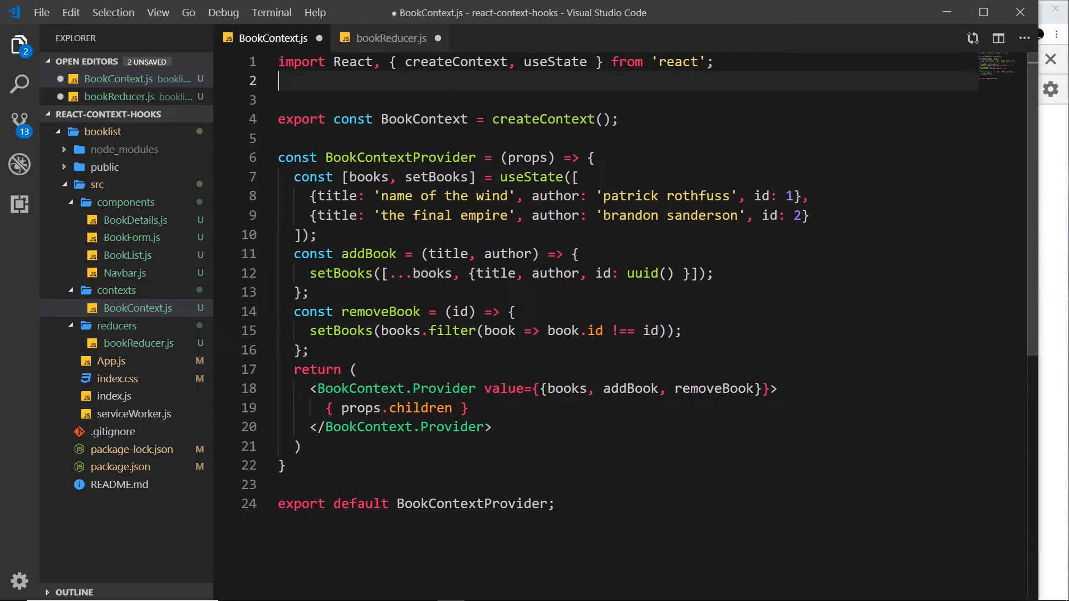
double_click(566, 388)
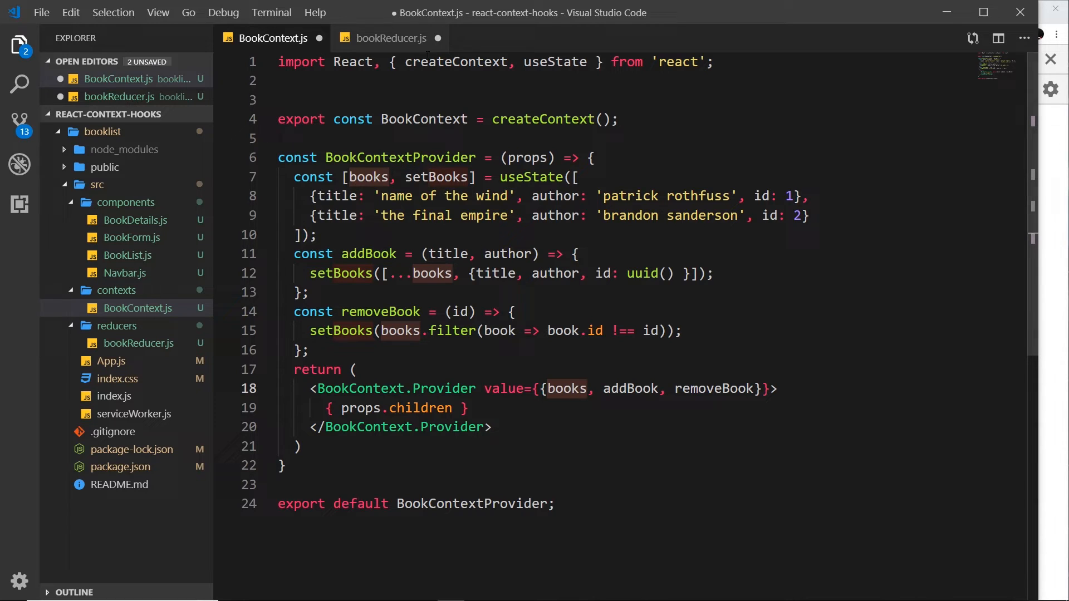
left_click(391, 38)
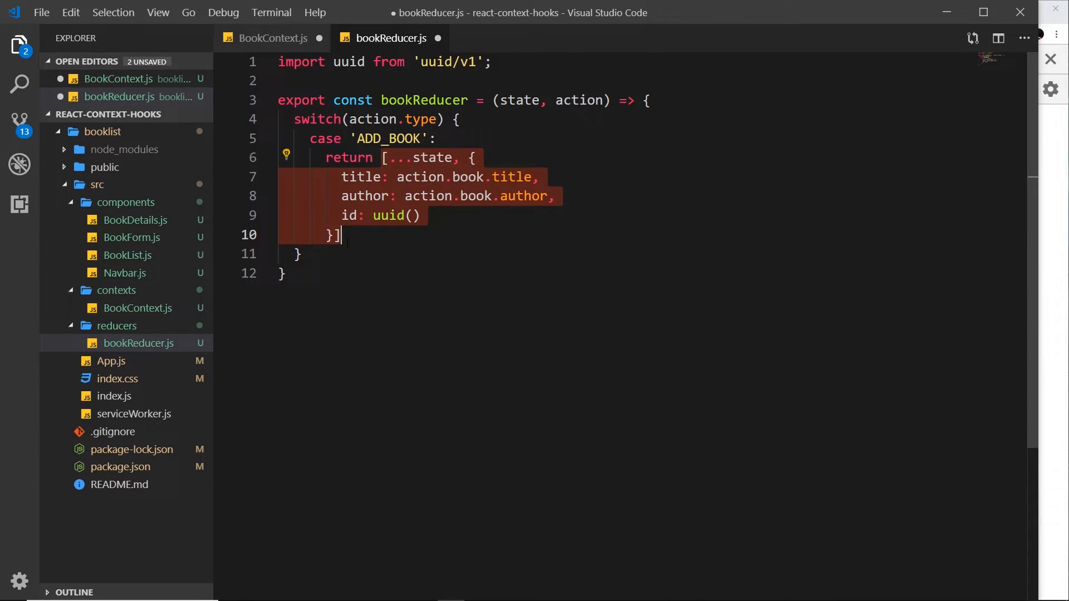
Step: Start a case 'REMOVE_BOOK' with a return, checking the removeBook logic in BookContext.js
key("enter")
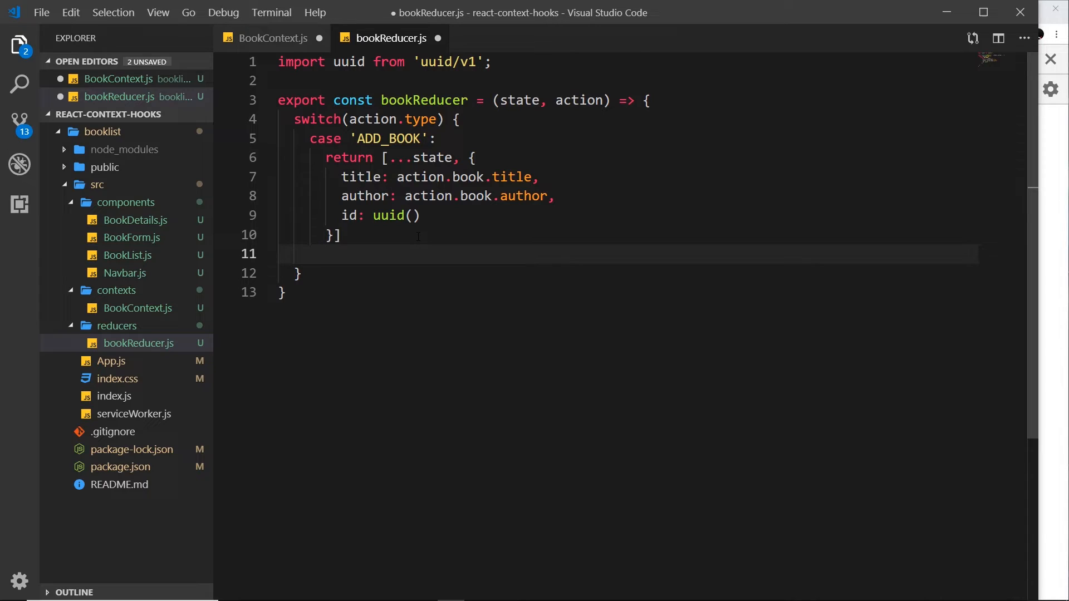
type("case ;'")
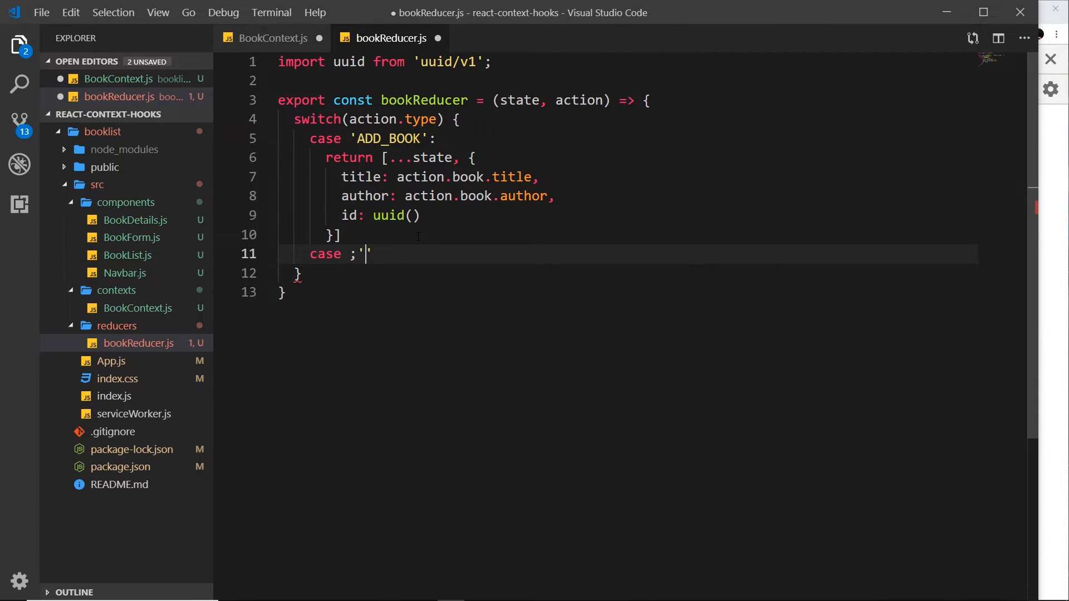
type("RE")
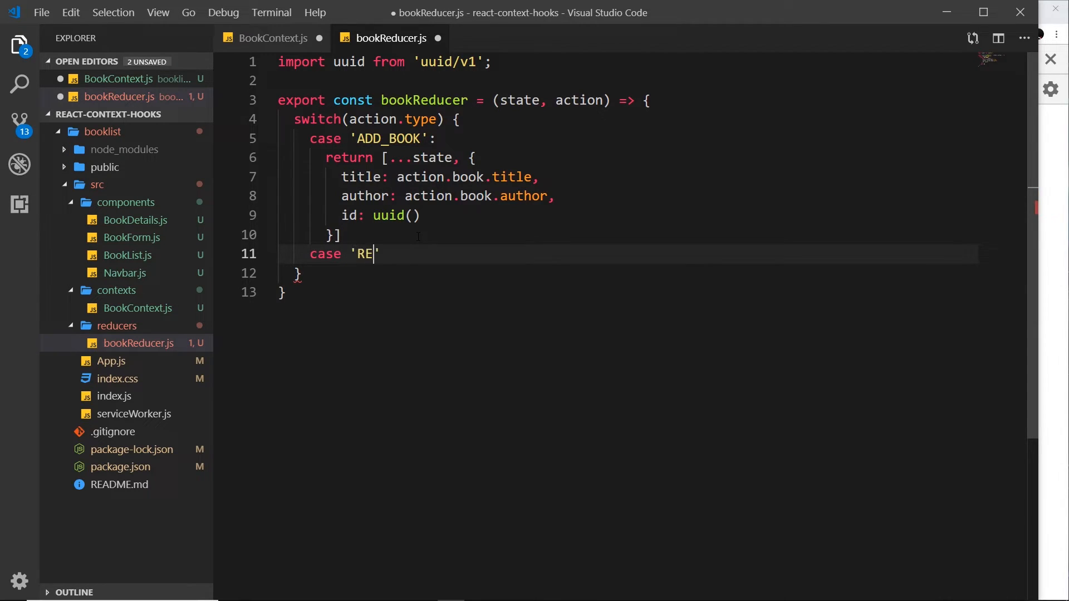
type("MOVE_BOOK")
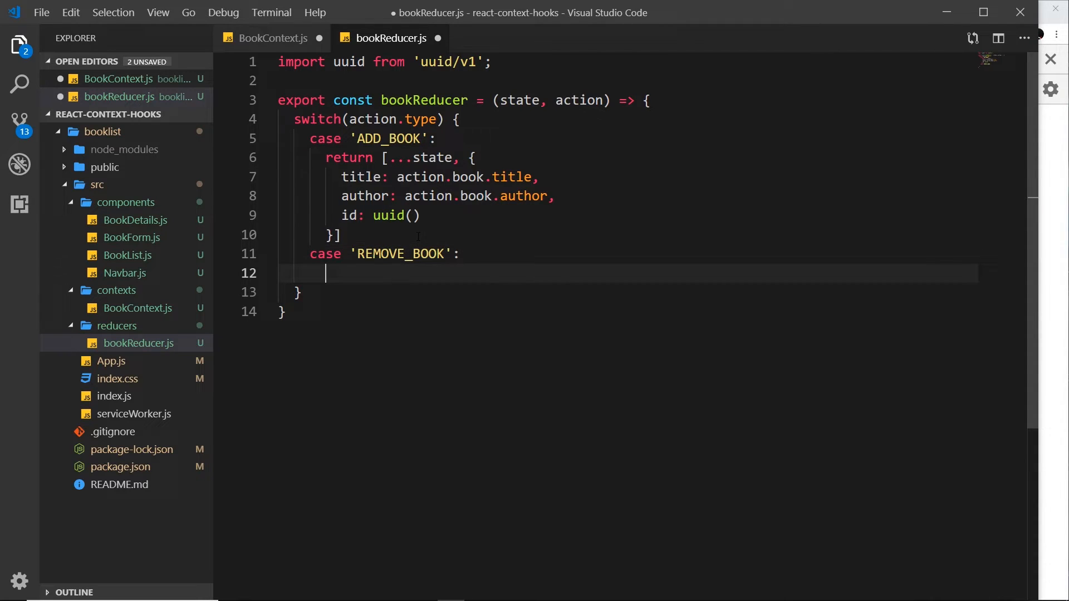
type("r")
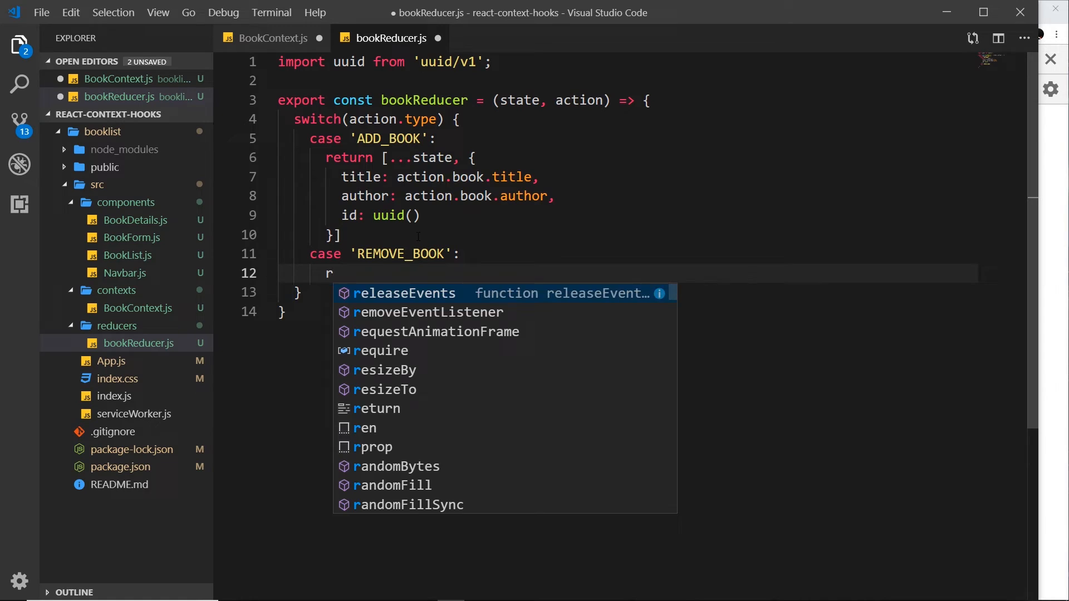
type("eturn")
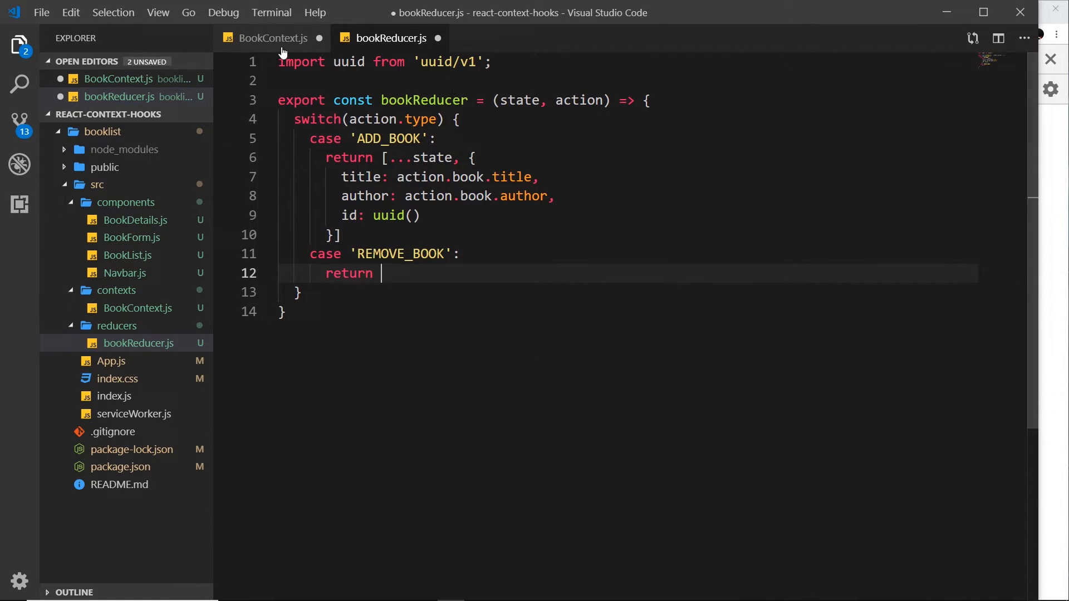
left_click(273, 38)
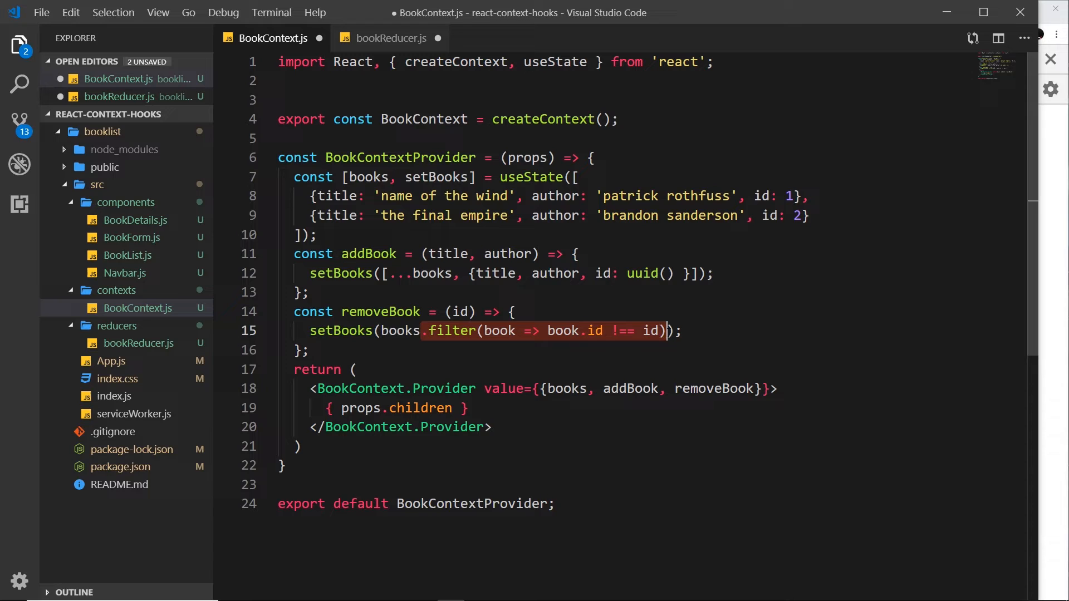
Step: Return state filtered to exclude the book whose id matches action.id
left_click(391, 38)
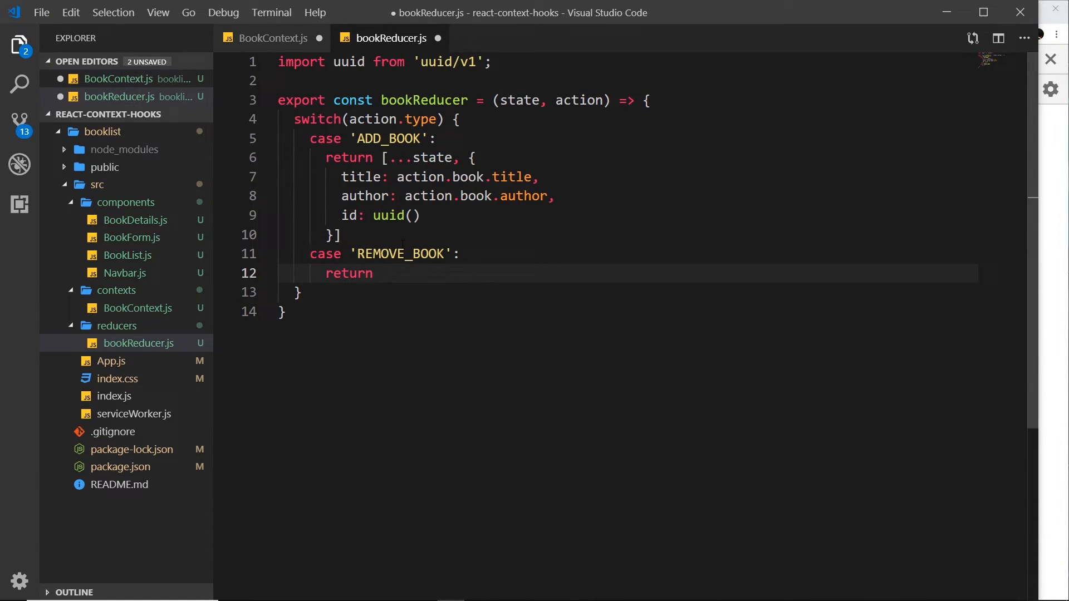
type("sta")
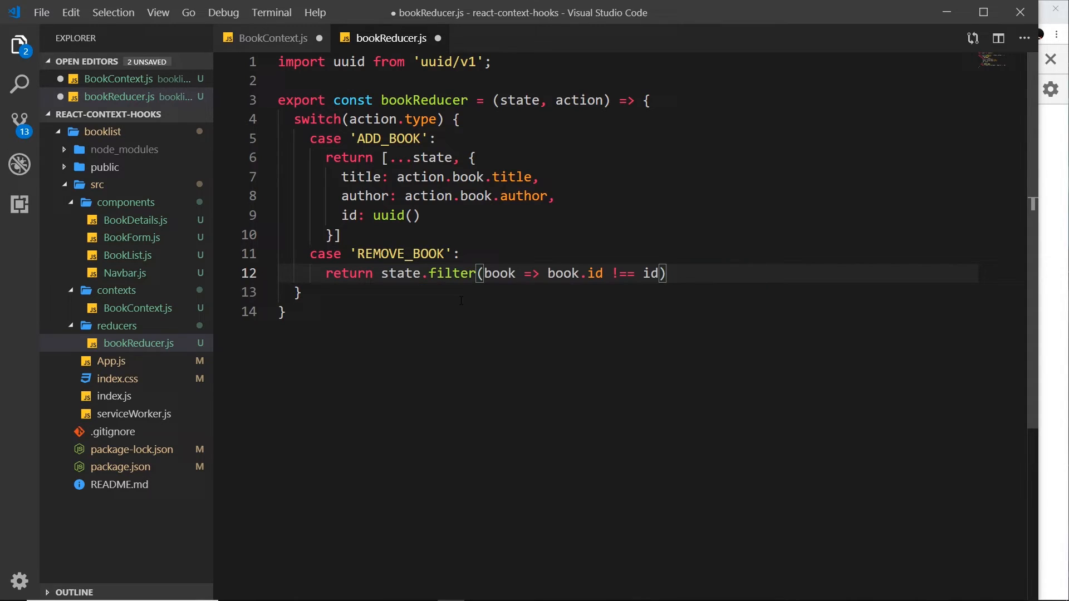
double_click(401, 274)
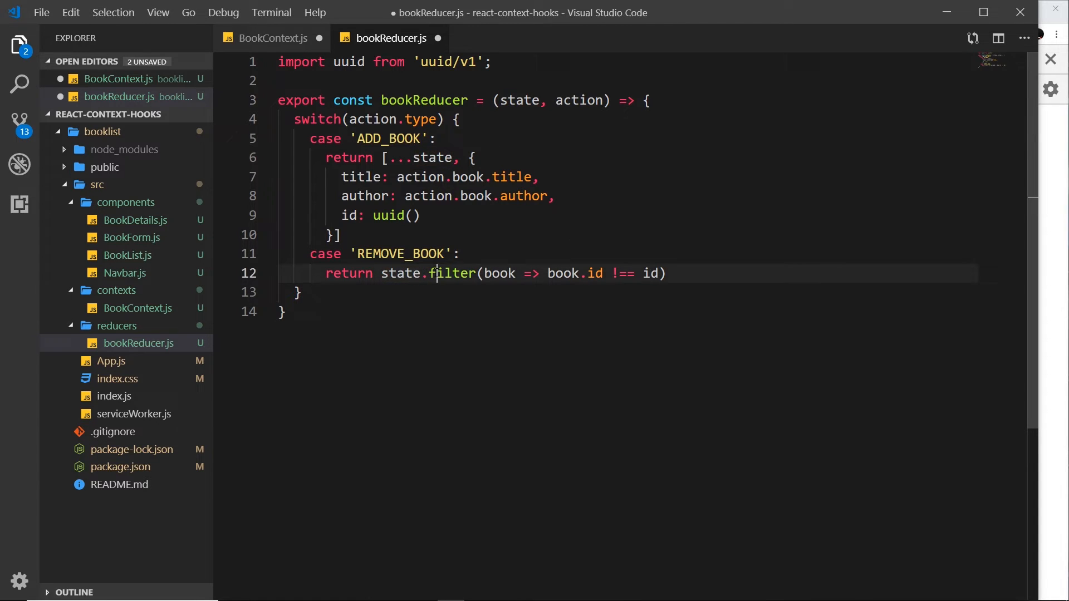
mouse_move(500, 274)
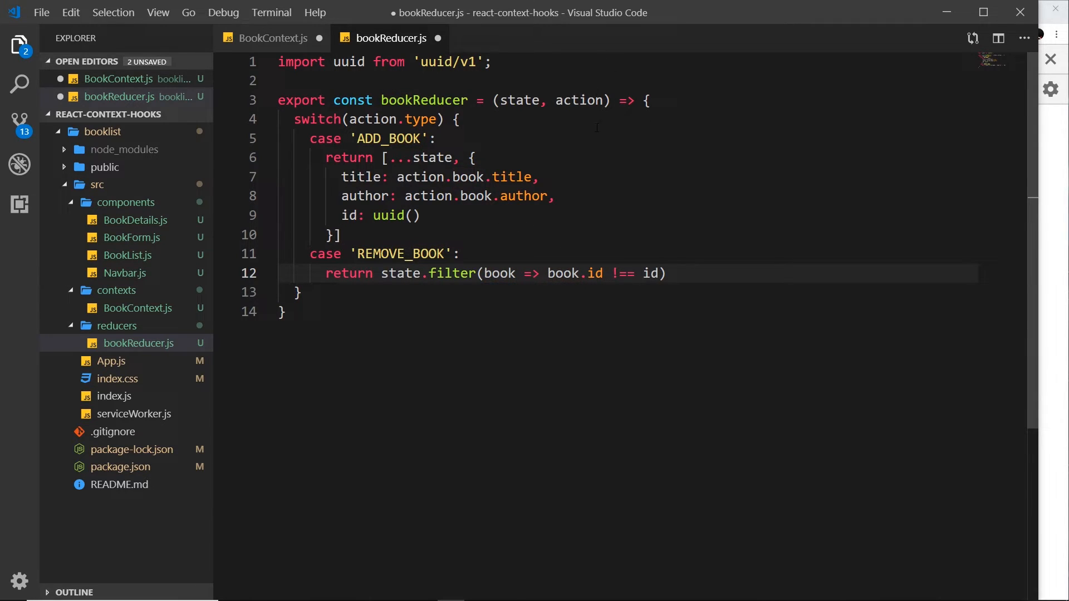
type("action.")
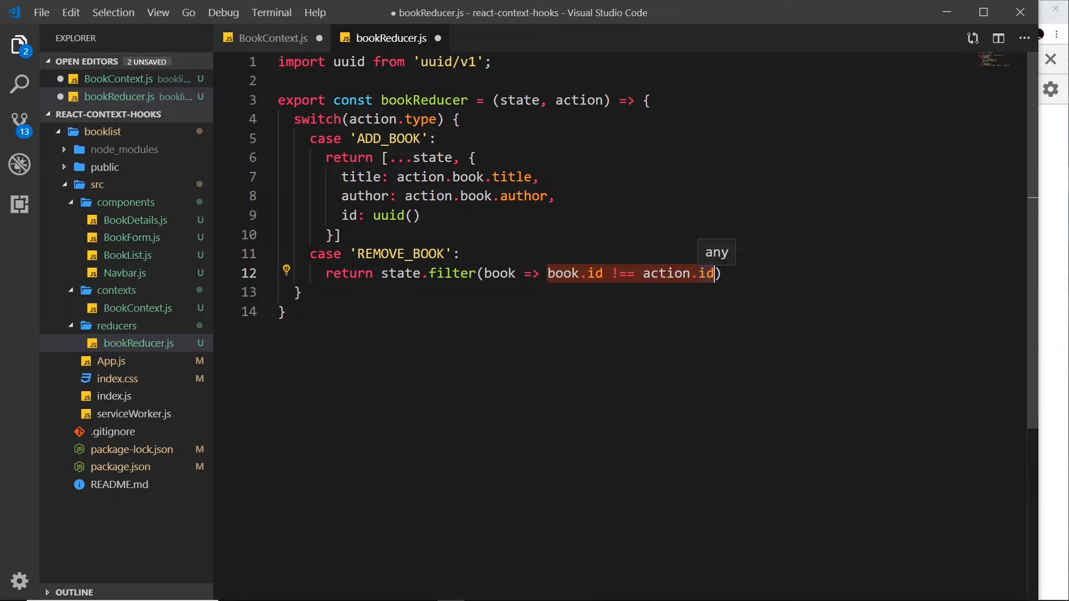
mouse_move(739, 247)
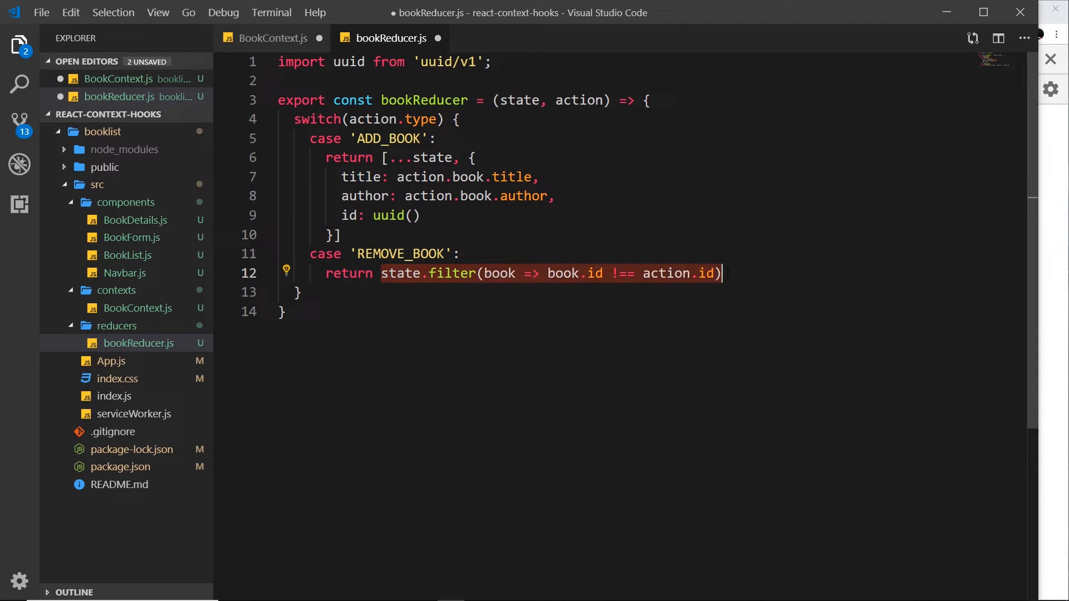
left_click(740, 274)
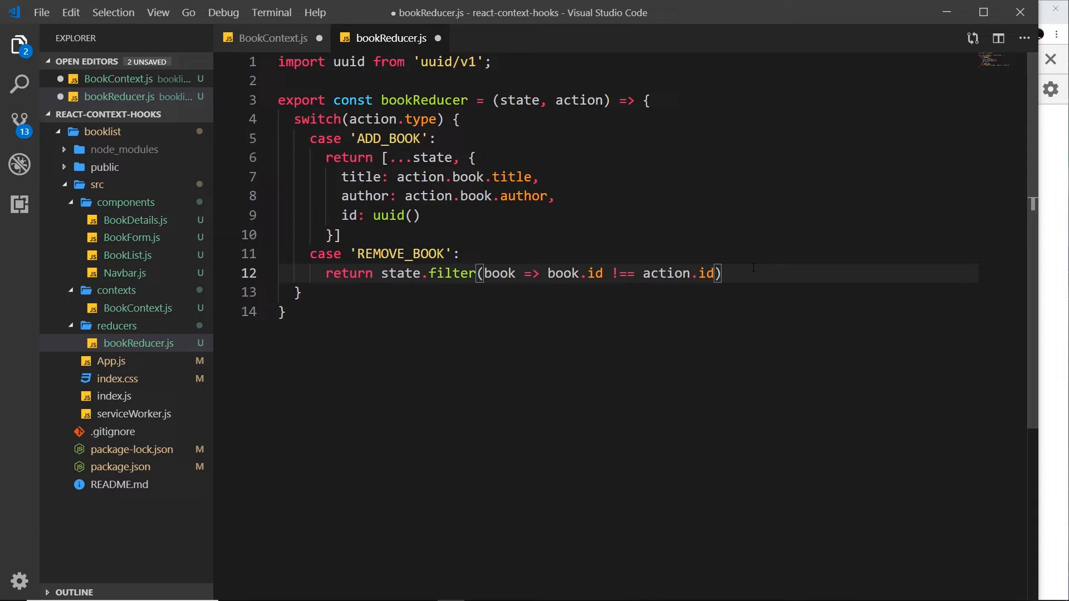
Step: Add 'default: return state' to close the switch in bookReducer
type("default:")
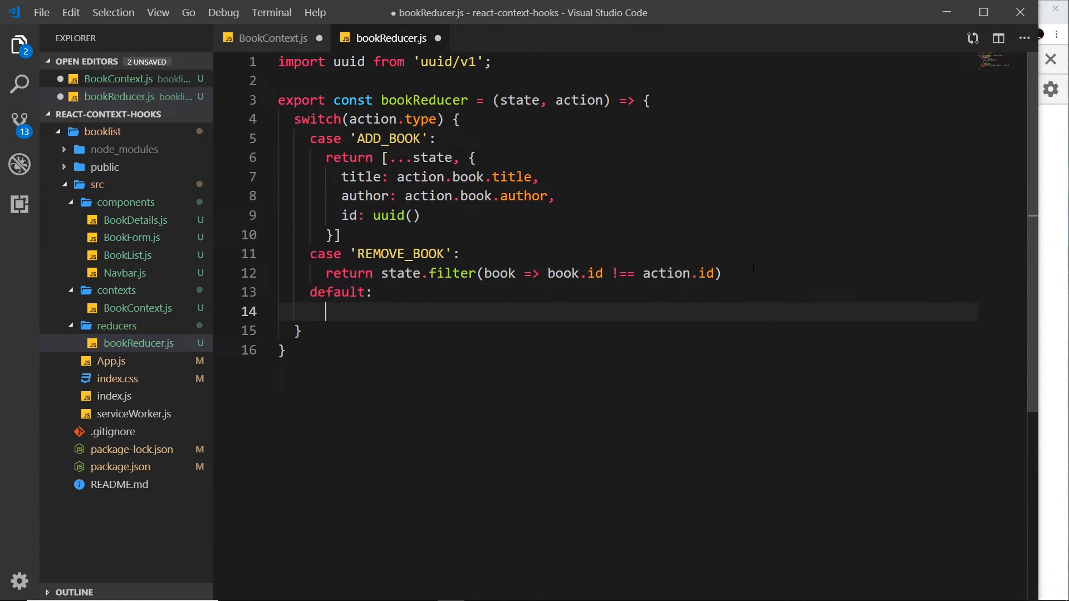
type("return")
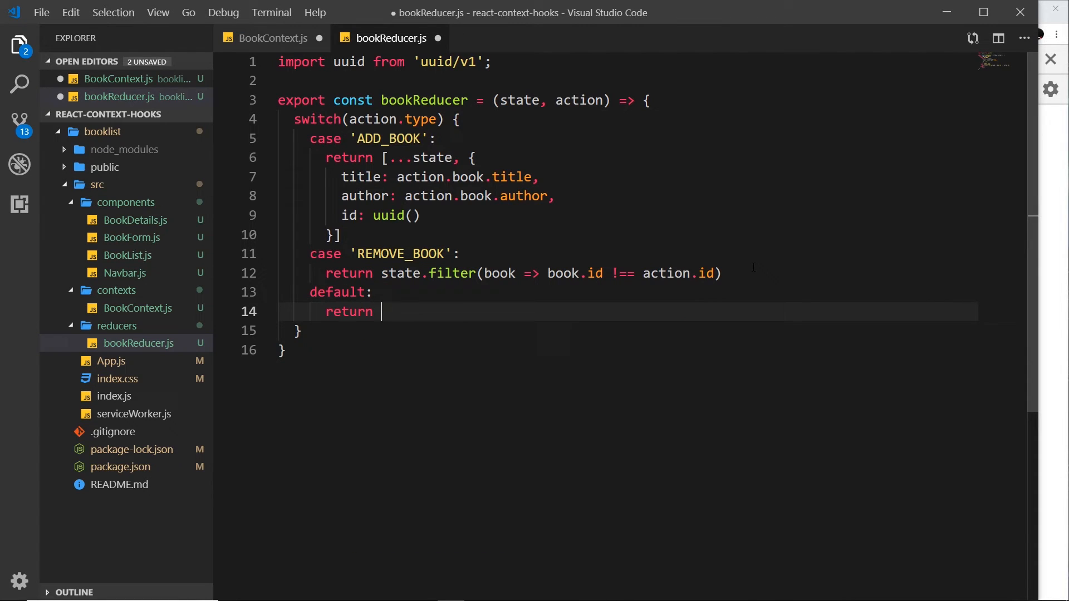
type("state")
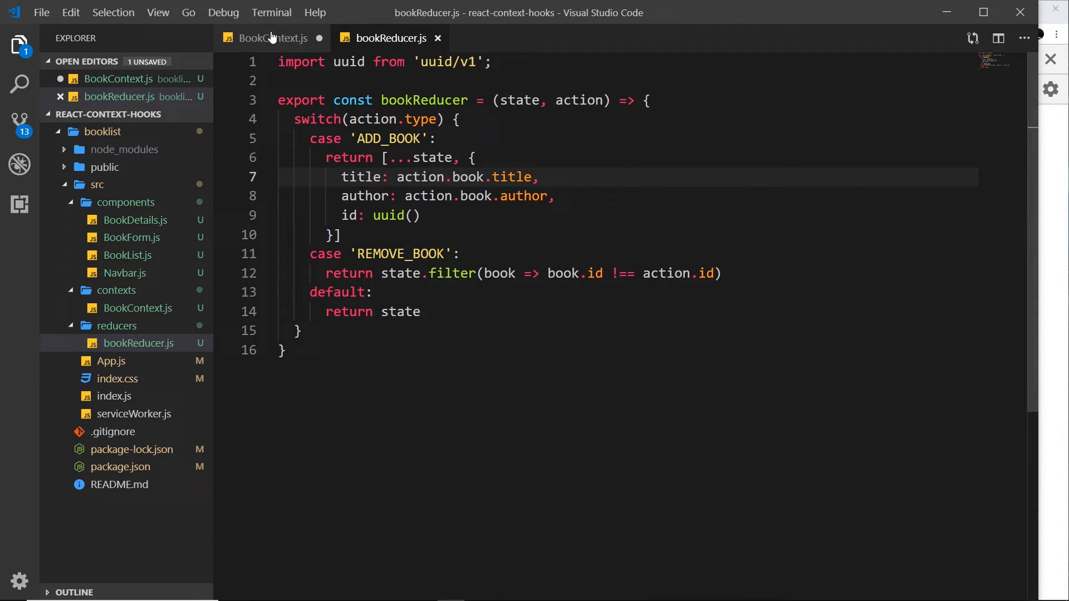
Step: Replace useState with useReducer(bookReducer, []) in BookContext.js, auto-importing bookReducer
left_click(272, 37)
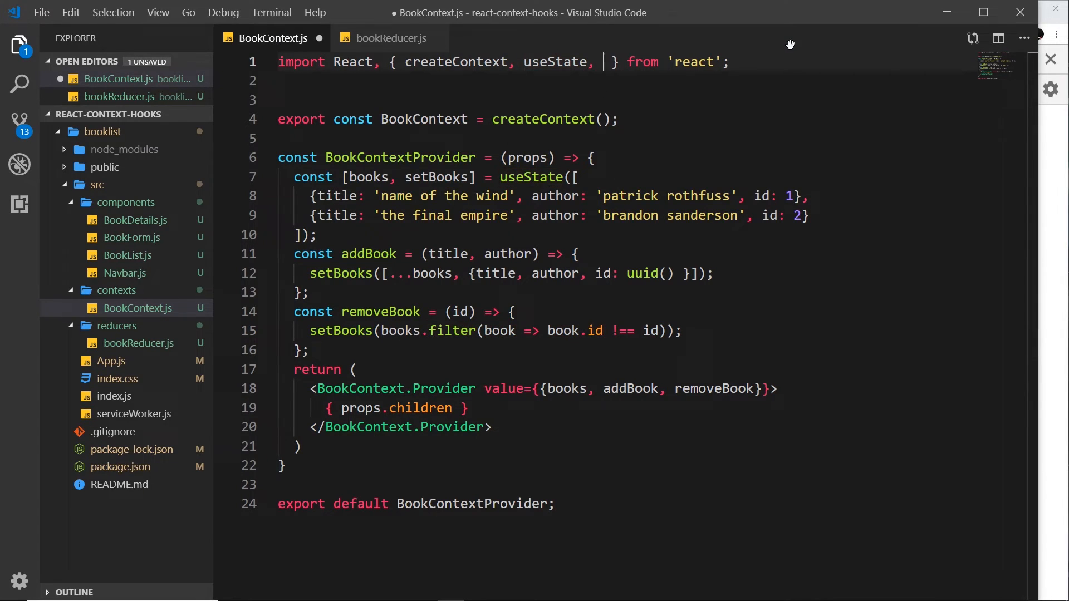
type("use")
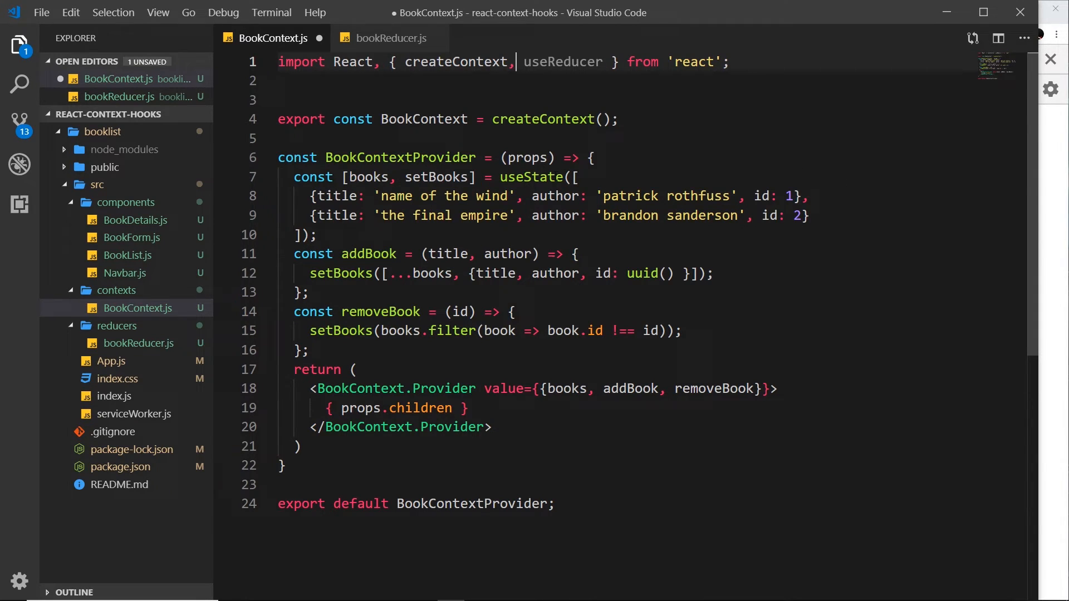
double_click(542, 177)
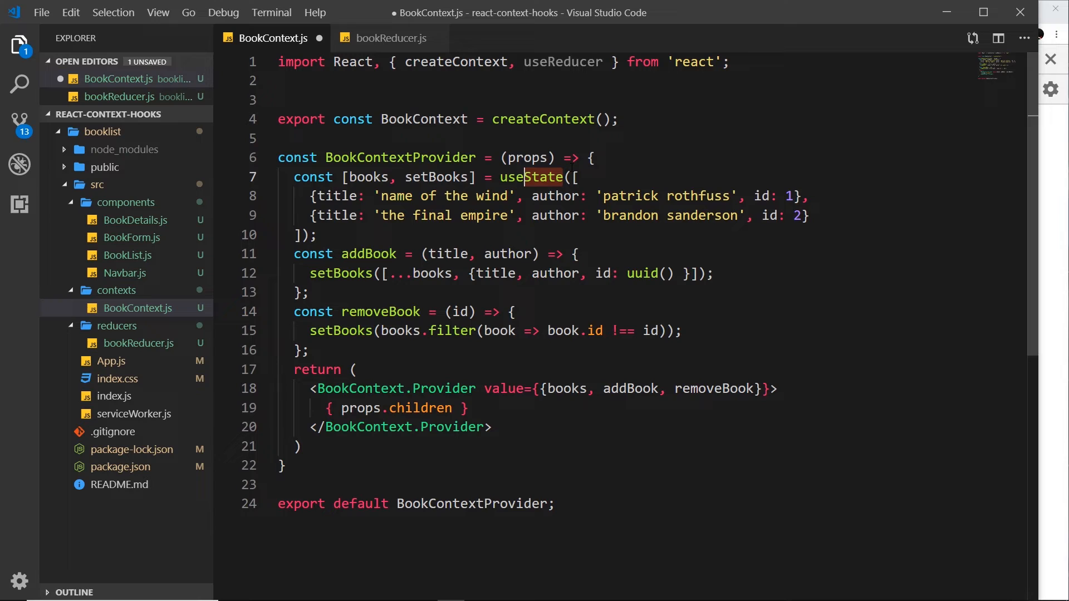
type("useReducer")
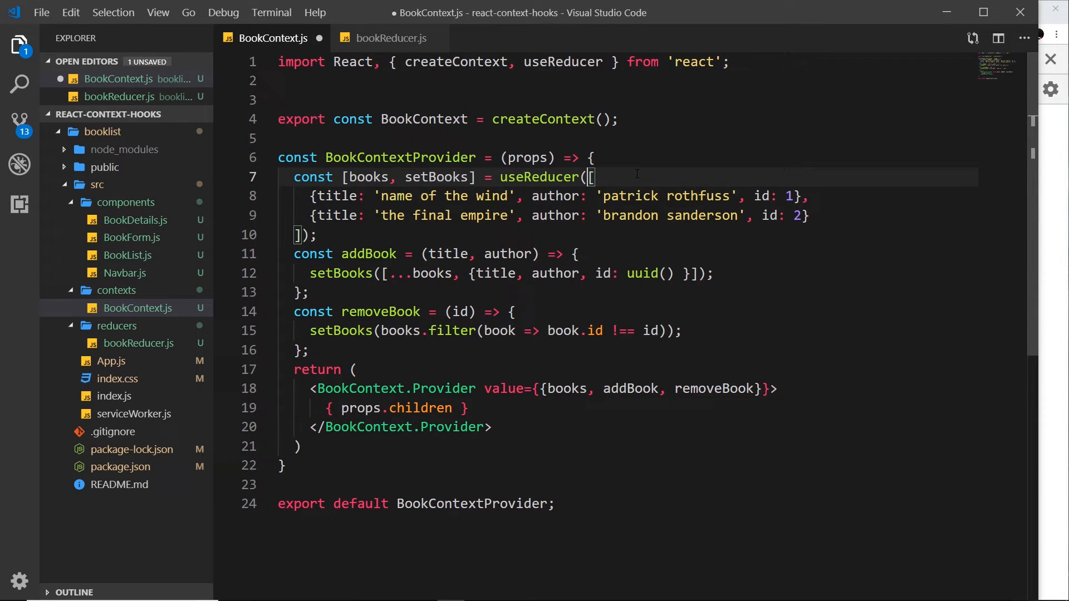
type("bookRed")
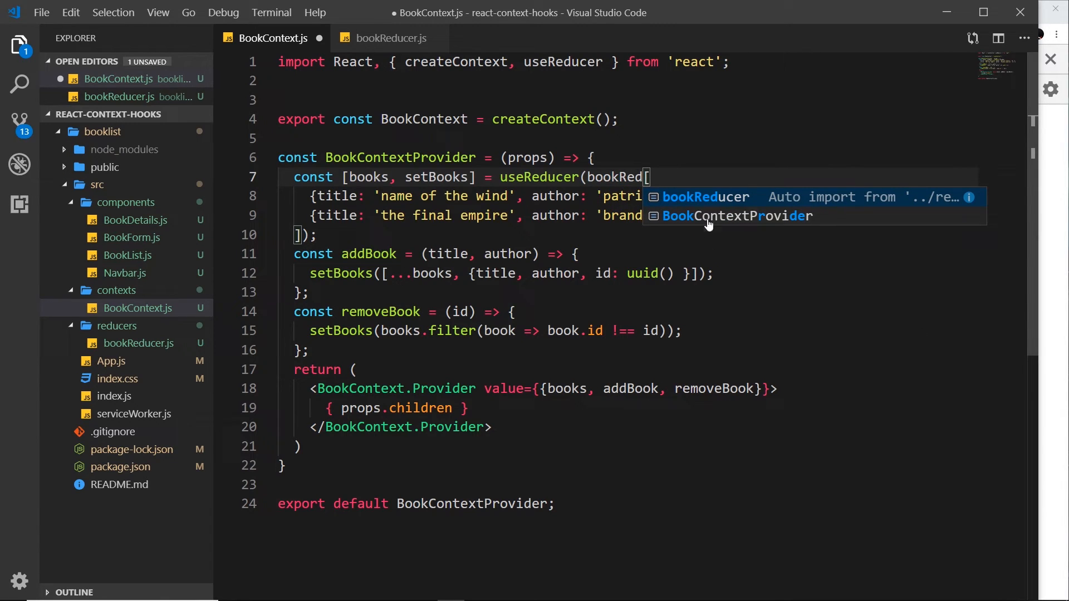
left_click(706, 197)
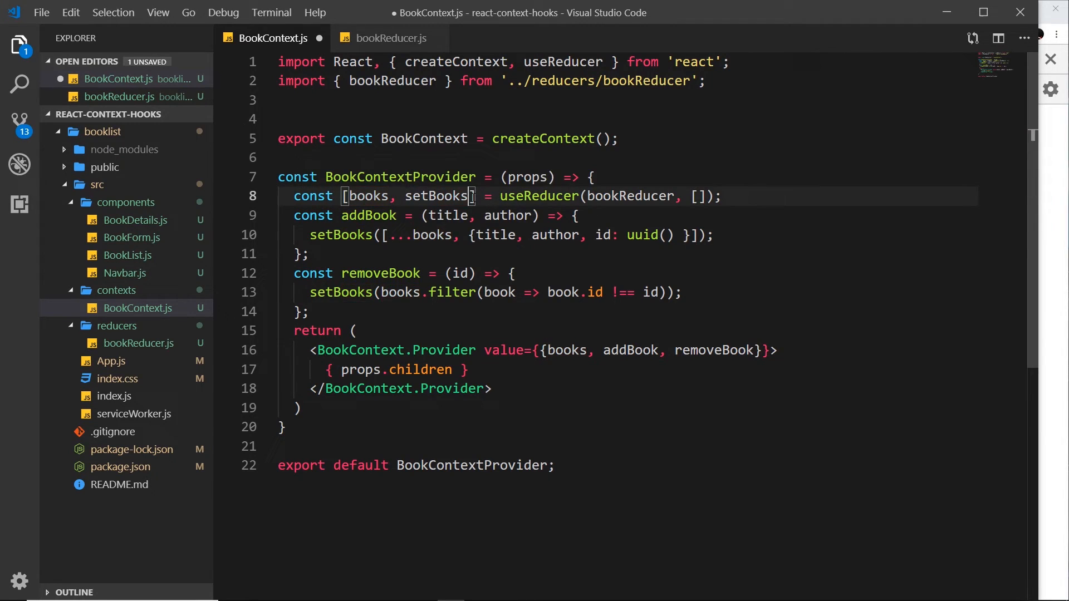
Step: Rename setBooks to dispatch and delete the old addBook and removeBook functions
type("dispa")
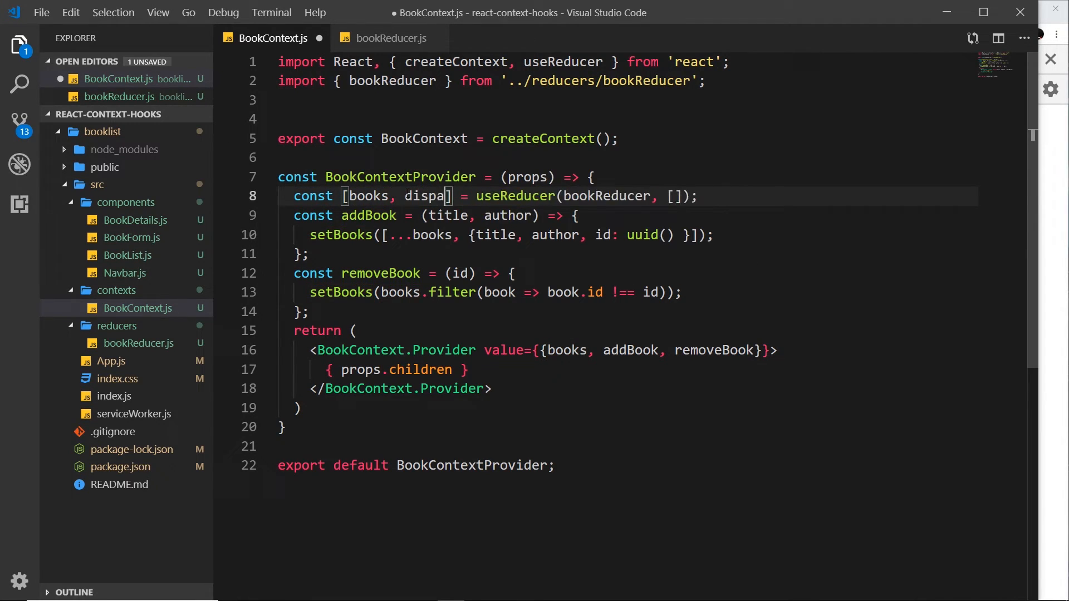
type("tch")
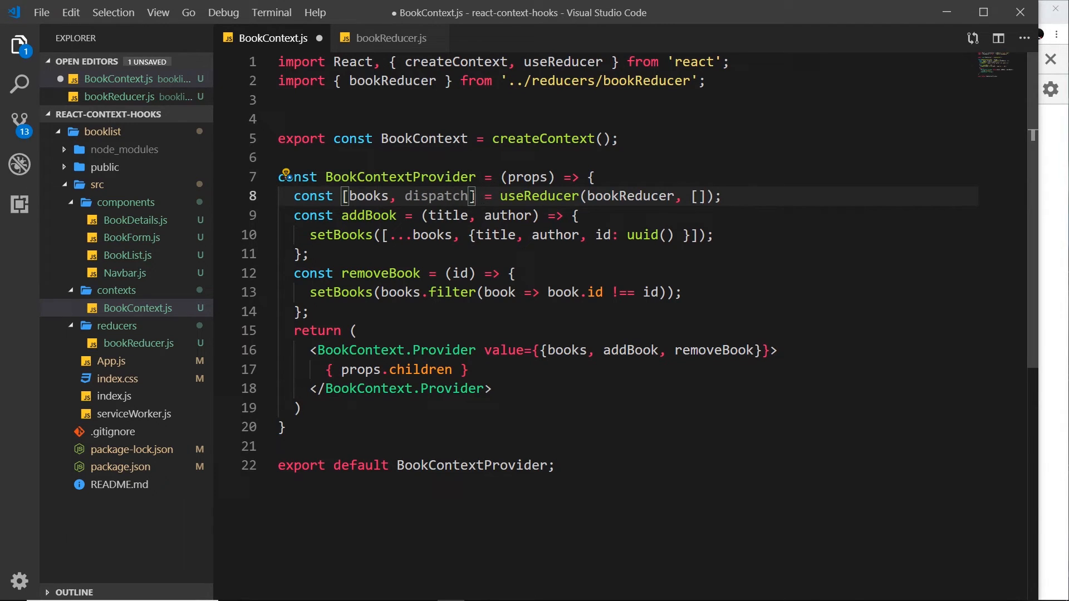
double_click(435, 196)
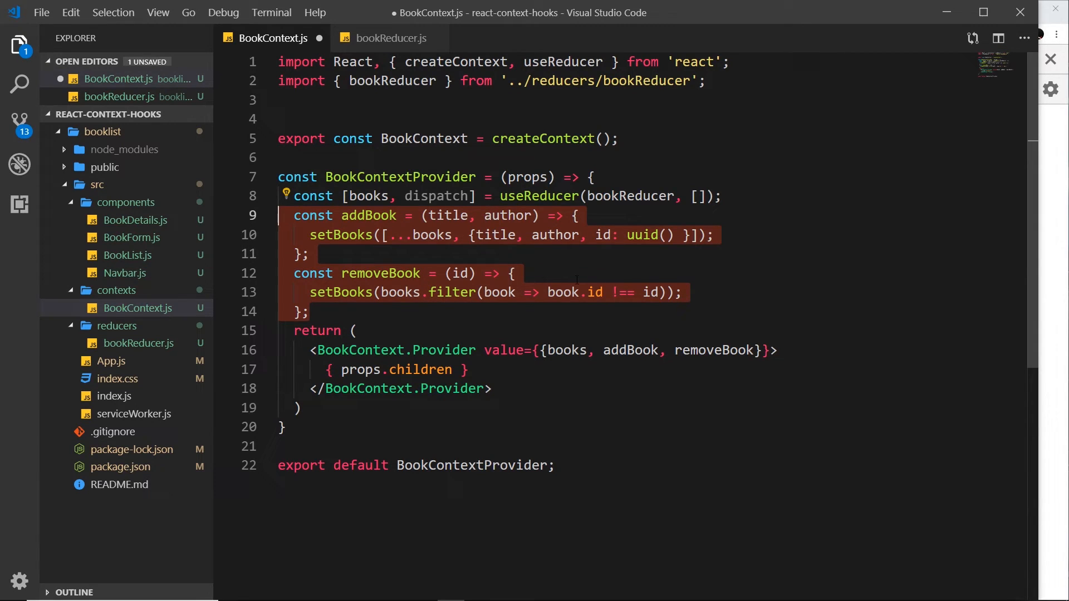
key("Delete")
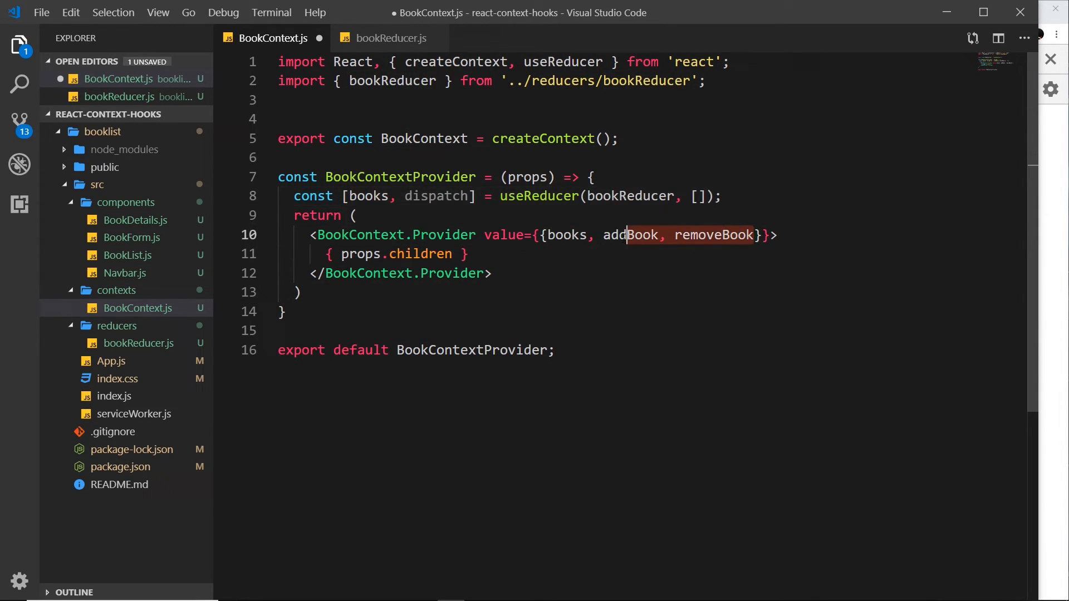
Step: Provide {books, dispatch} as the context value, save BookContext.js, and open BookForm.js
type("dispatch")
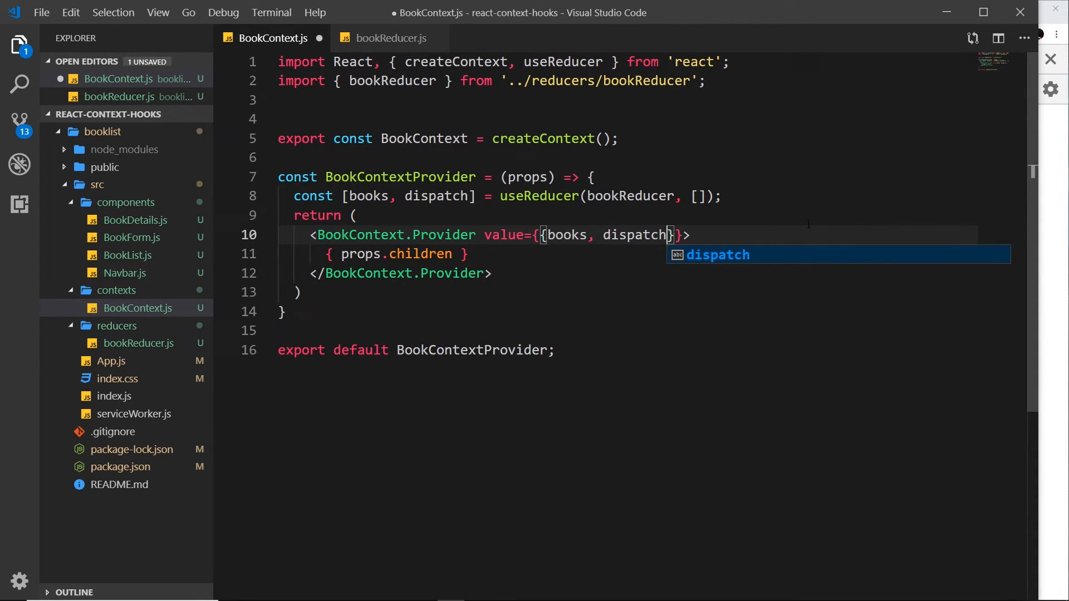
key("ctrl+s")
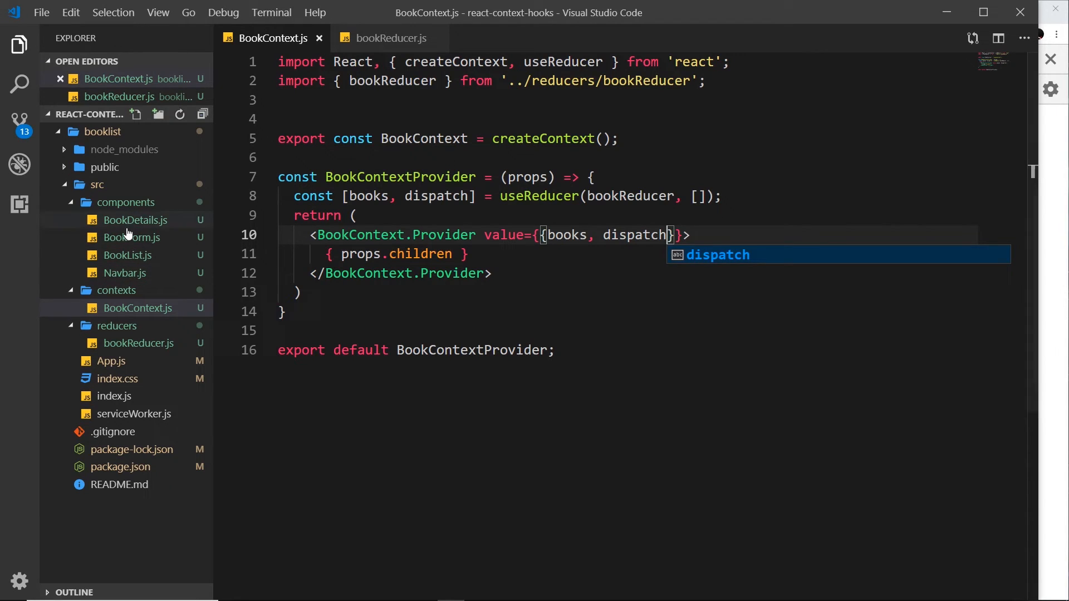
mouse_move(131, 237)
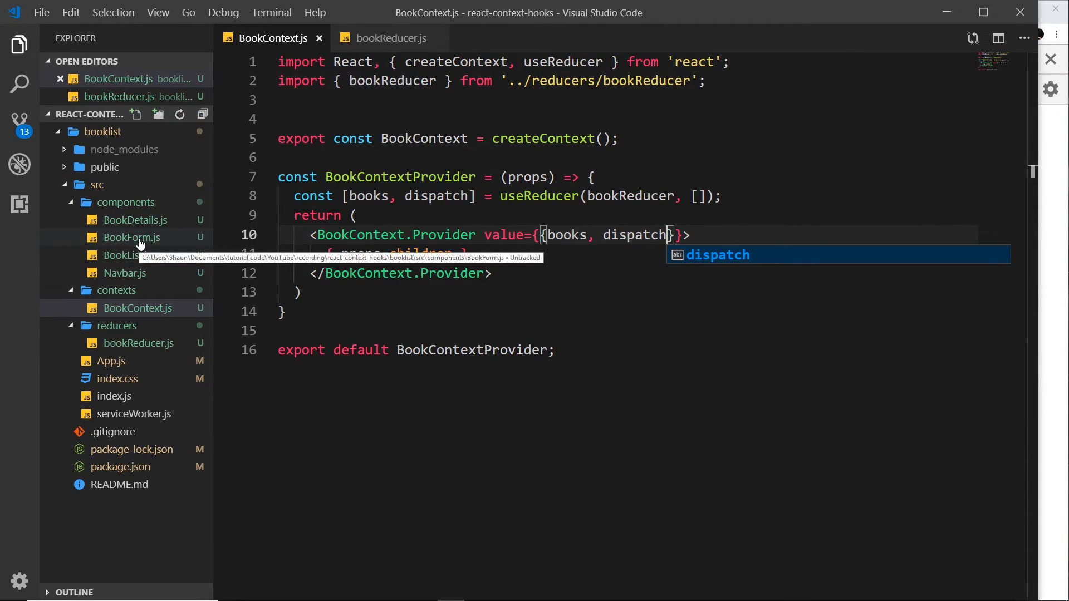
left_click(133, 237)
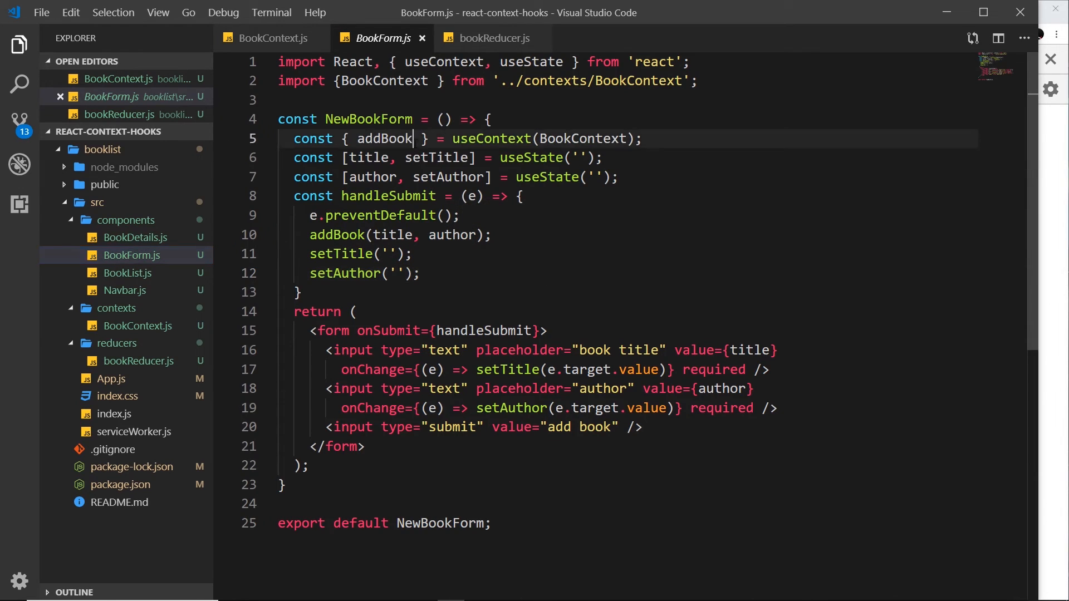
mouse_move(385, 138)
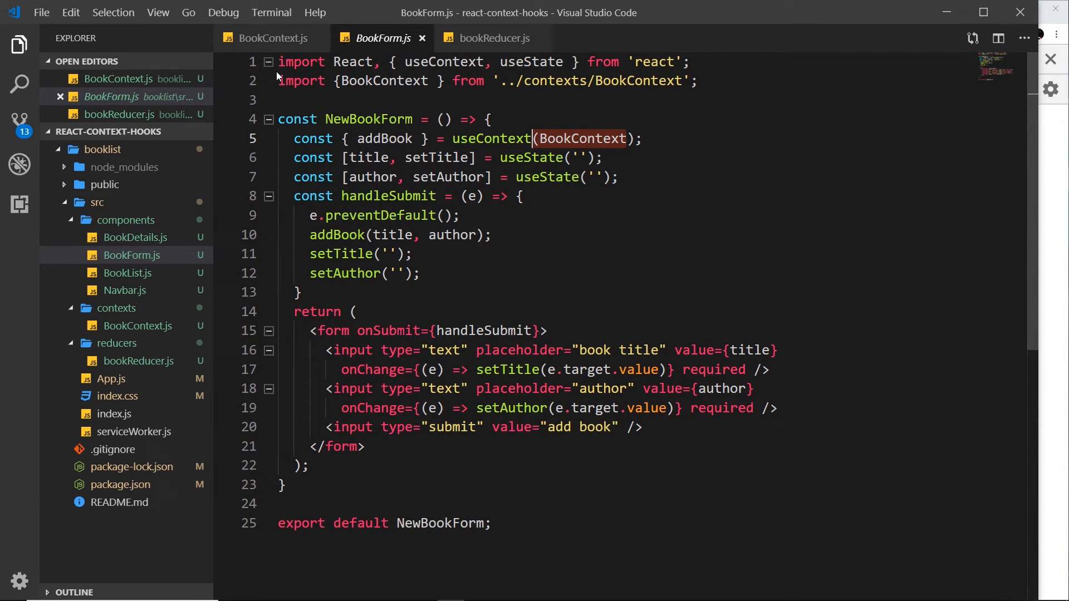
mouse_move(578, 138)
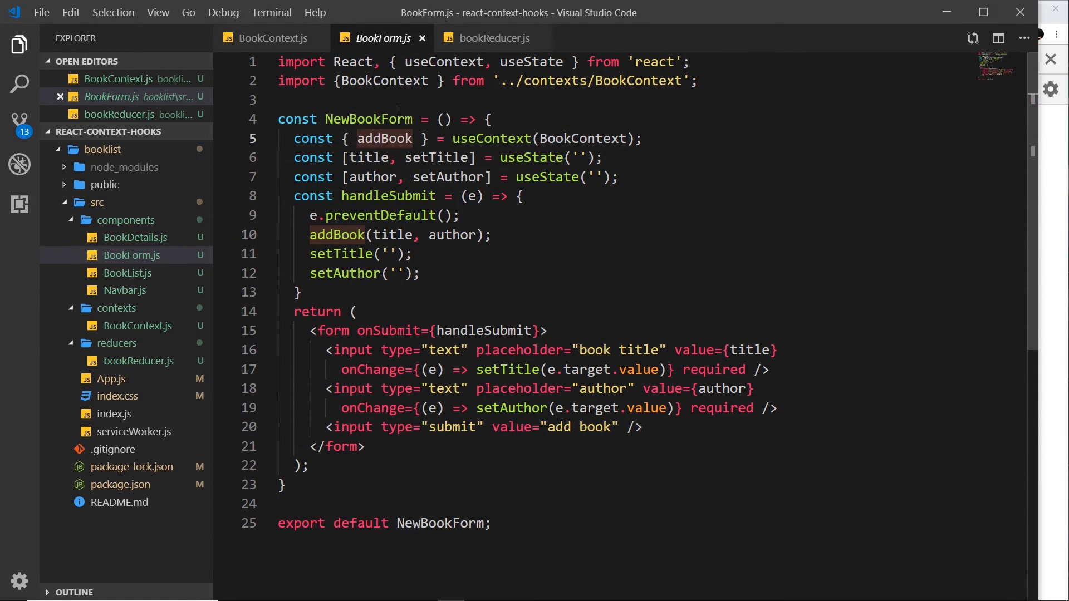
Step: Take dispatch from context and have the submit handler dispatch an action of type 'ADD_BOOK'
type("dispatch")
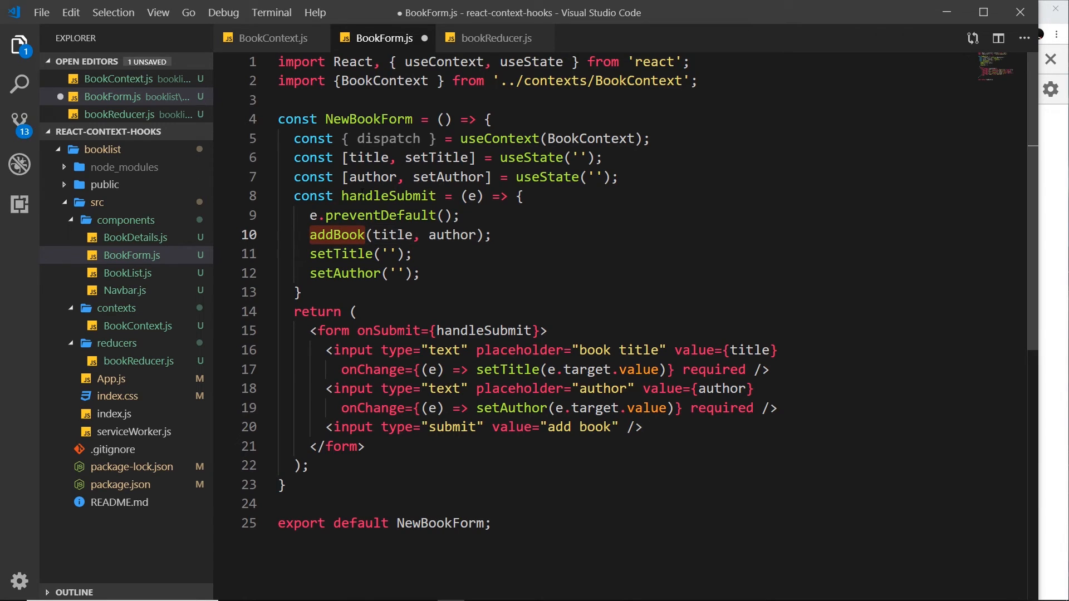
type("dispatch")
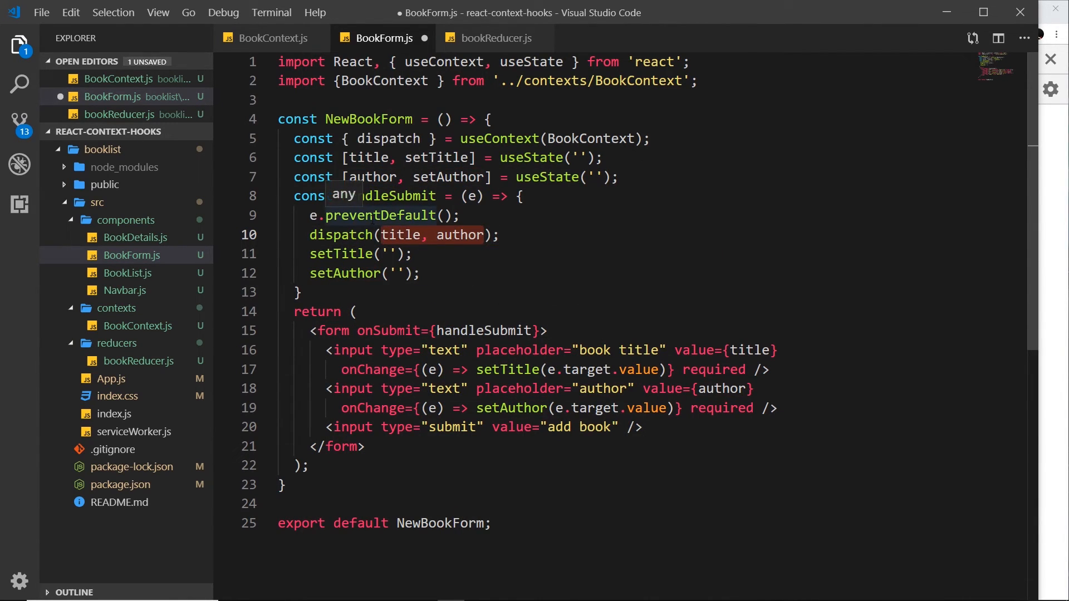
type("{}});")
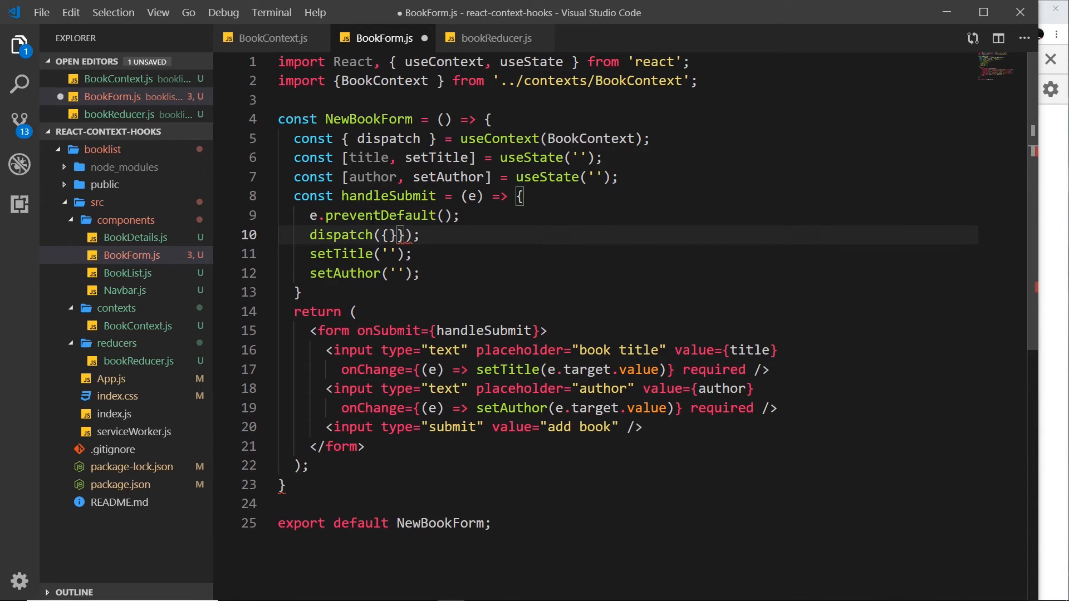
type("type:")
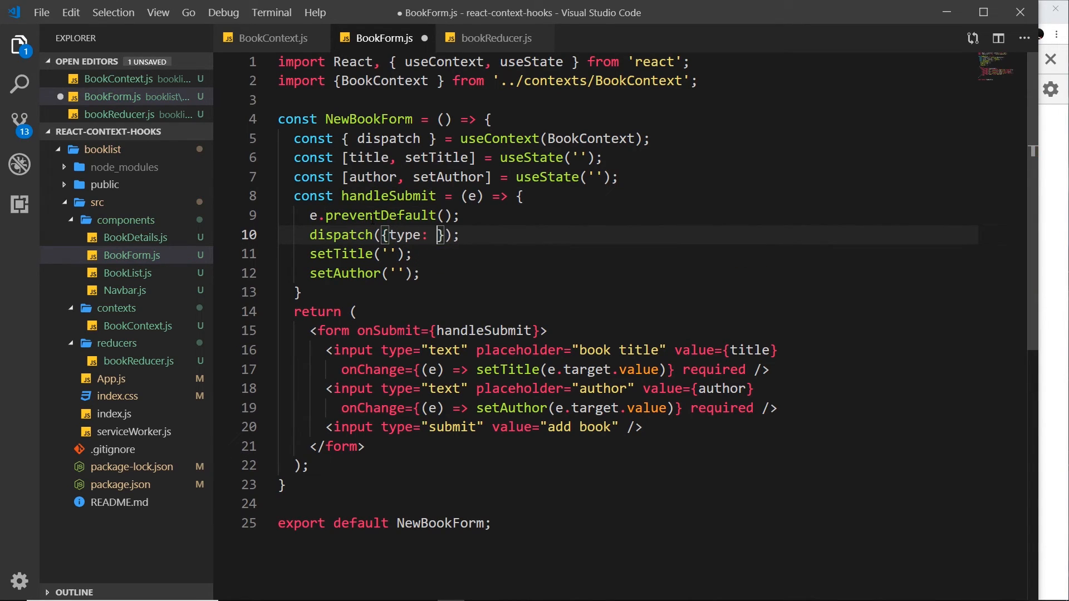
type("'ADD_B")
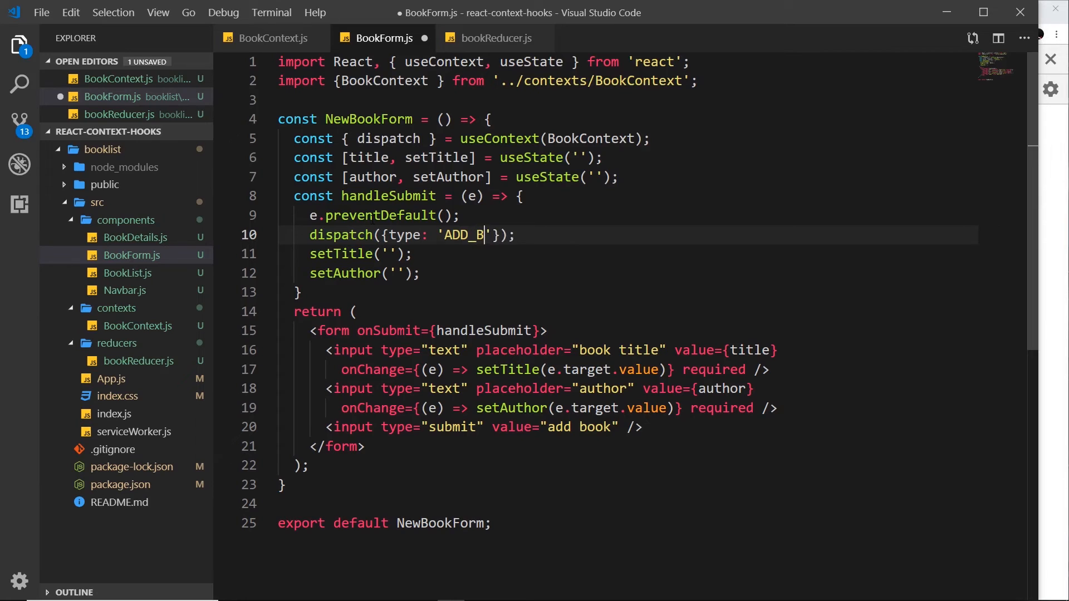
type("OOK")
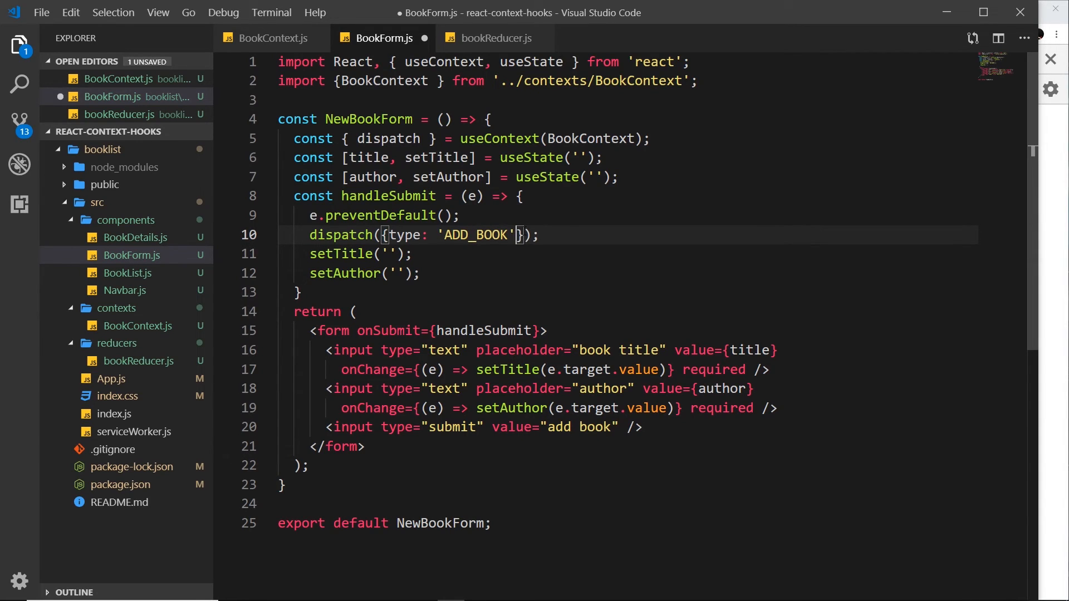
Step: Attach a book payload { title, author } to the ADD_BOOK action
type(", b")
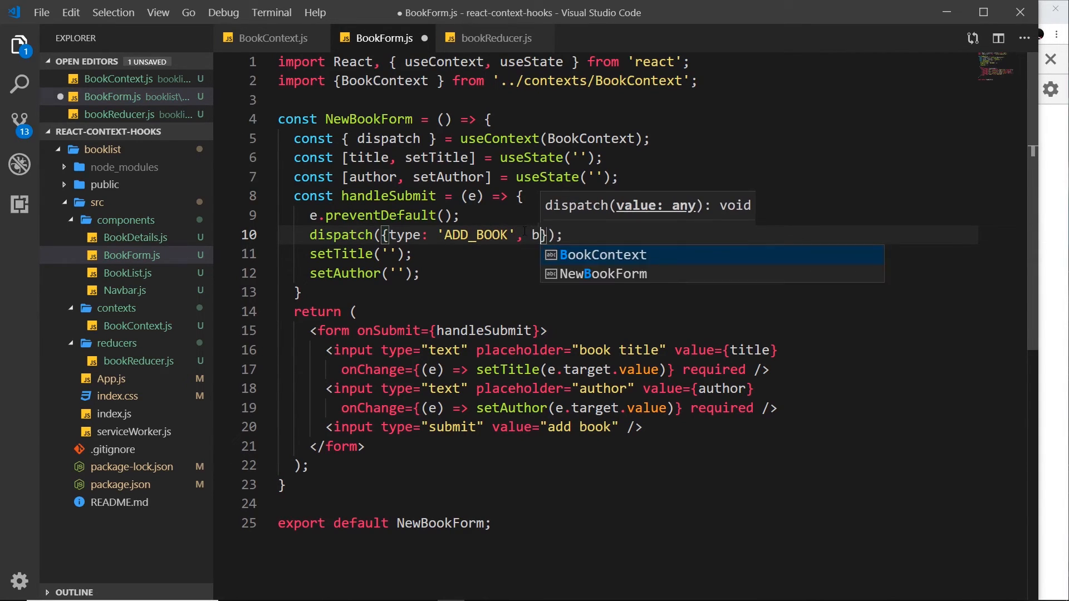
type("ook:")
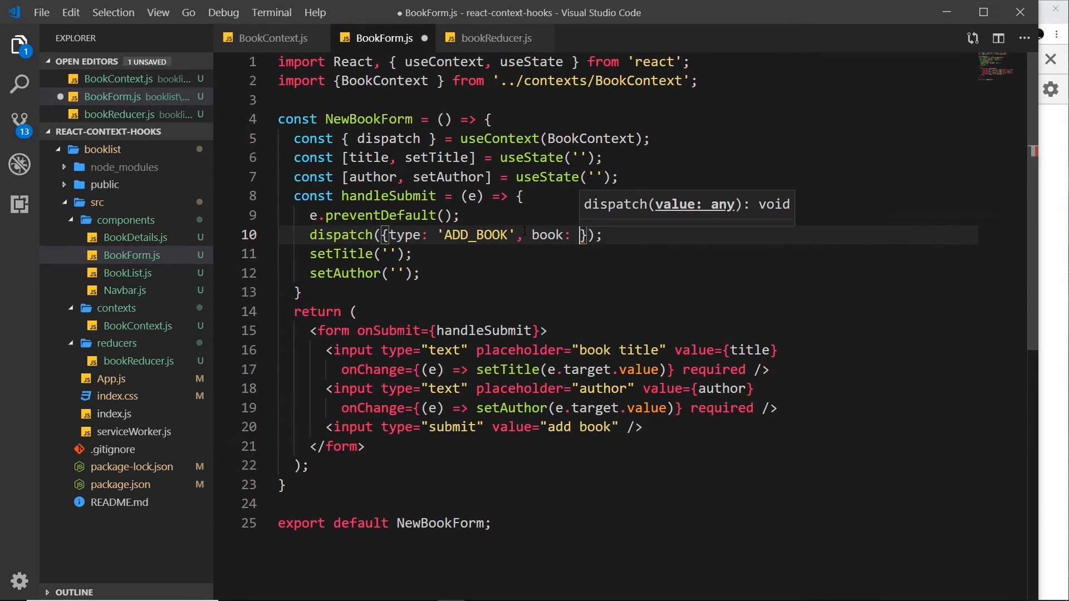
key("Enter")
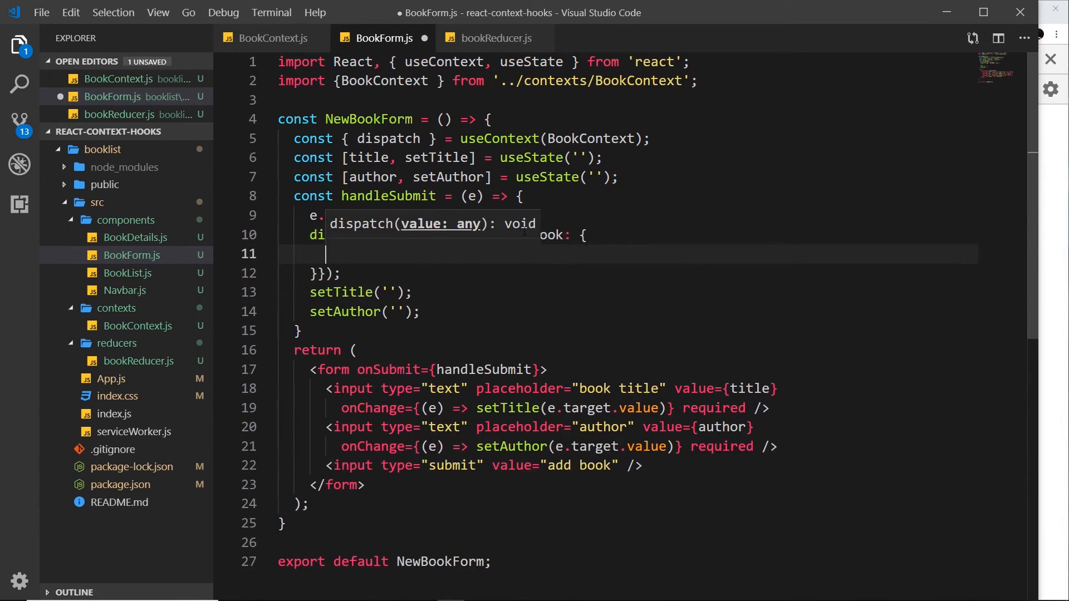
type("title:")
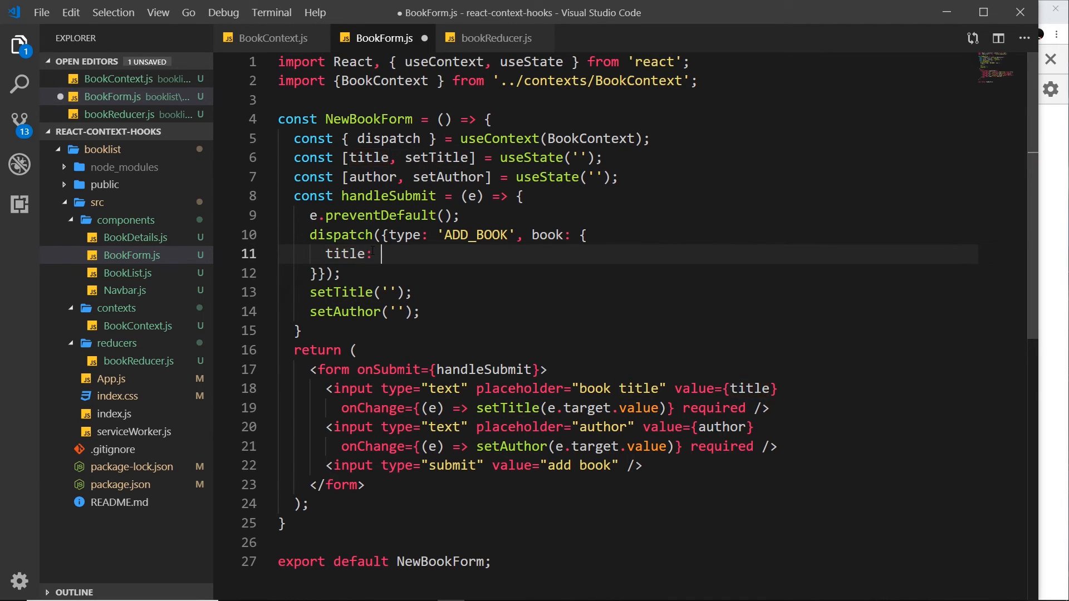
key("Backspace")
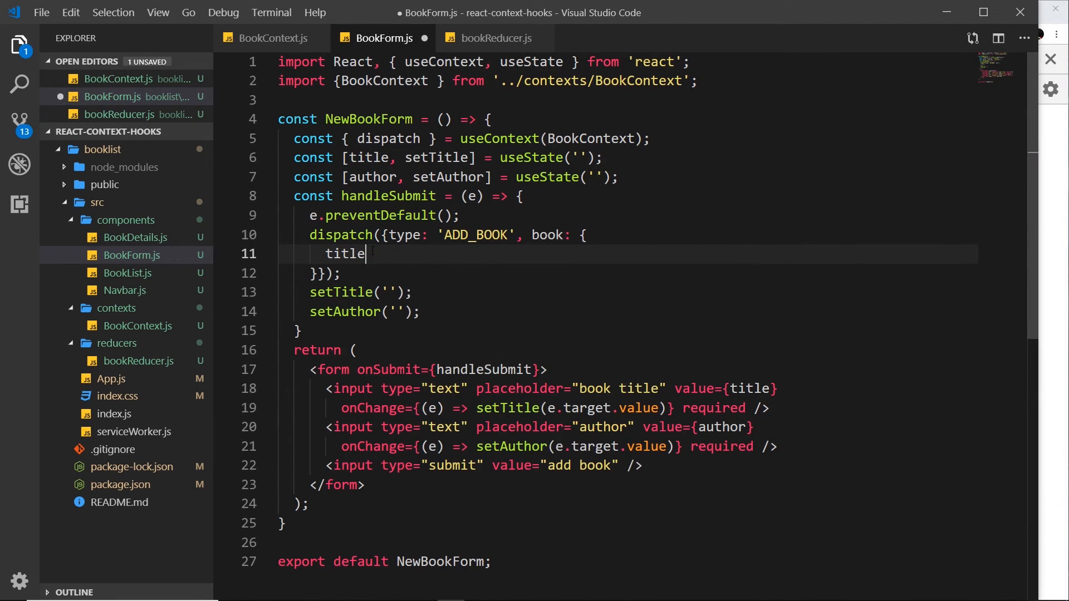
type(", author")
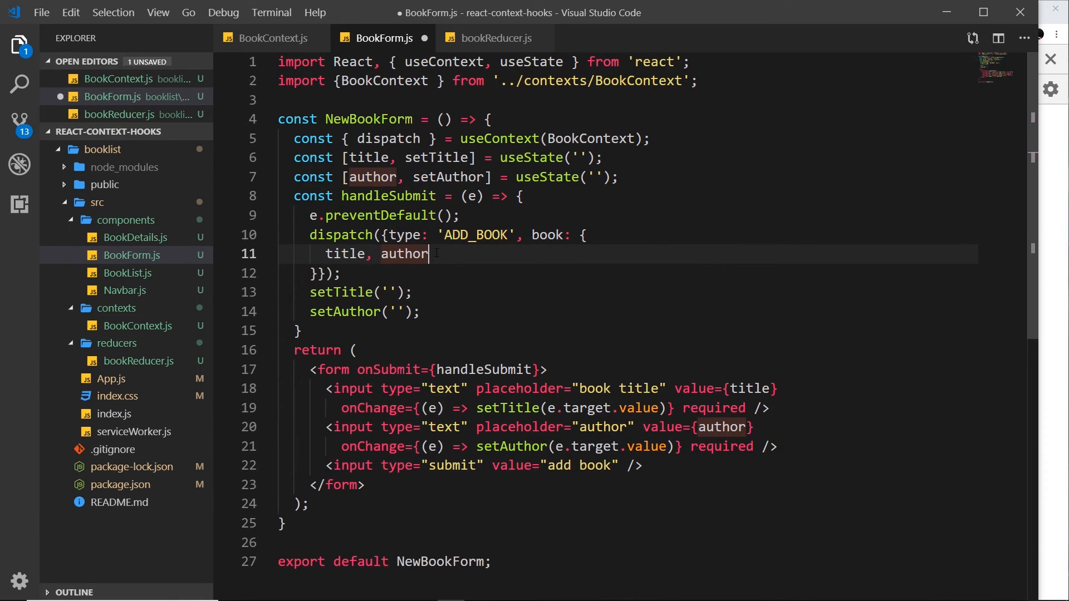
mouse_move(449, 177)
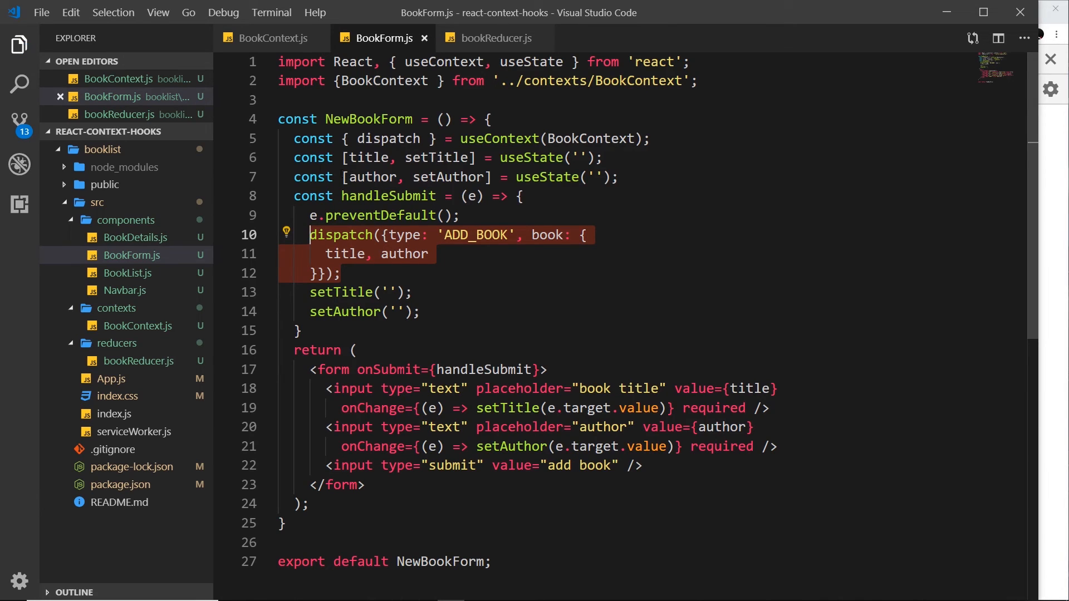
Step: In BookDetails.js, replace removeBook with dispatch from useContext and clear the old click call
left_click(135, 237)
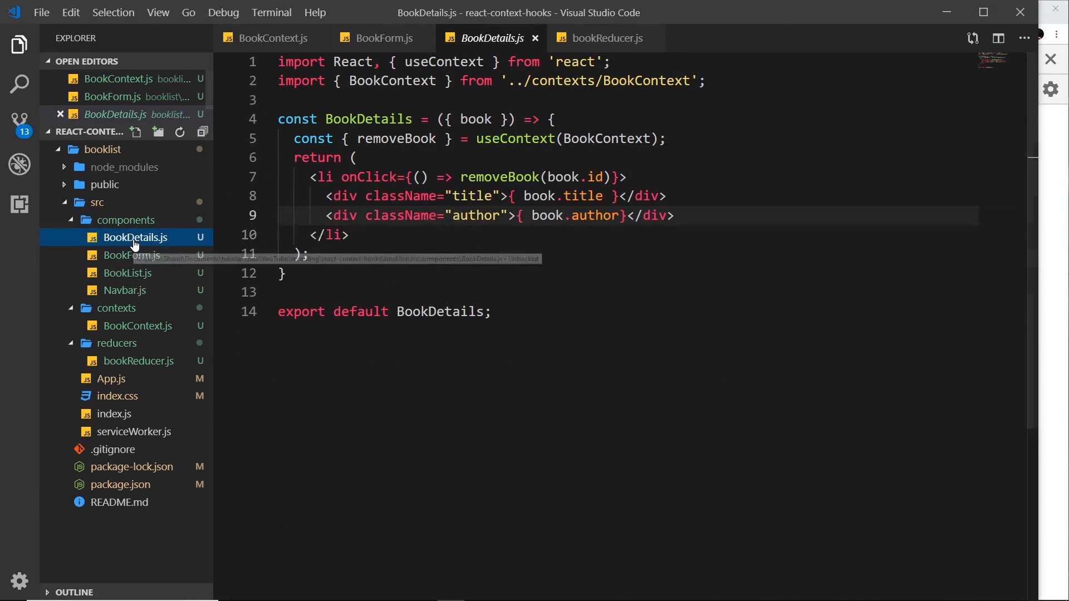
double_click(395, 138)
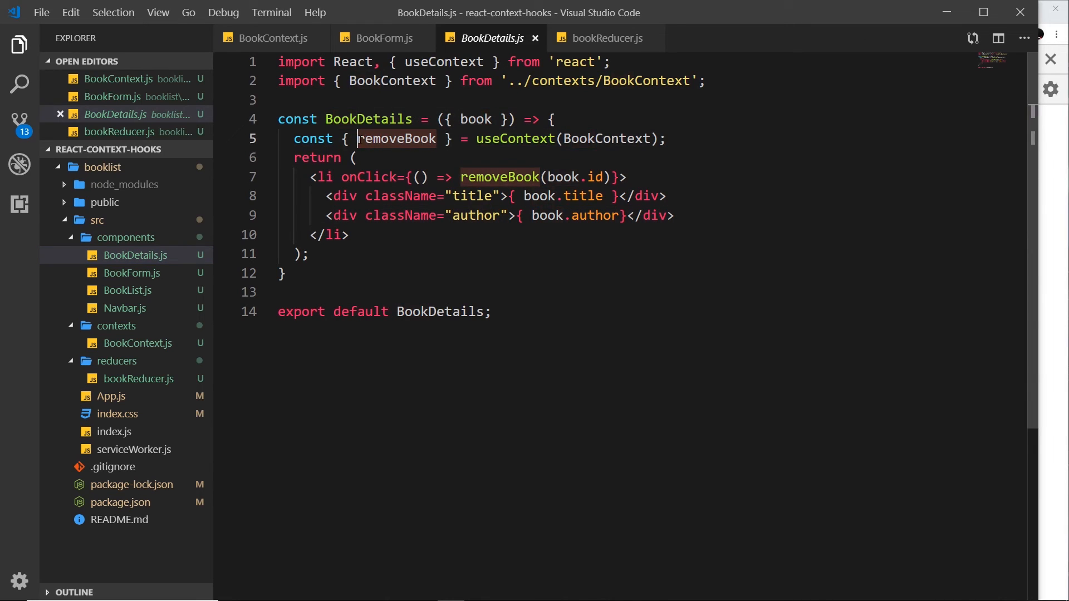
type("dispatch")
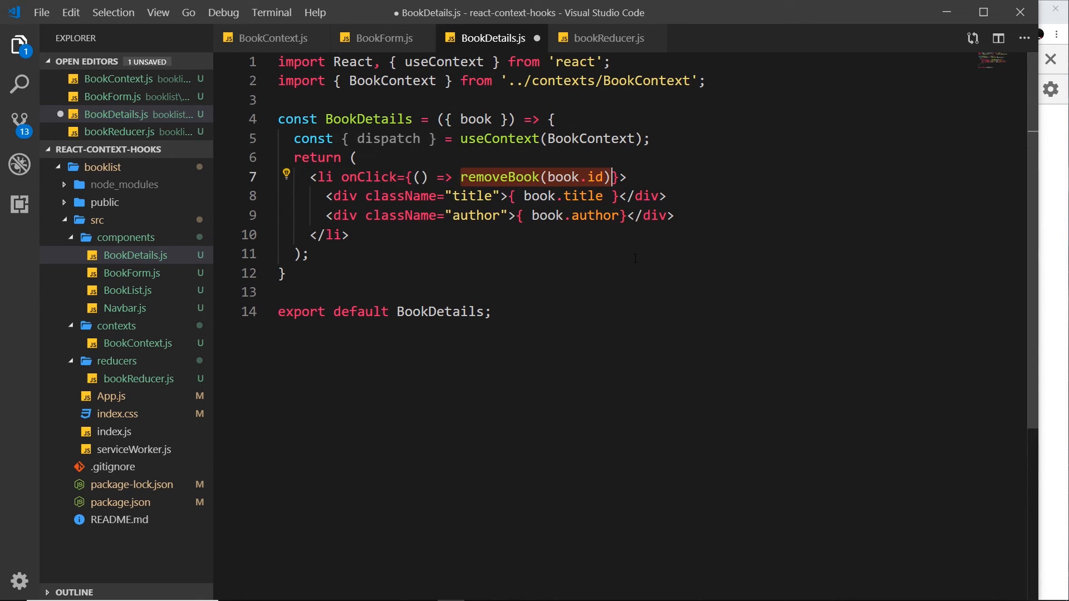
key("Delete")
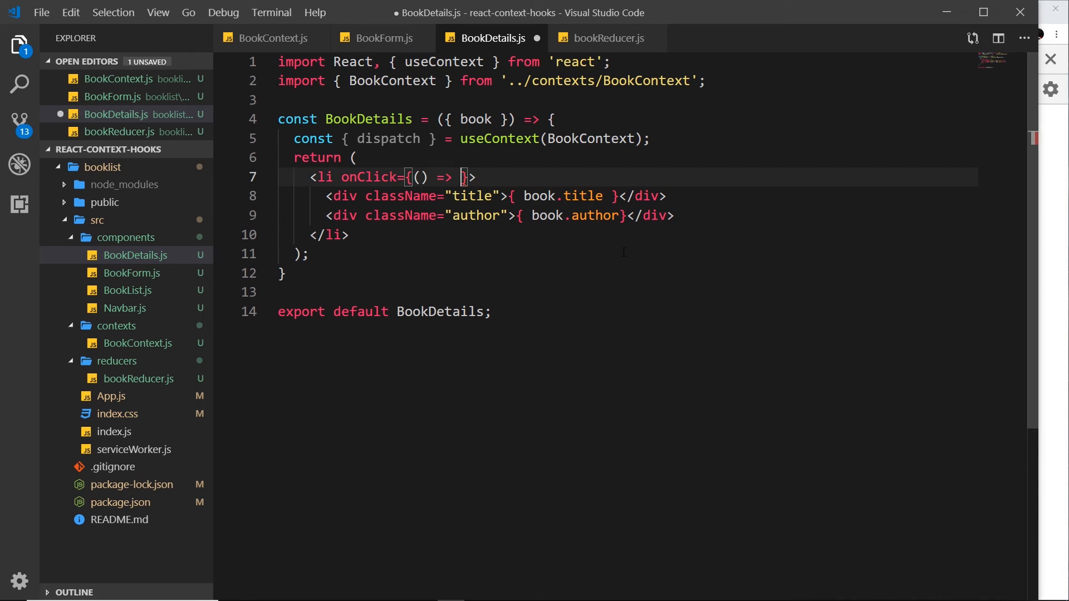
Step: Make onClick dispatch {type: 'REMOVE_BOOK', id: book.id}
type("dispatch(")
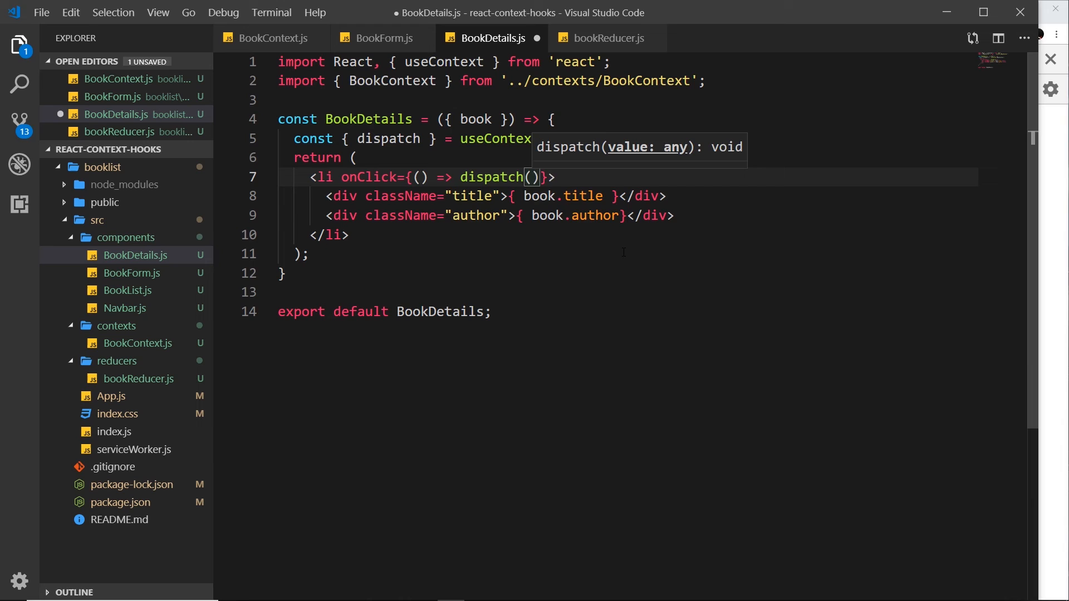
type("{type}")
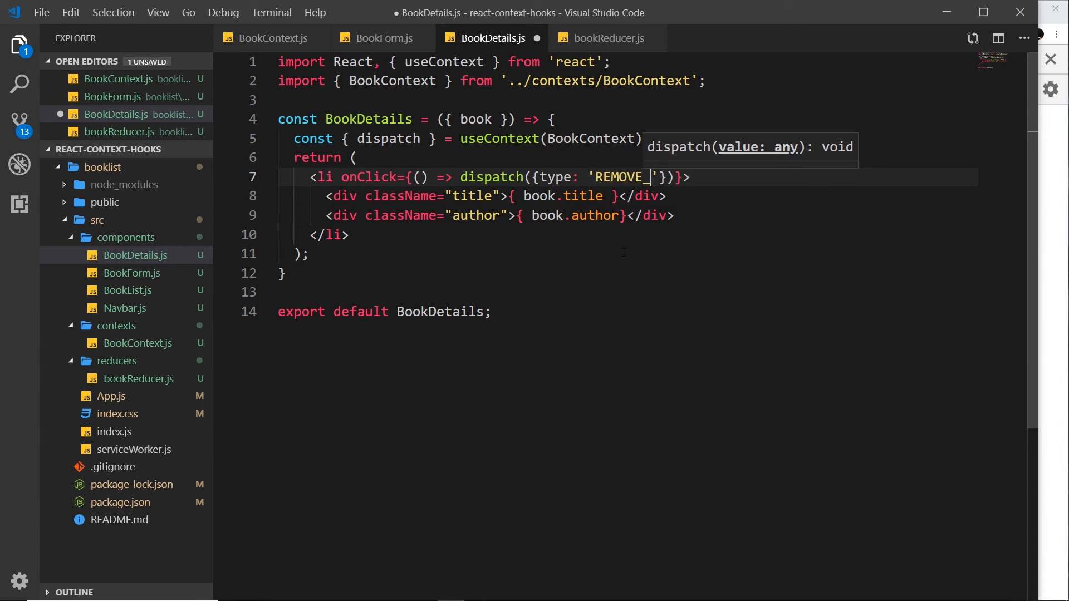
type("BOOK")
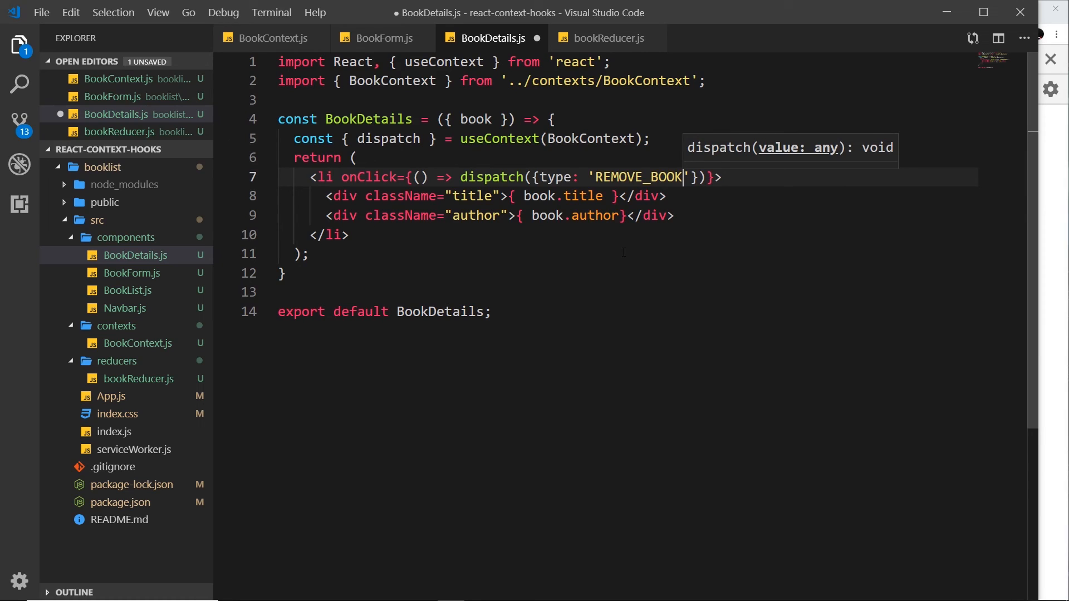
type(", id")
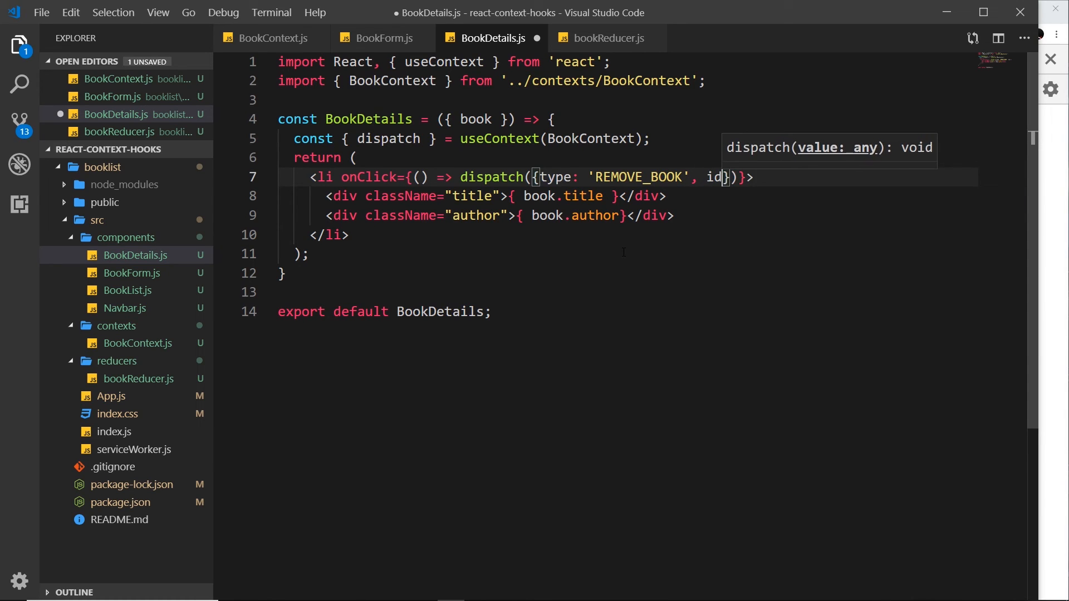
type(":")
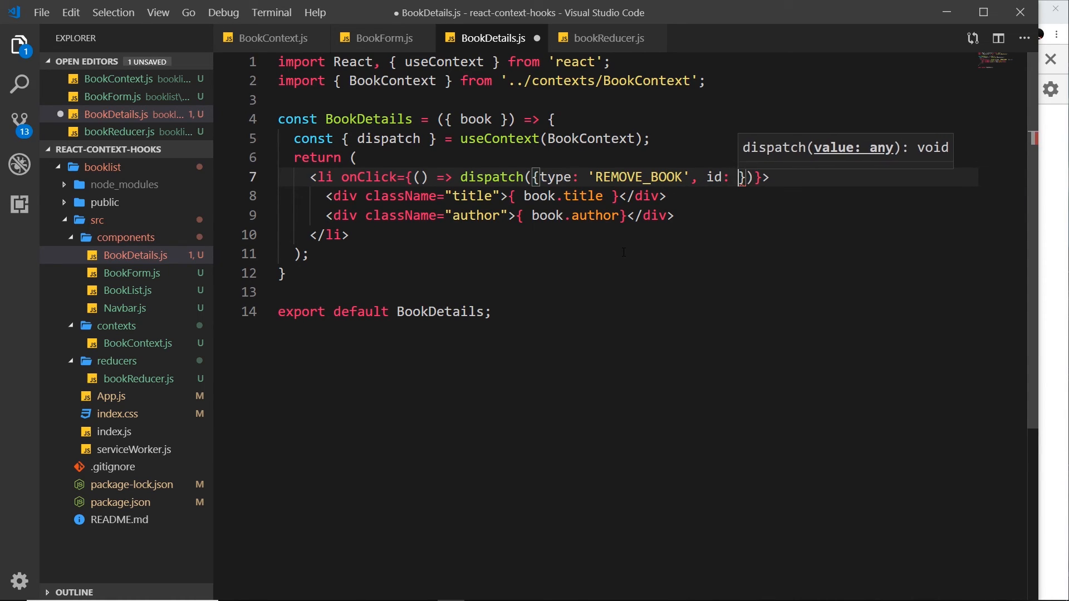
type("book.id")
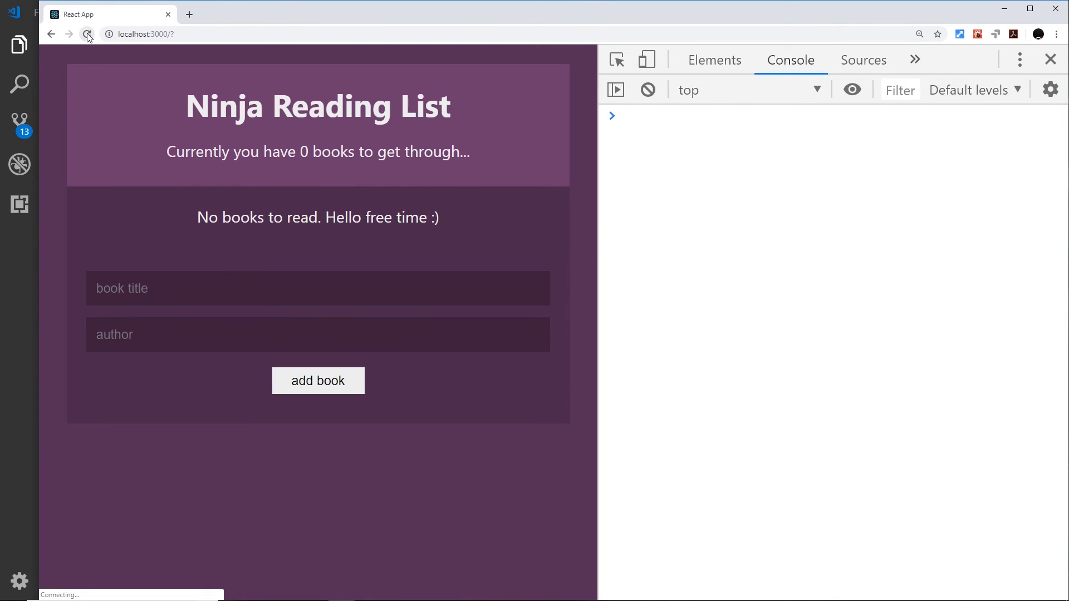
Step: Reload the app and submit 'the way of kings' by brandon sanderson; the list stays empty
left_click(87, 34)
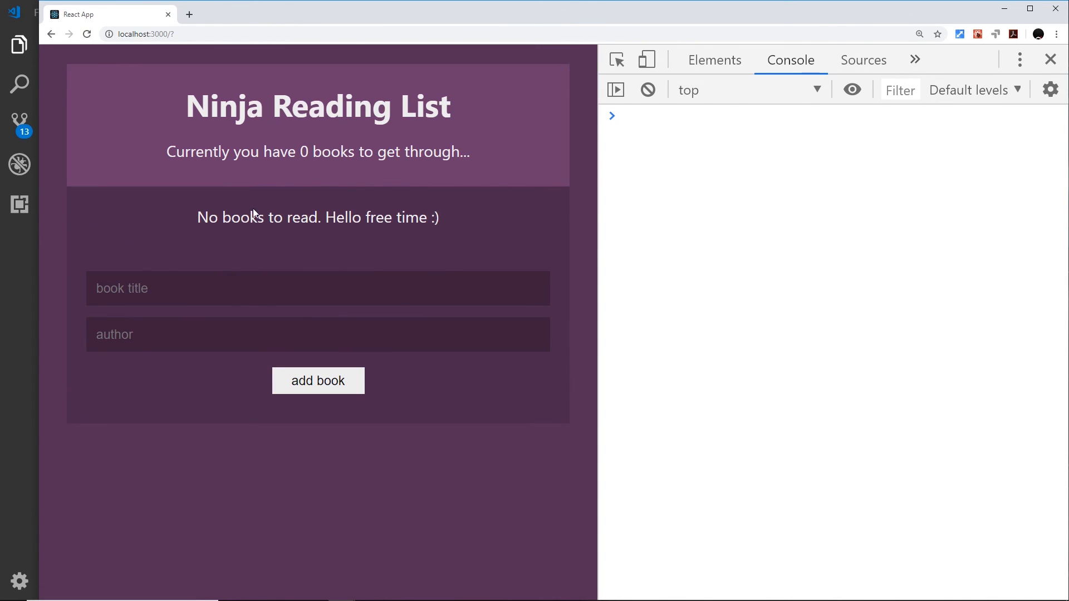
left_click(317, 287)
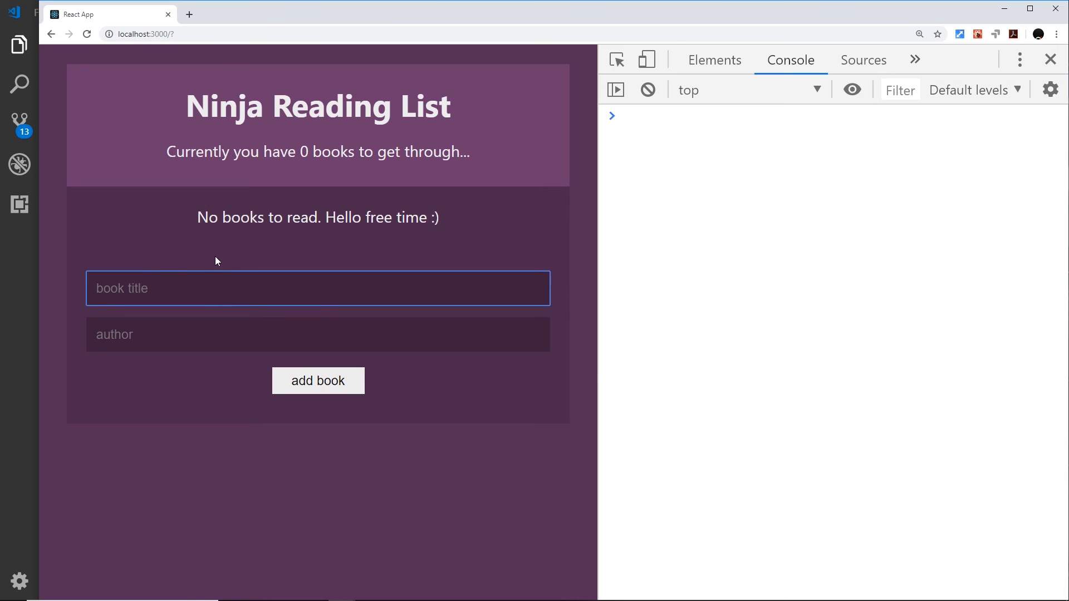
type("the way of ki")
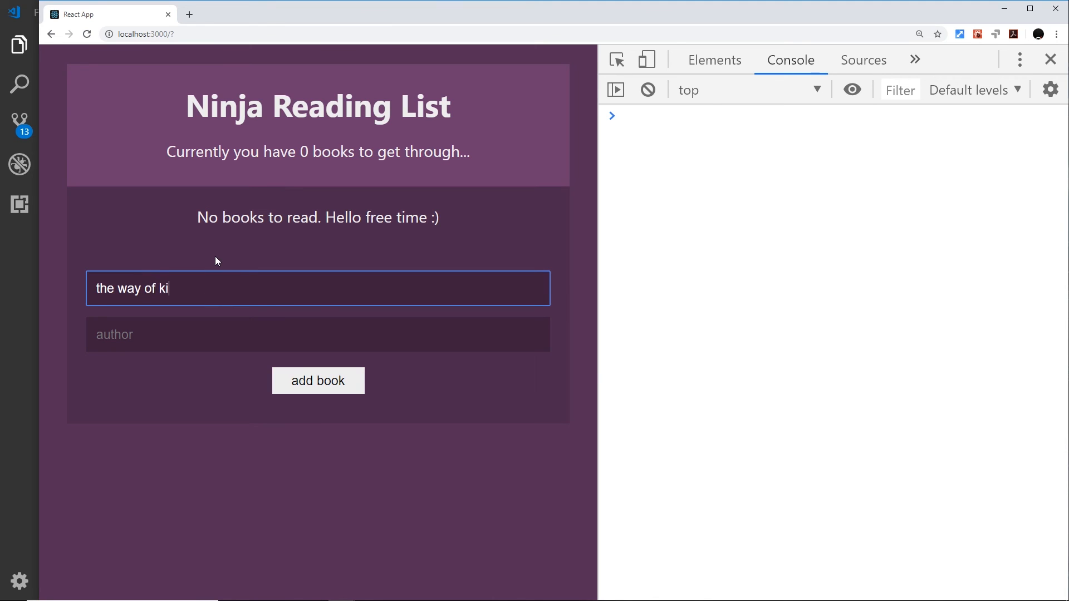
type("brandon s")
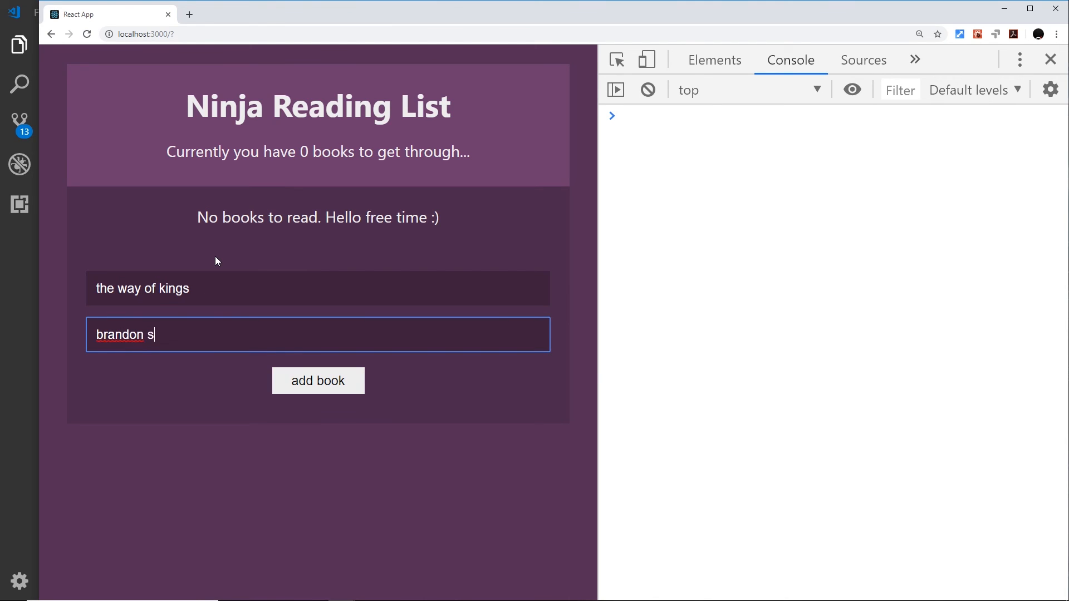
type("anderson")
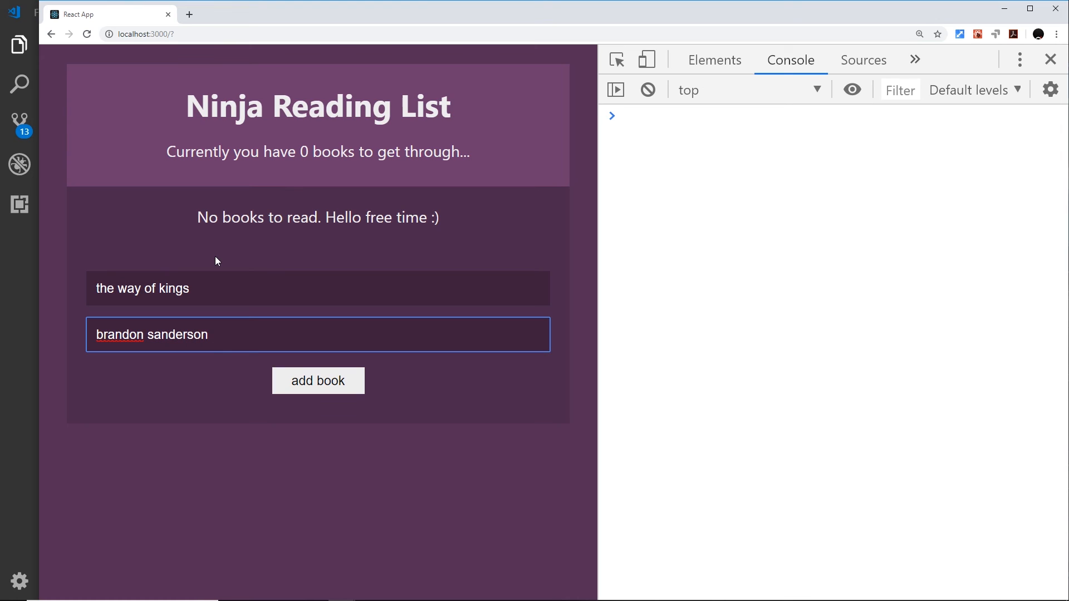
left_click(317, 381)
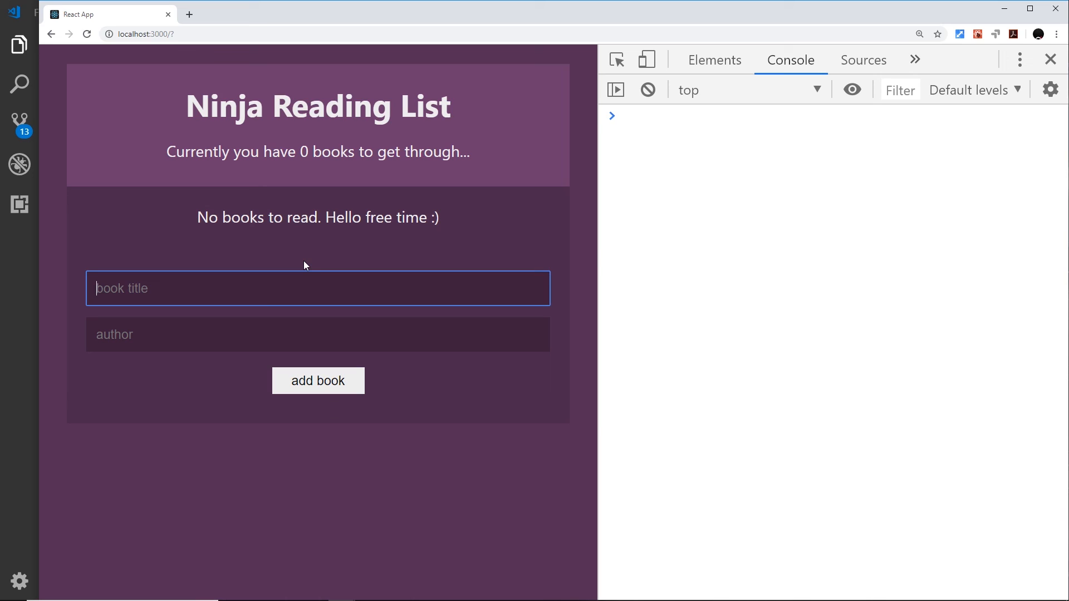
mouse_move(296, 272)
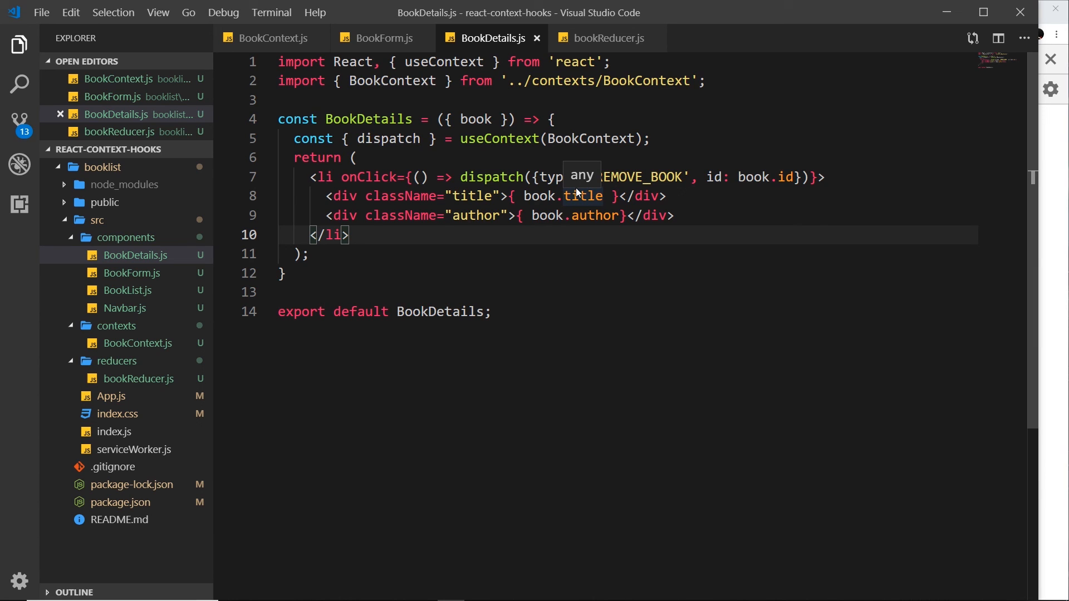
Step: Review bookReducer.js and BookContext.js, then return to the reading list form fields in Chrome
left_click(609, 38)
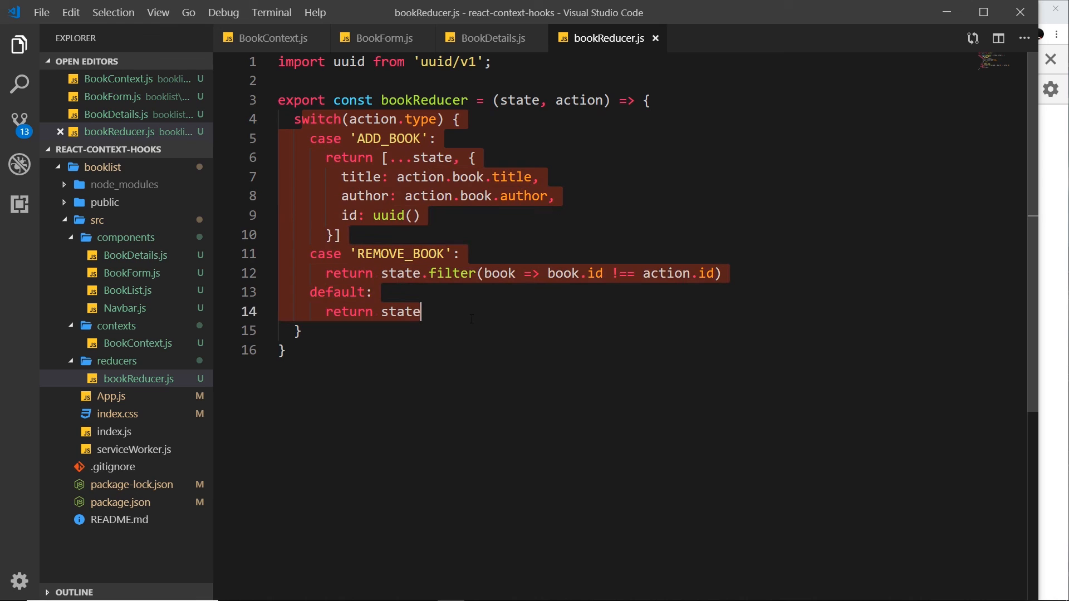
mouse_move(574, 127)
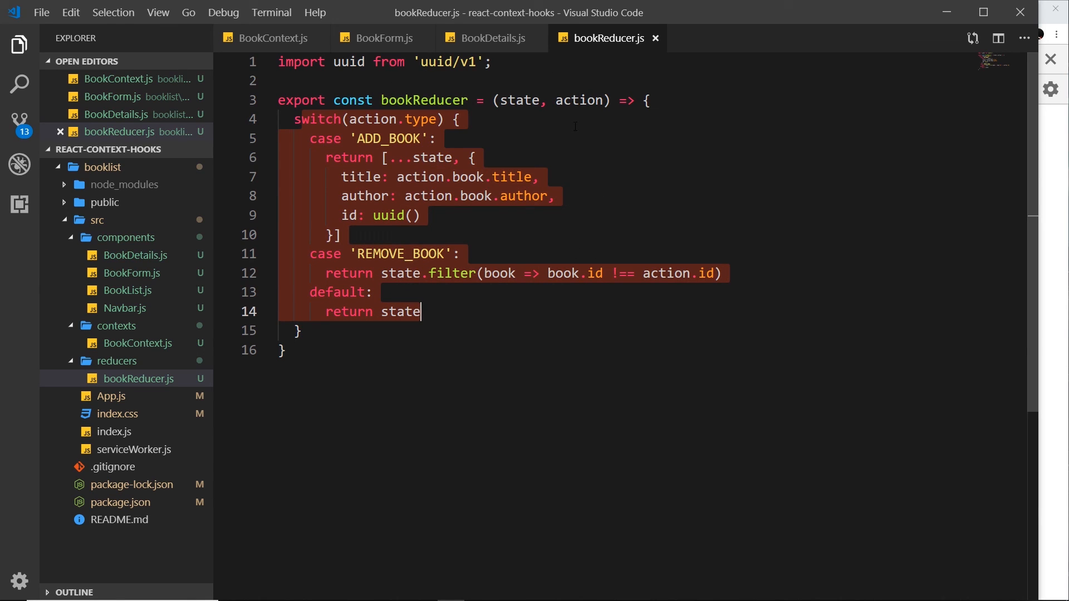
mouse_move(273, 38)
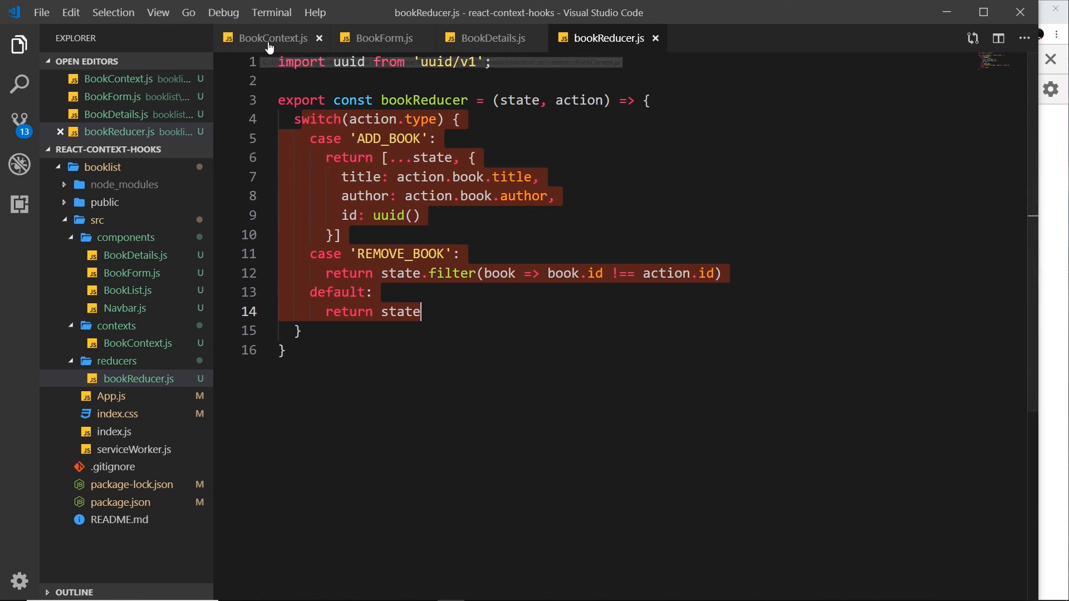
left_click(273, 38)
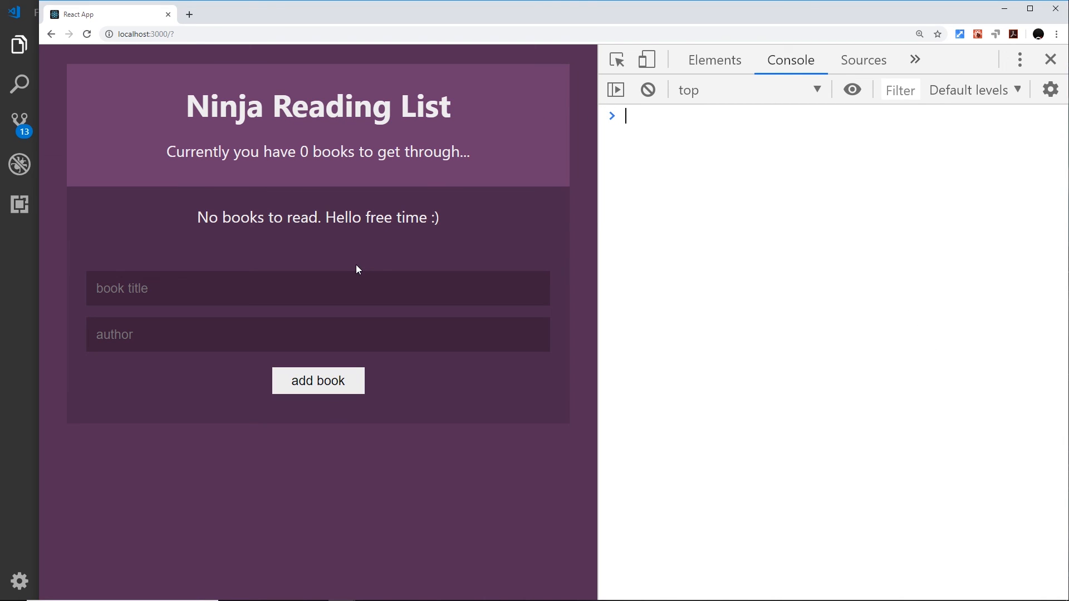
left_click(317, 287)
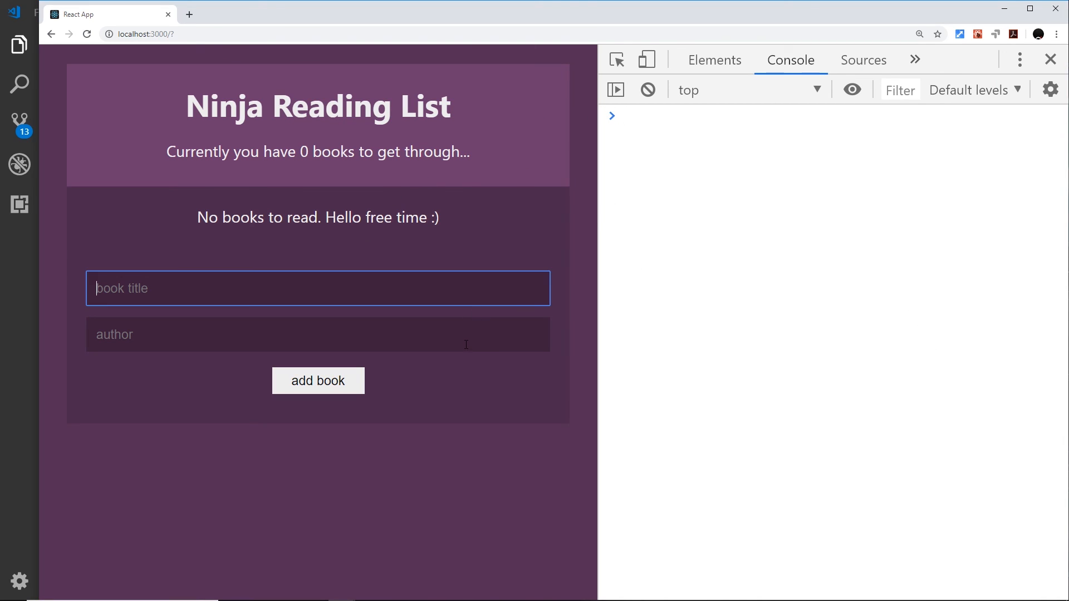
left_click(317, 334)
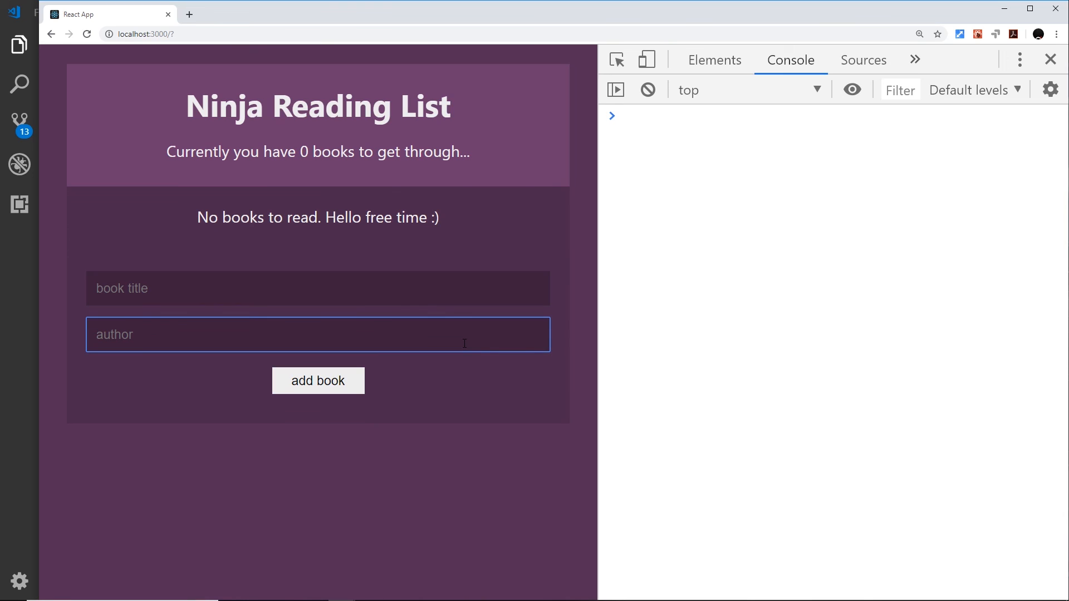